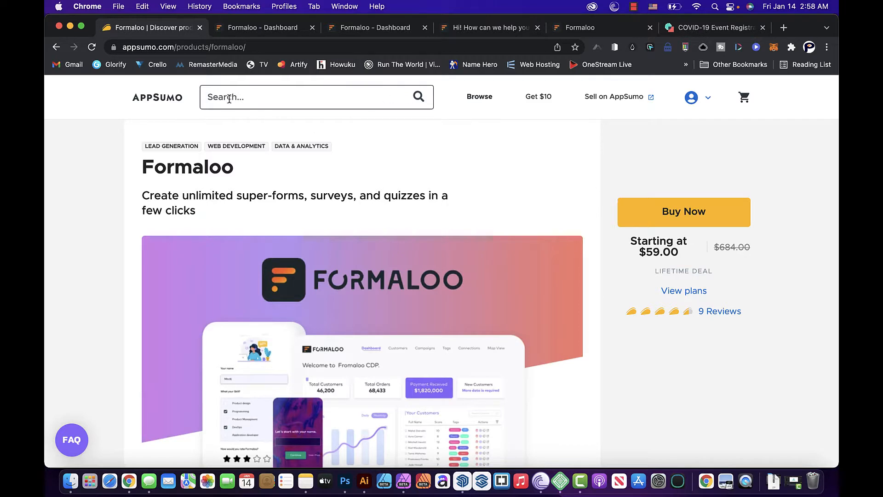
mouse_move(612, 318)
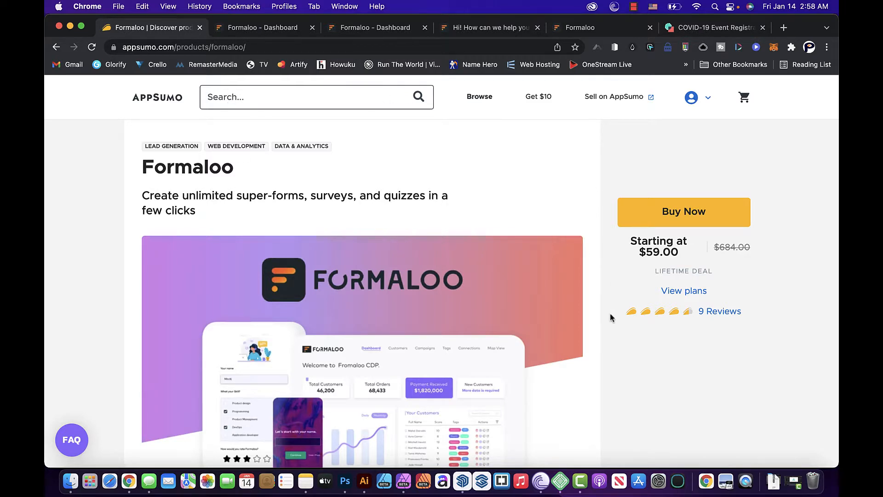
Step: Scroll the AppSumo Formaloo deal page down through its feature images
scroll("down", 3)
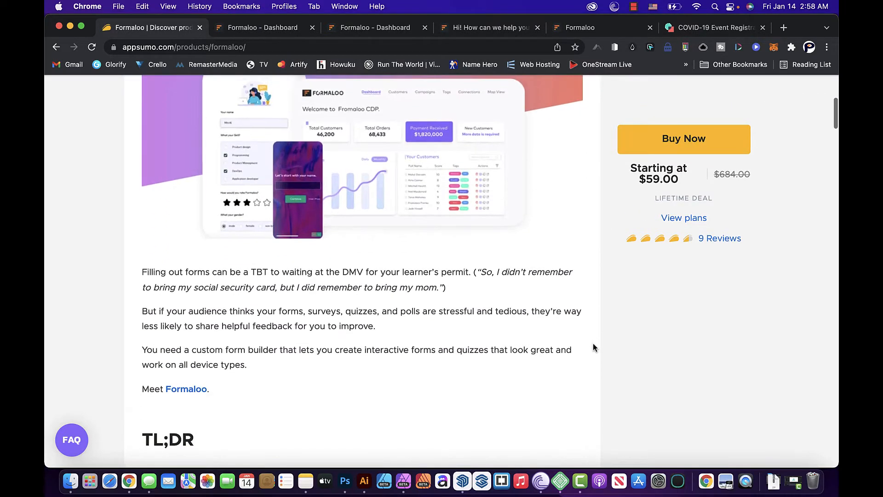
scroll("down", 3)
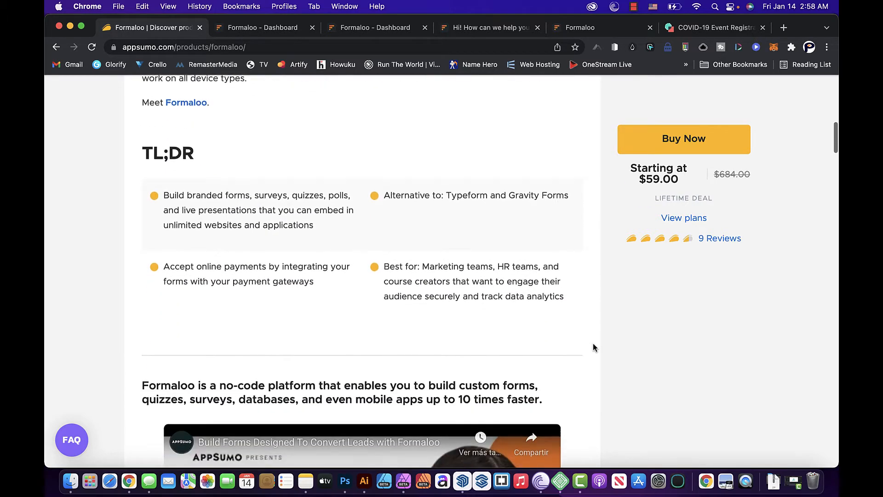
scroll("down", 3)
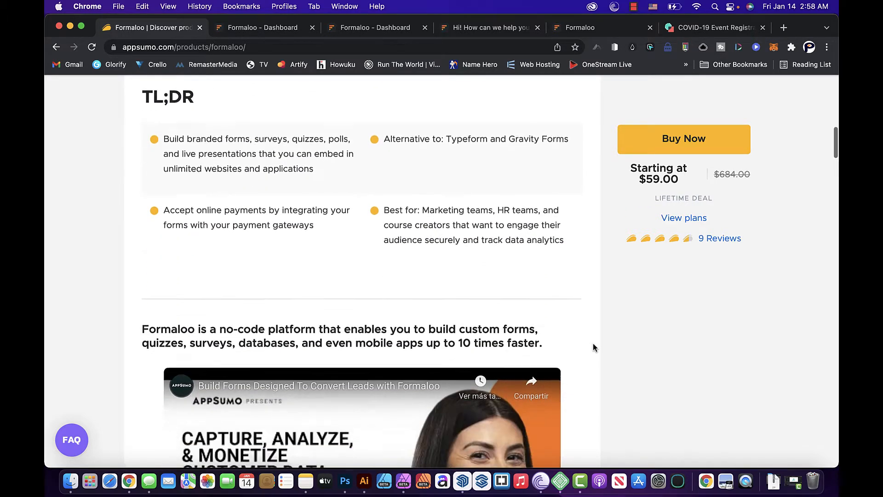
scroll("down", 3)
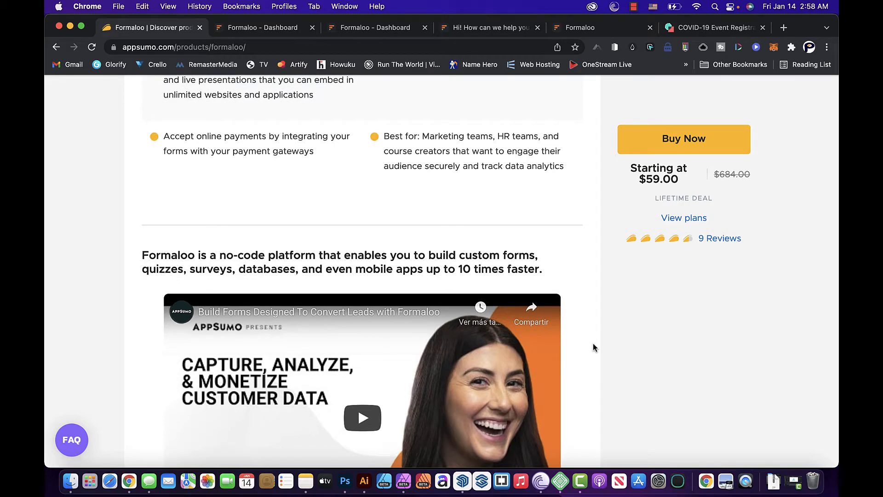
scroll("down", 3)
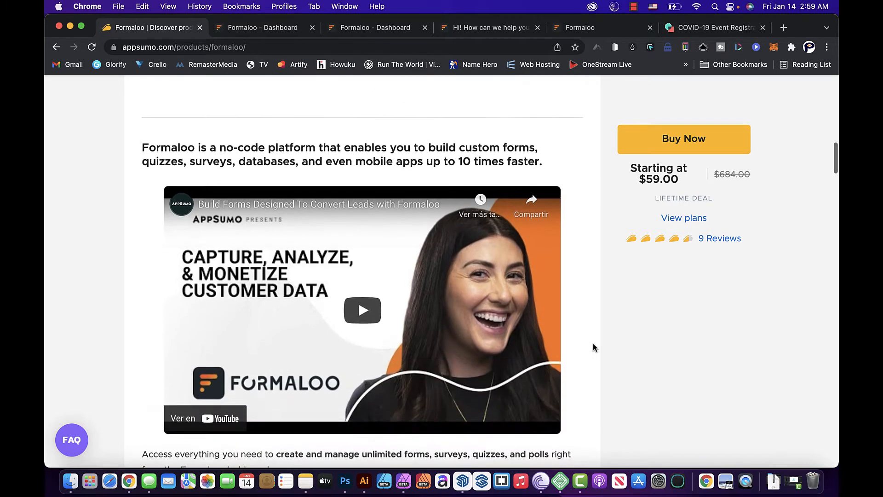
scroll("down", 3)
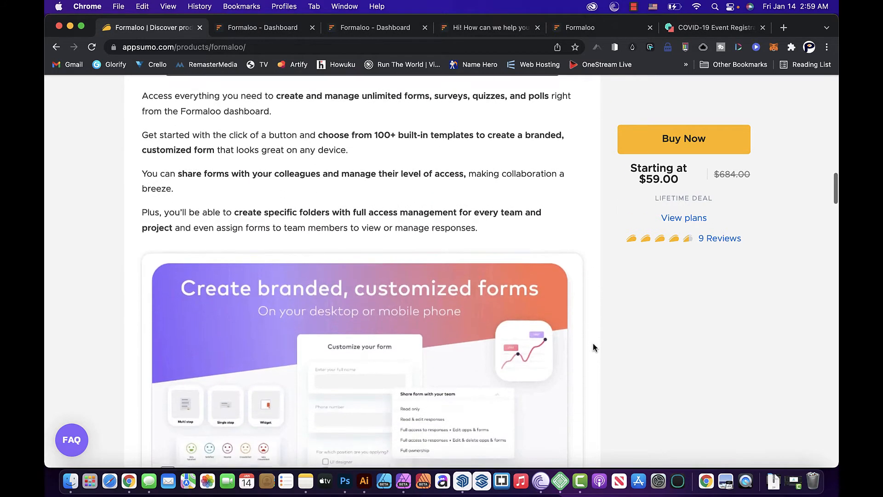
scroll("down", 3)
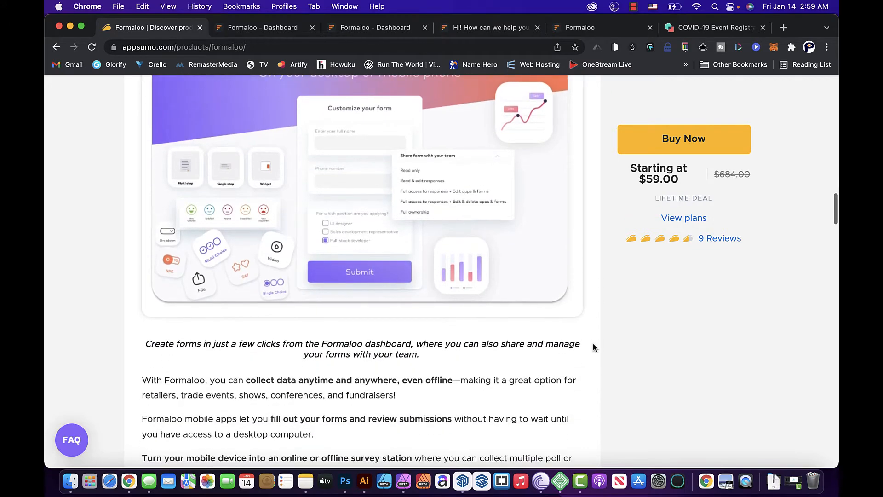
scroll("up", 3)
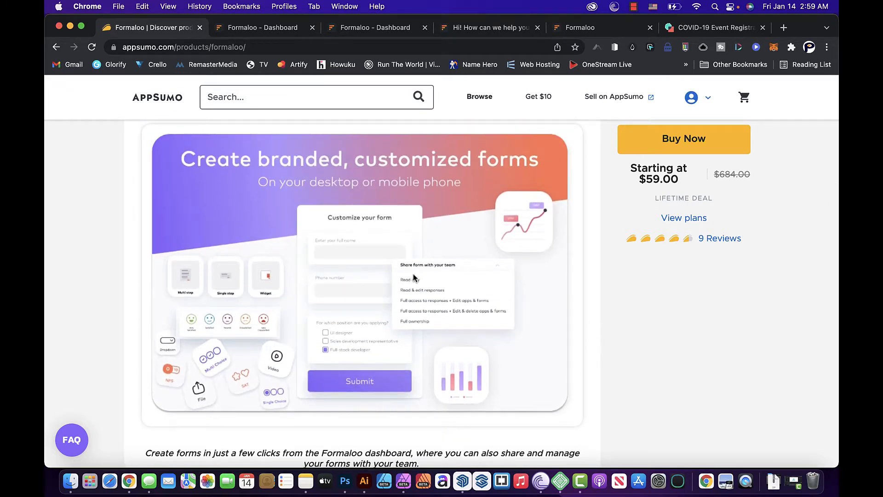
mouse_move(408, 322)
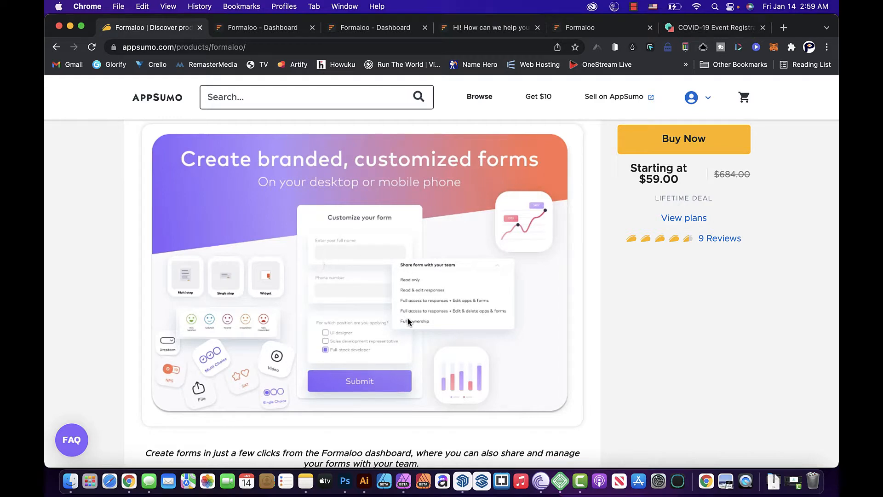
mouse_move(520, 350)
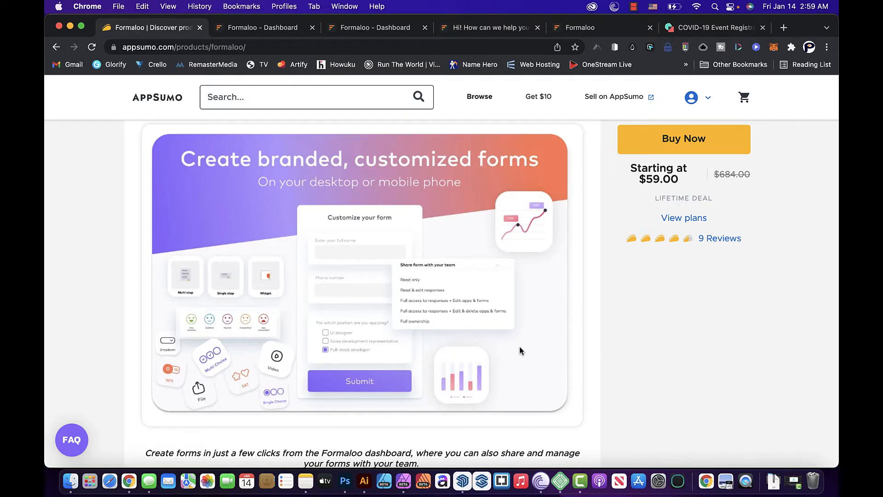
Step: Continue down to the Plans and Features section with the $59 lifetime deal terms
scroll("down", 3)
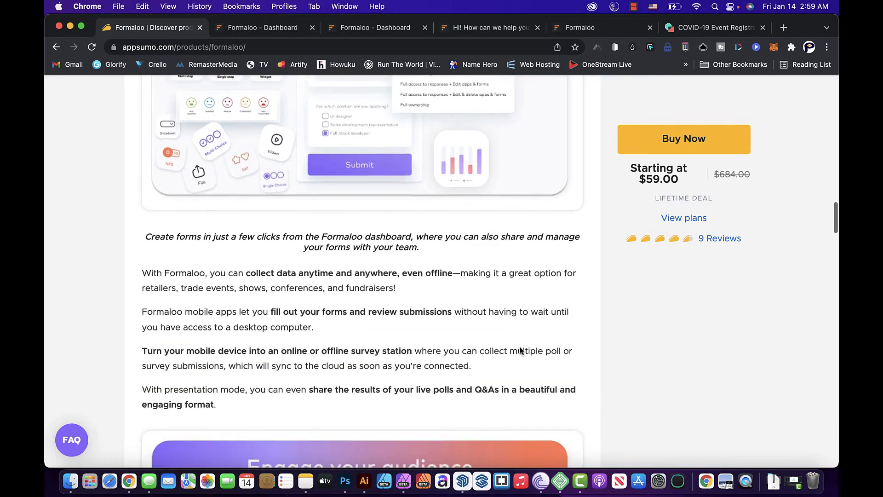
scroll("down", 3)
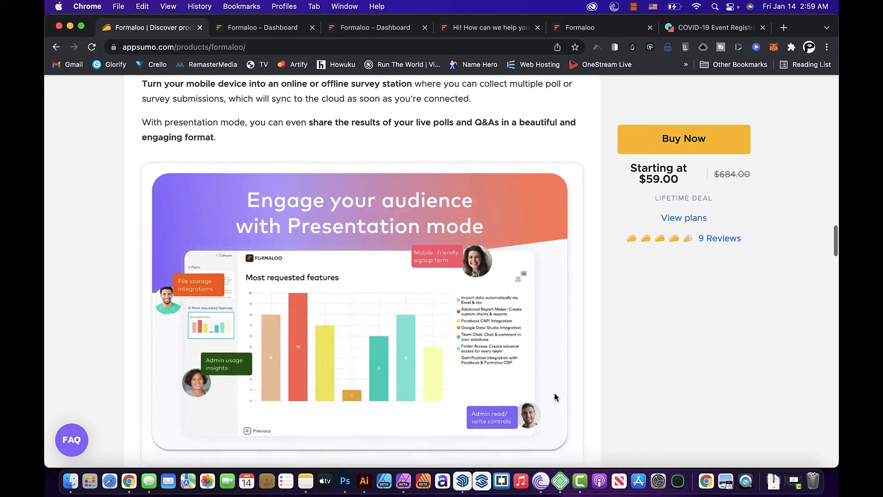
scroll("down", 3)
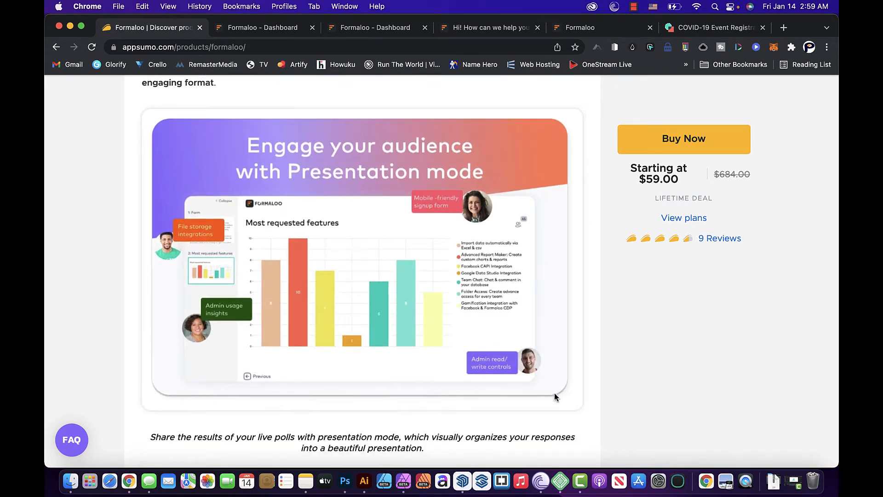
scroll("down", 3)
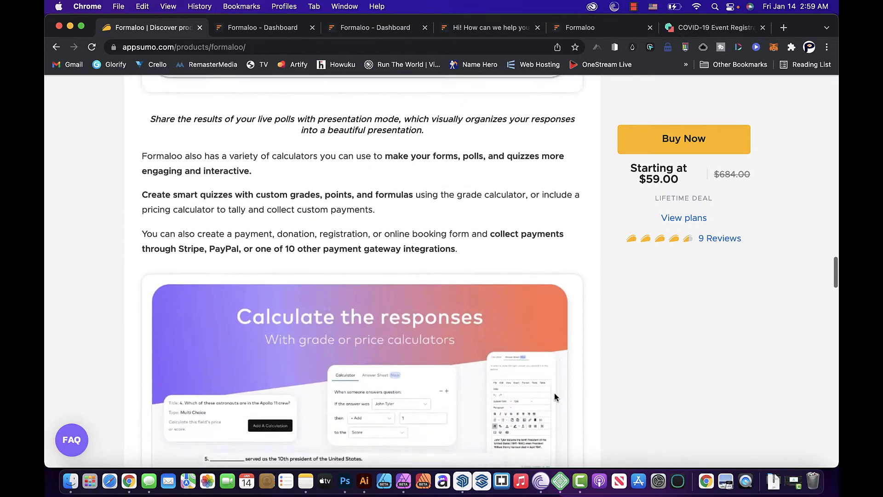
scroll("down", 3)
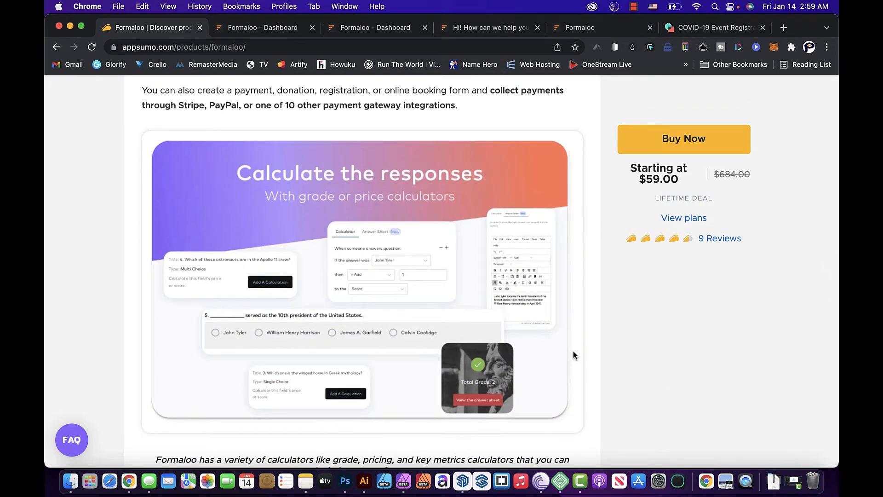
mouse_move(584, 371)
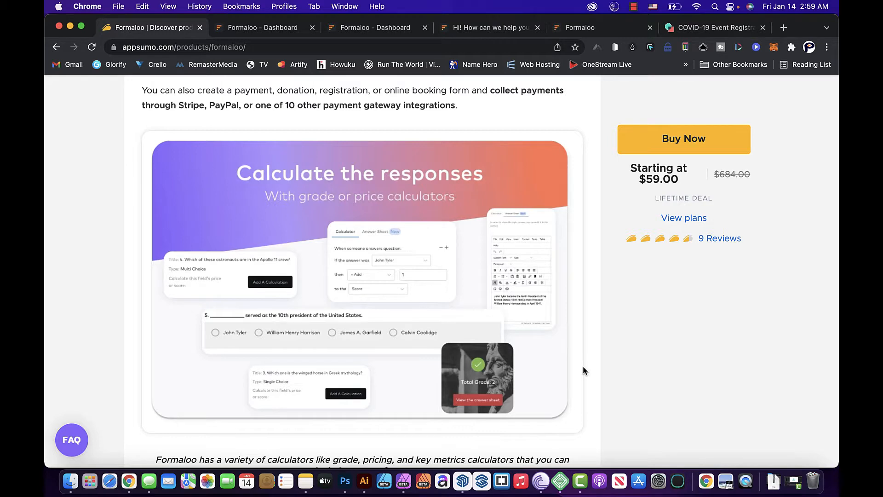
scroll("down", 3)
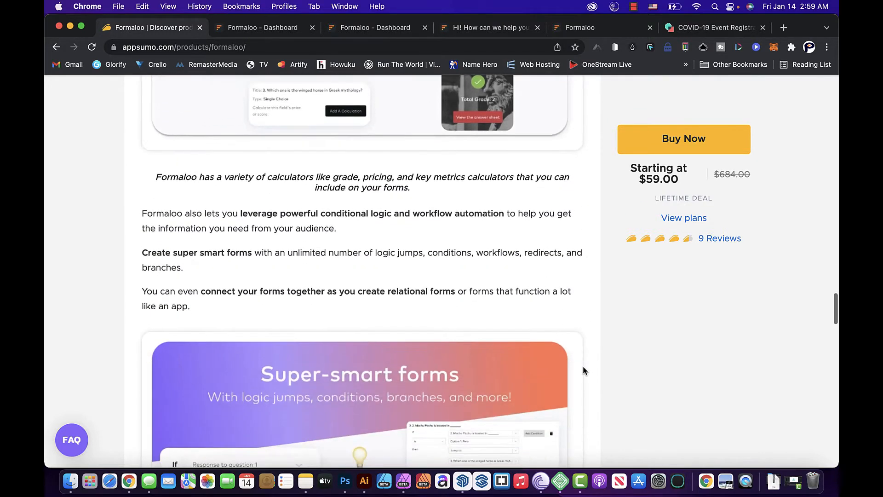
scroll("down", 3)
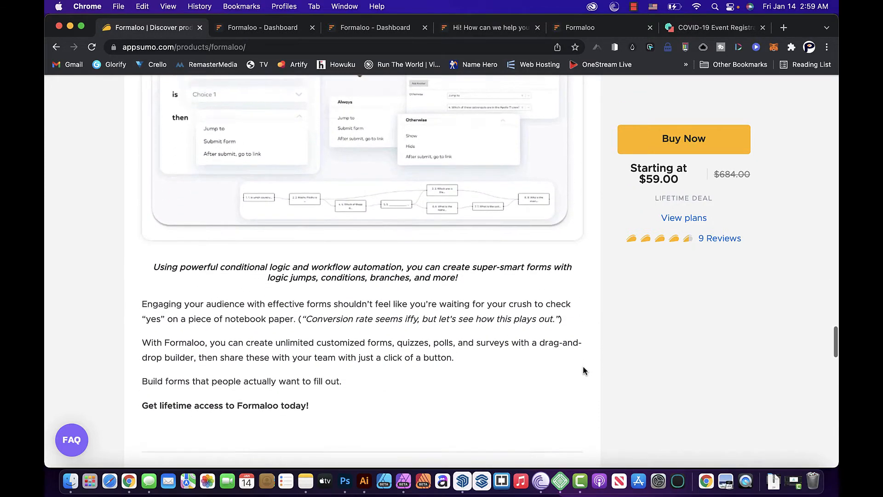
scroll("down", 3)
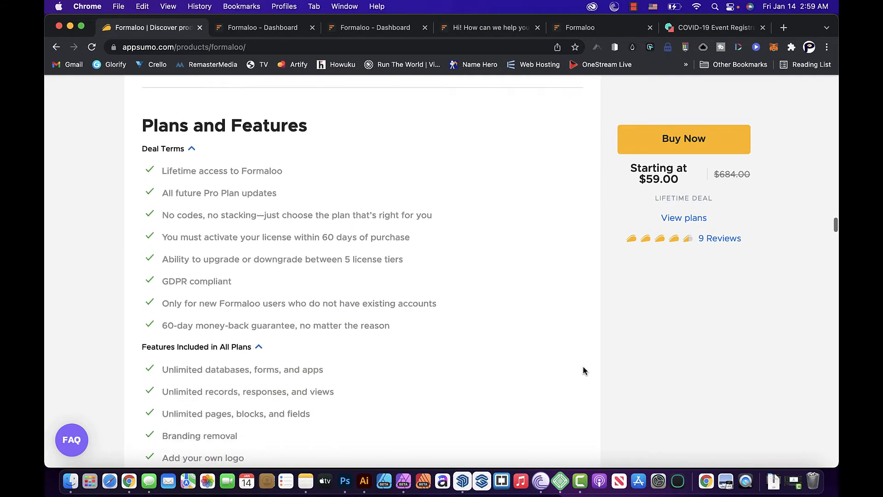
scroll("down", 3)
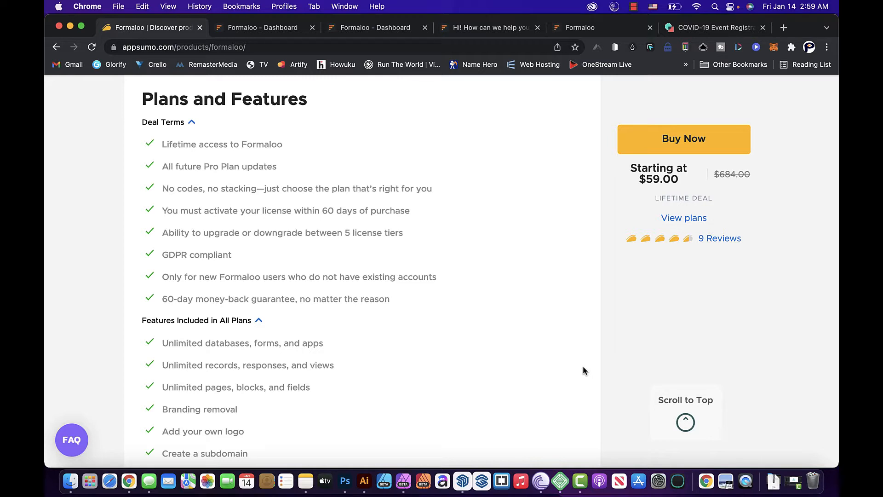
mouse_move(819, 209)
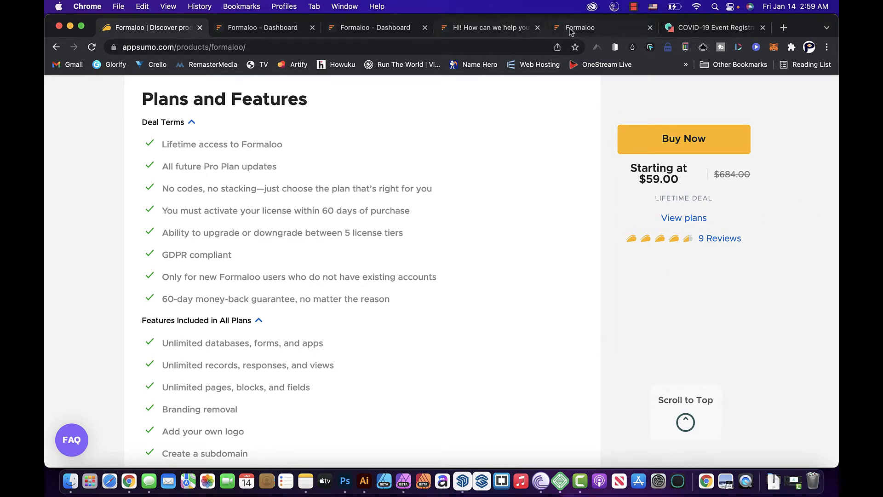
Step: Switch to the live 'Event registration - Copy' form with its date, time and Palo Alto map
left_click(581, 27)
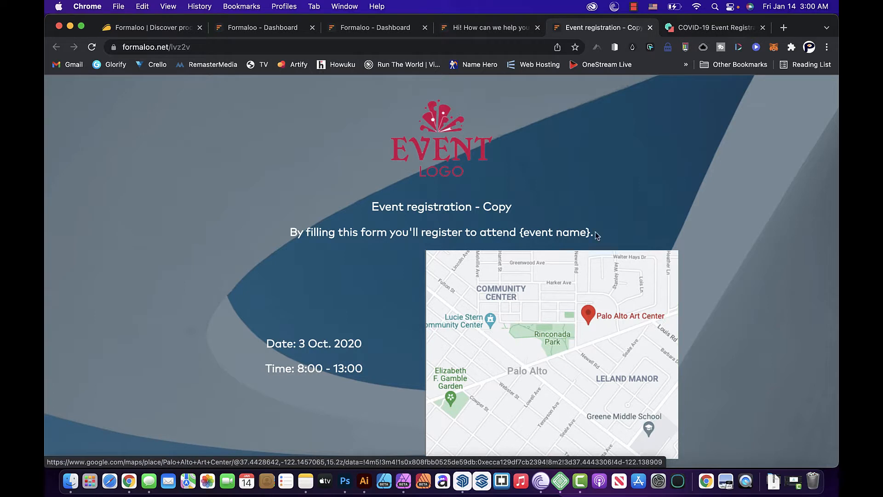
mouse_move(686, 249)
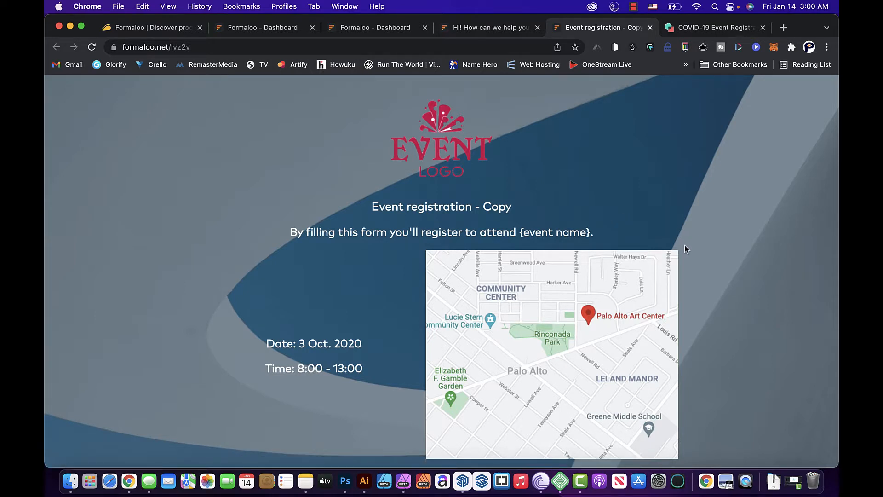
mouse_move(724, 34)
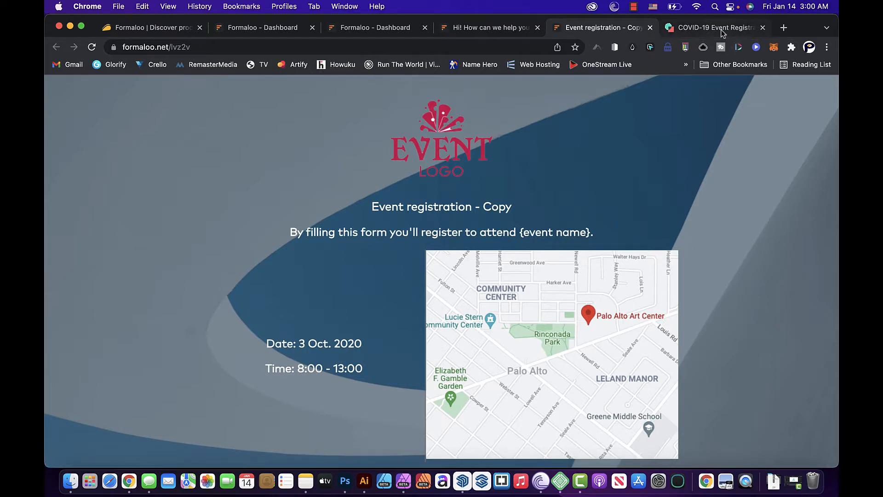
Step: Switch to involve.me and view the Thai Chi in Central Park event registration template
left_click(714, 26)
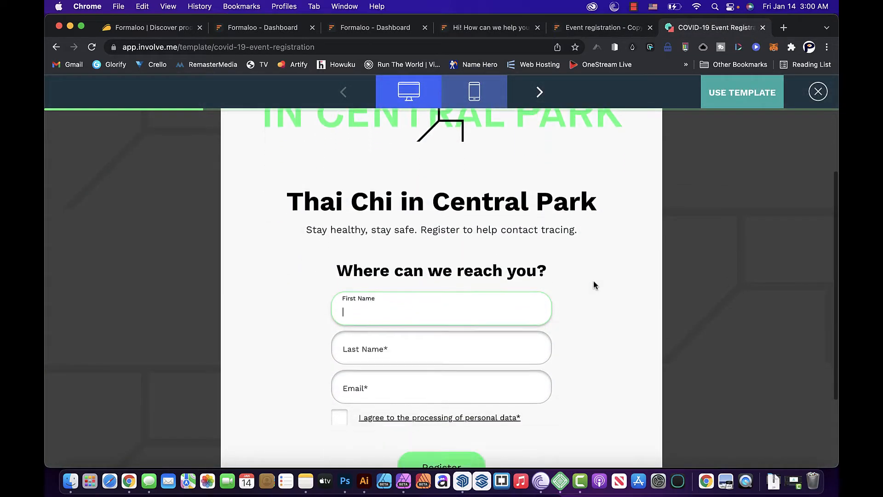
scroll("up", 3)
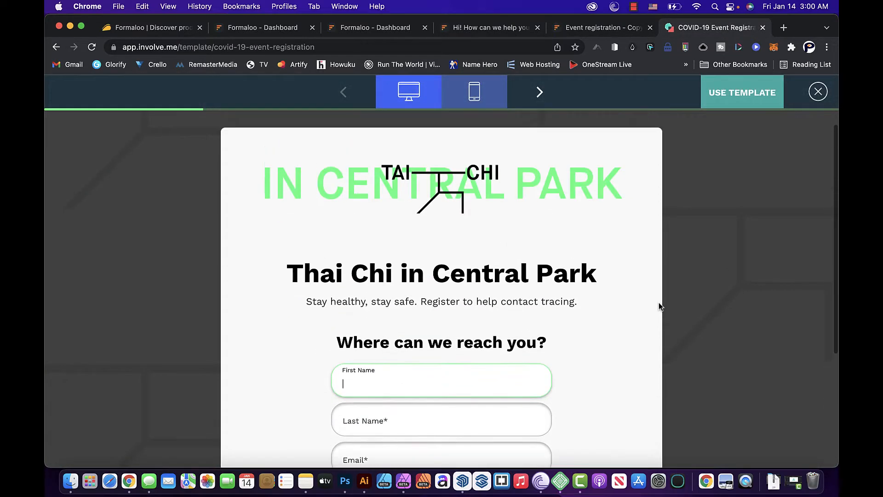
scroll("up", 3)
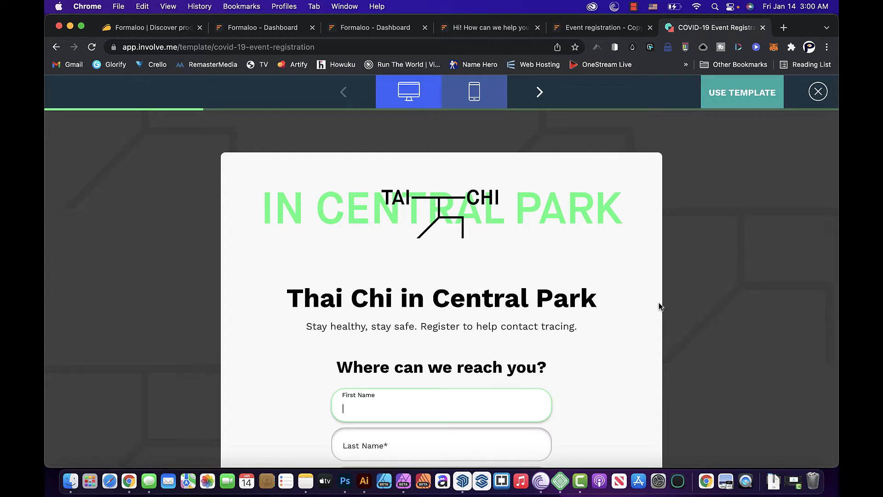
mouse_move(603, 26)
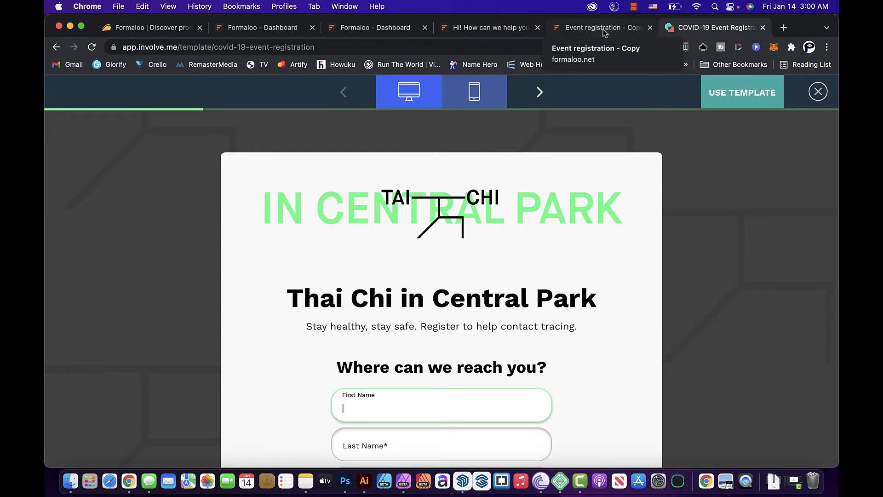
Step: Switch to Formaloo support and read the past chat about PayPal and multi-page forms
left_click(488, 26)
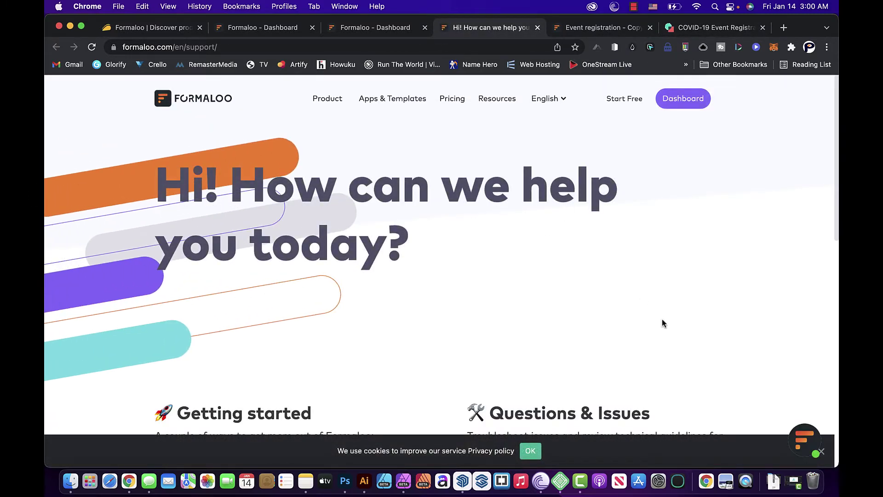
left_click(805, 440)
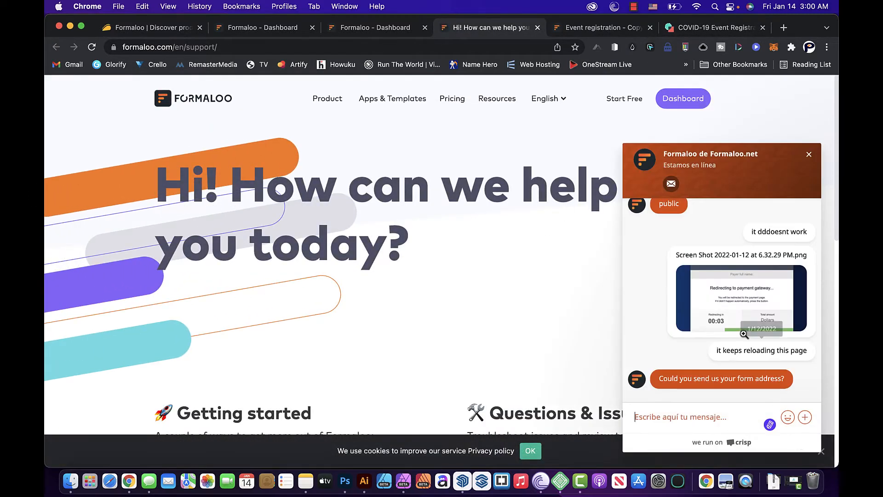
scroll("up", 3)
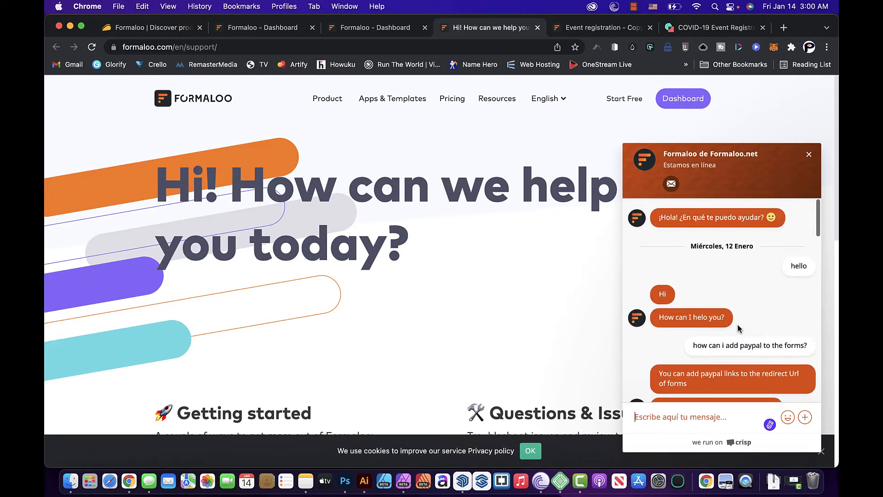
scroll("down", 3)
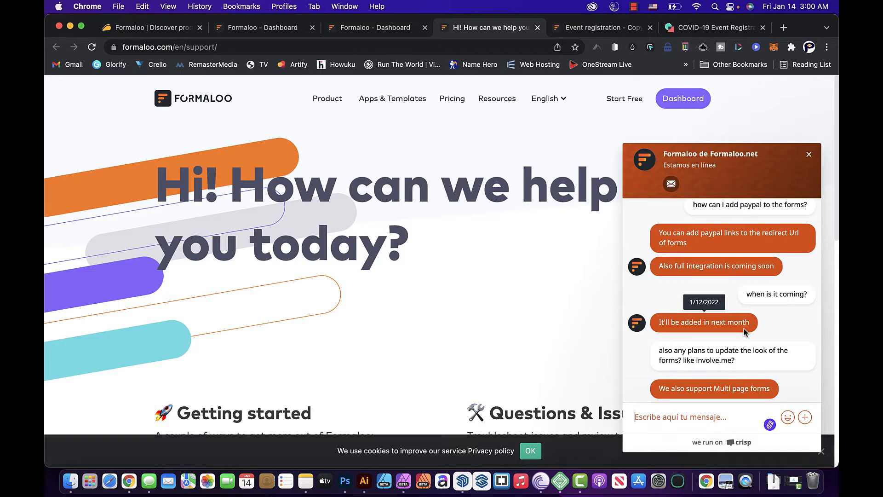
scroll("down", 3)
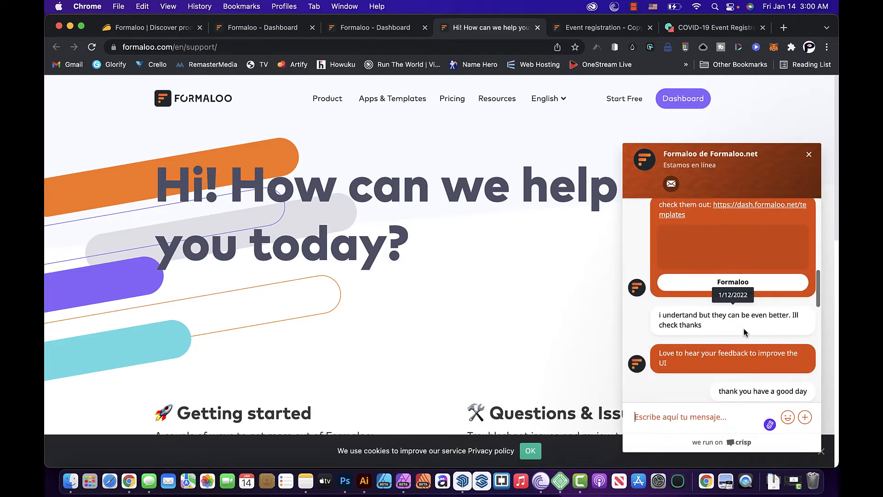
scroll("up", 3)
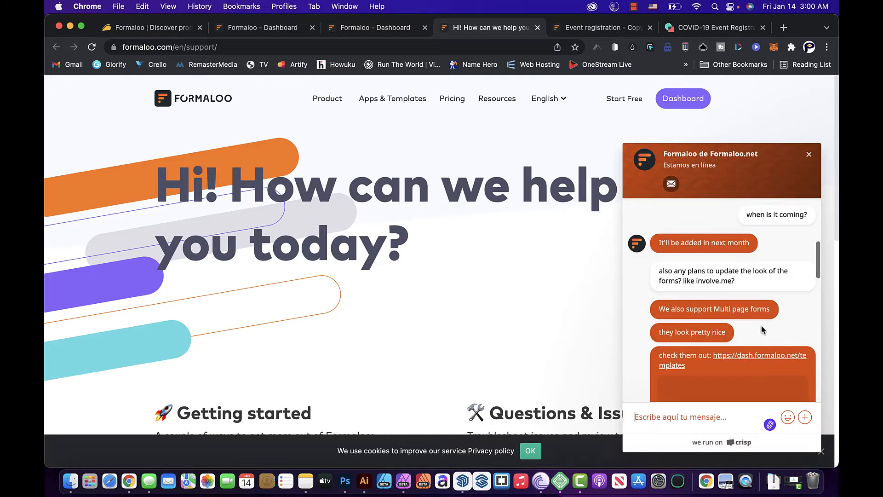
scroll("up", 3)
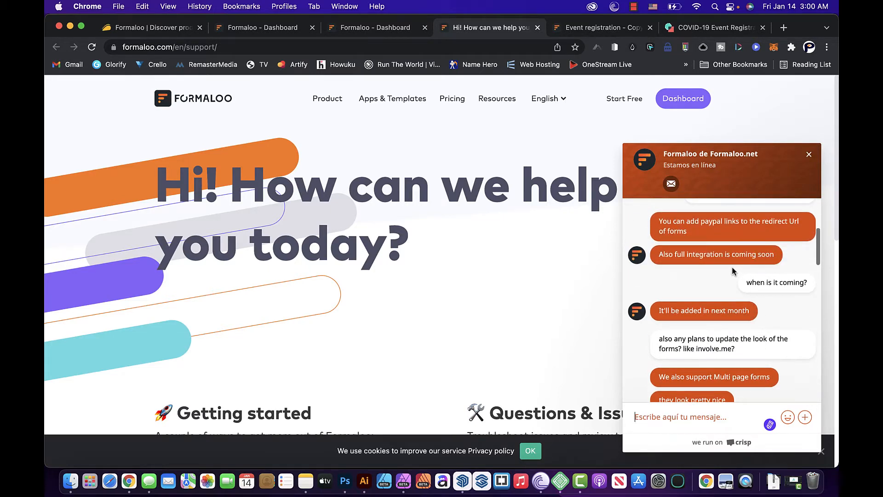
scroll("up", 3)
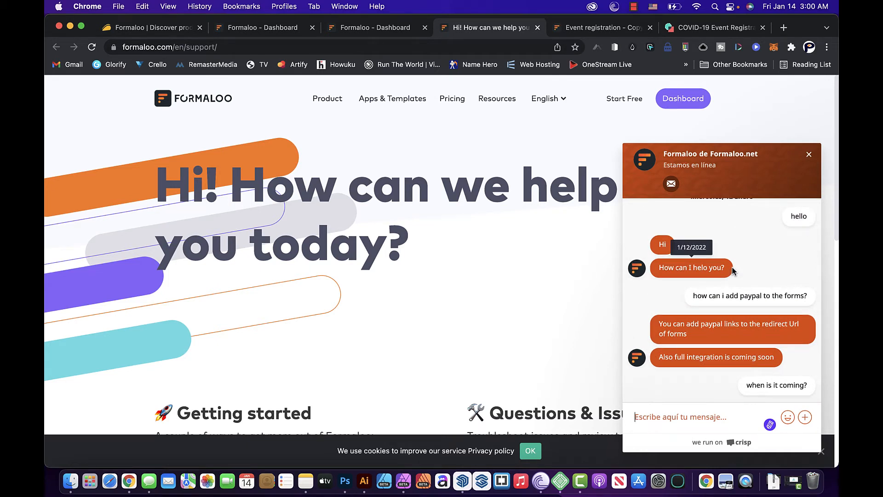
mouse_move(729, 336)
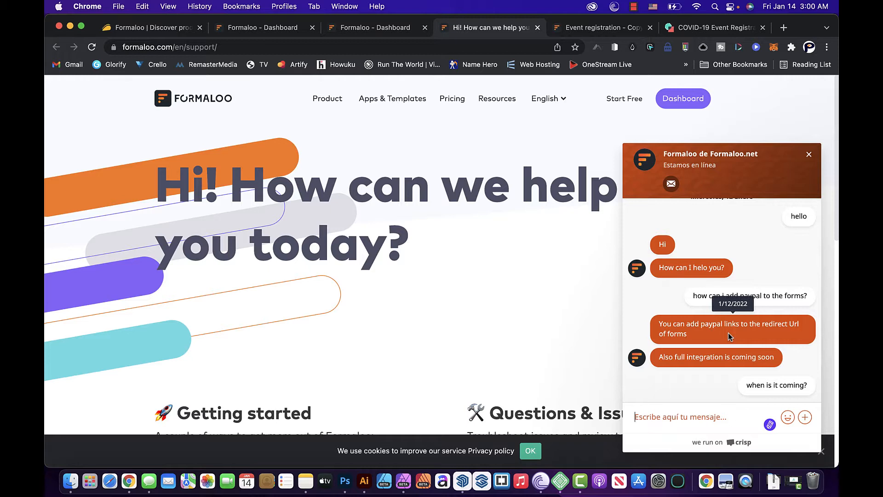
Step: Finish reading the support conversation and dismiss the chat window
scroll("down", 3)
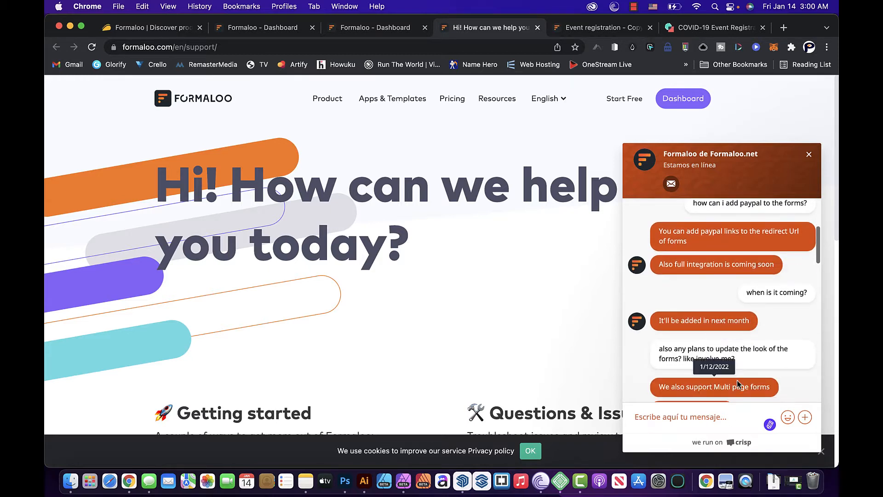
scroll("up", 3)
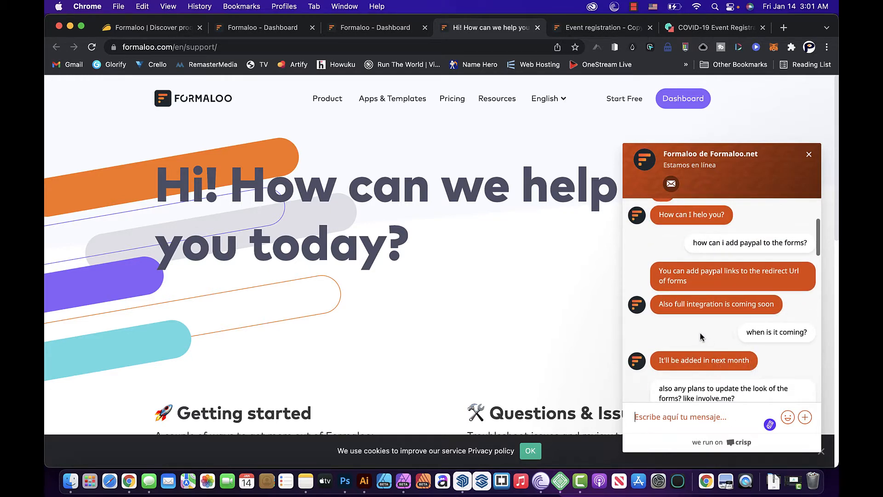
scroll("down", 3)
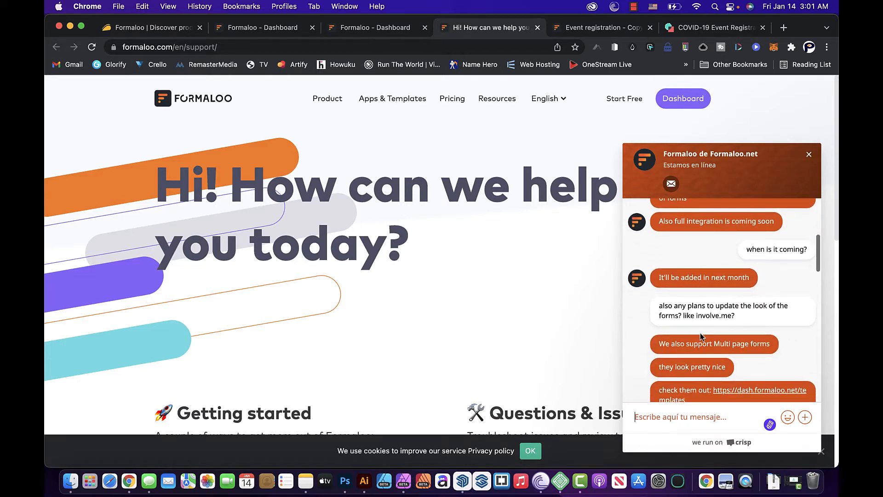
scroll("down", 3)
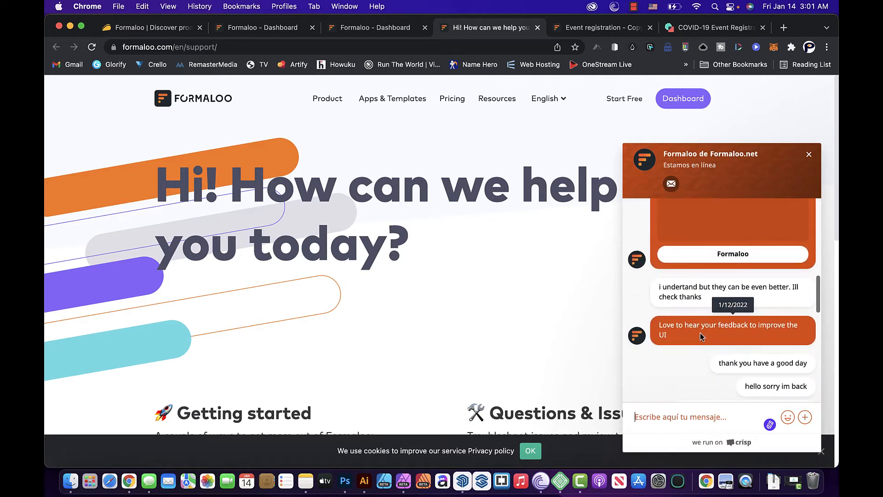
mouse_move(505, 234)
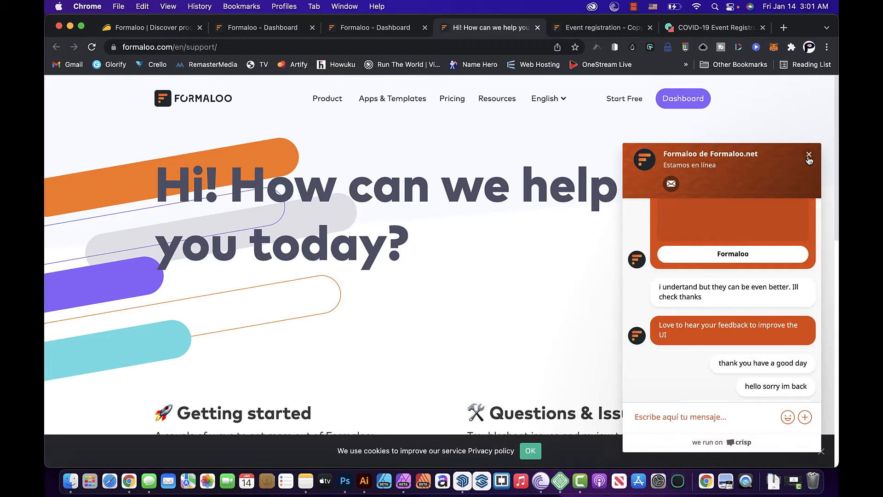
left_click(809, 155)
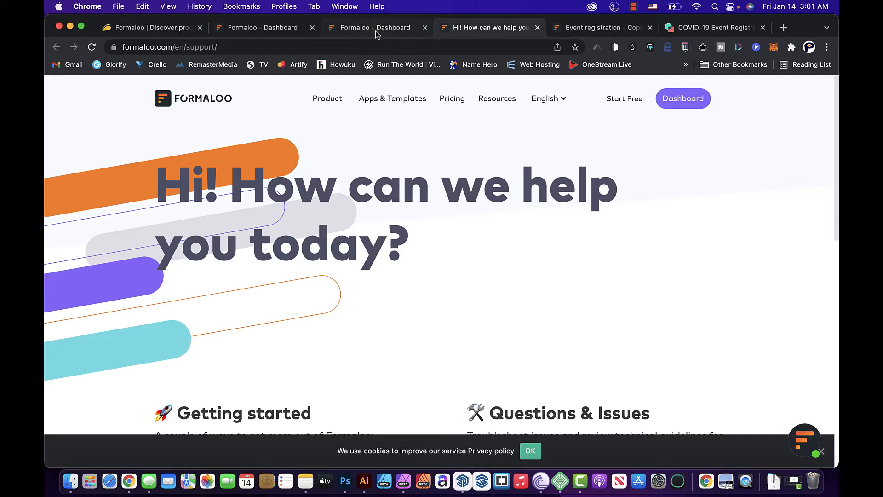
mouse_move(150, 27)
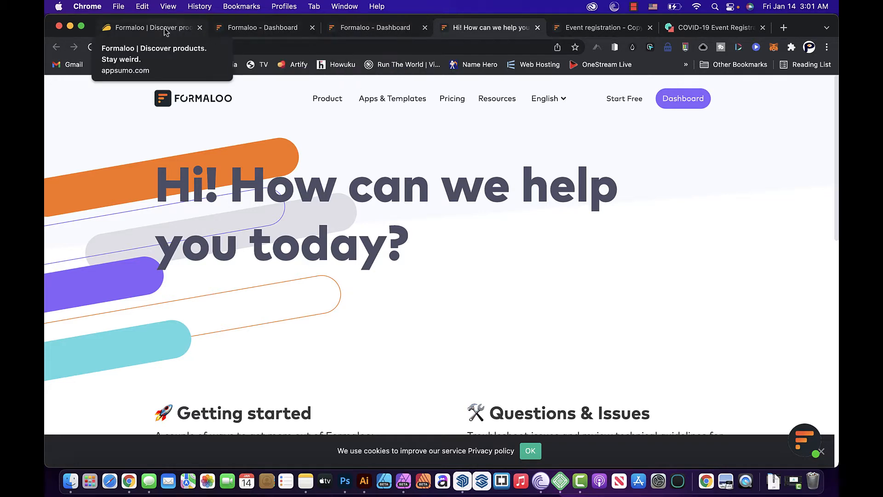
Step: Return to the AppSumo deal page and read the description up to the presentation mode section
left_click(151, 26)
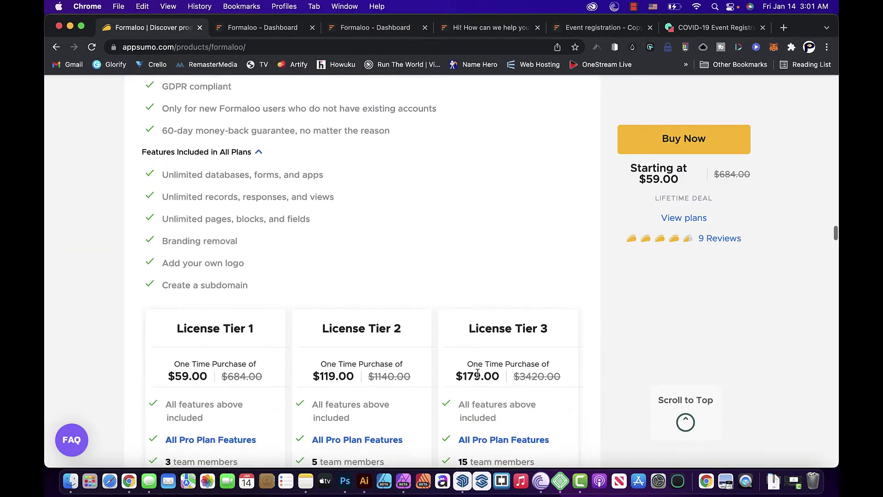
scroll("down", 3)
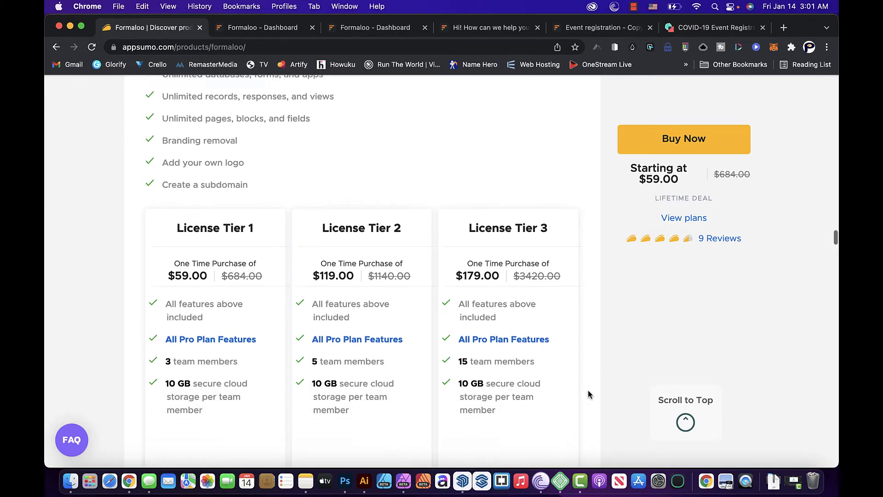
scroll("down", 3)
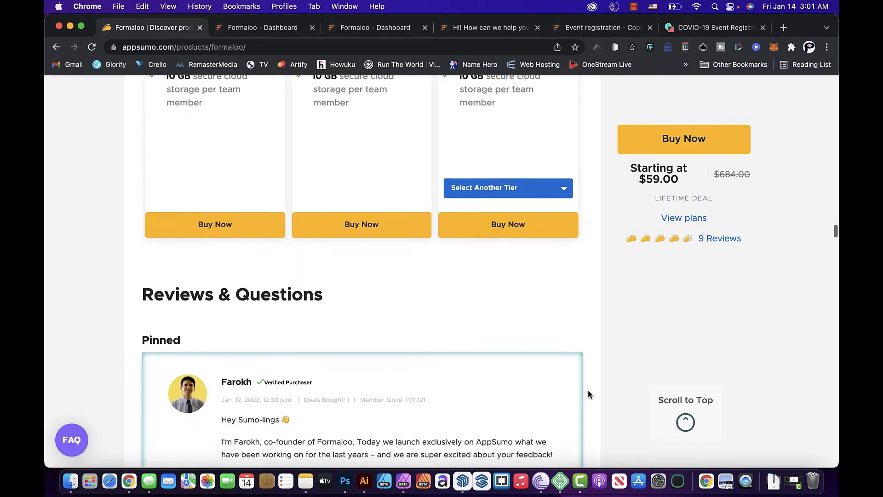
scroll("up", 3)
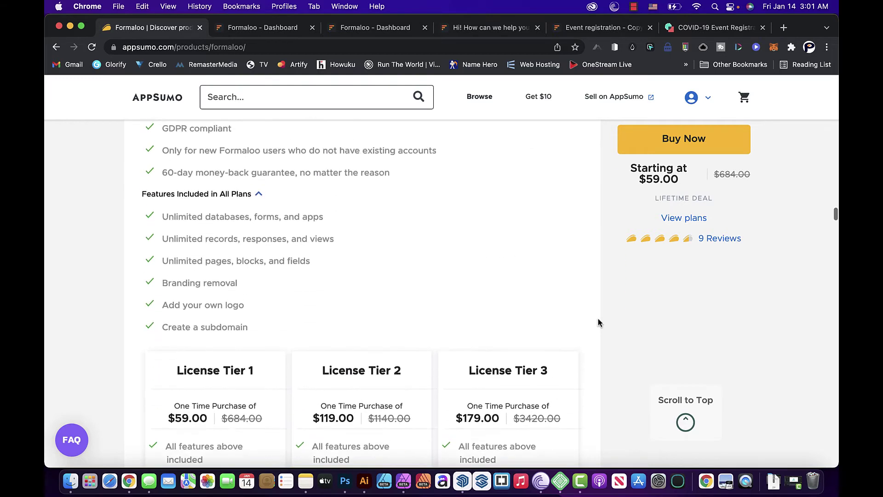
scroll("up", 3)
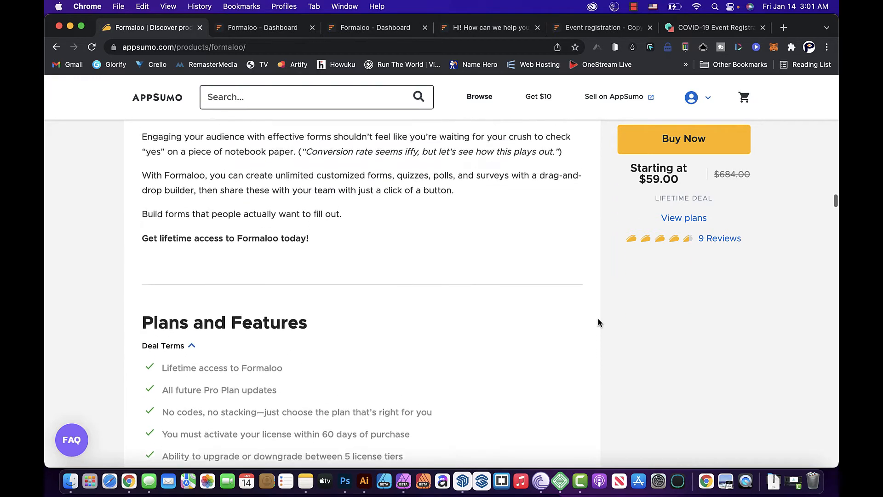
scroll("up", 3)
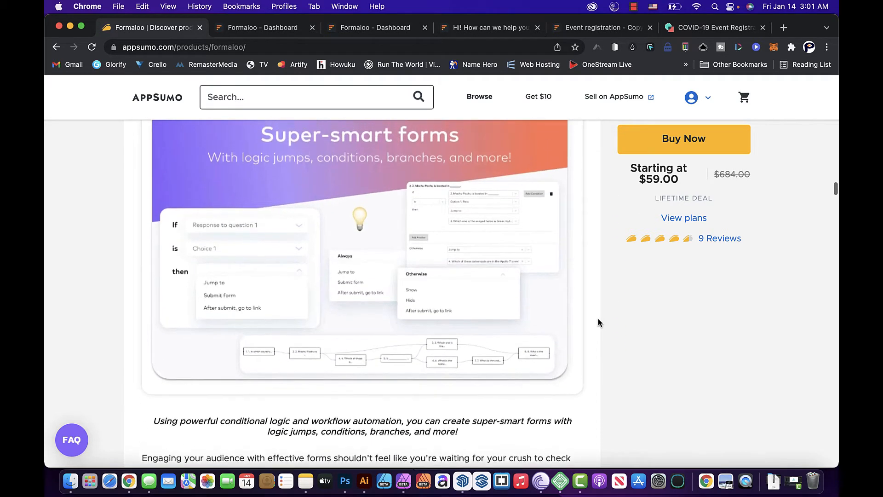
scroll("up", 3)
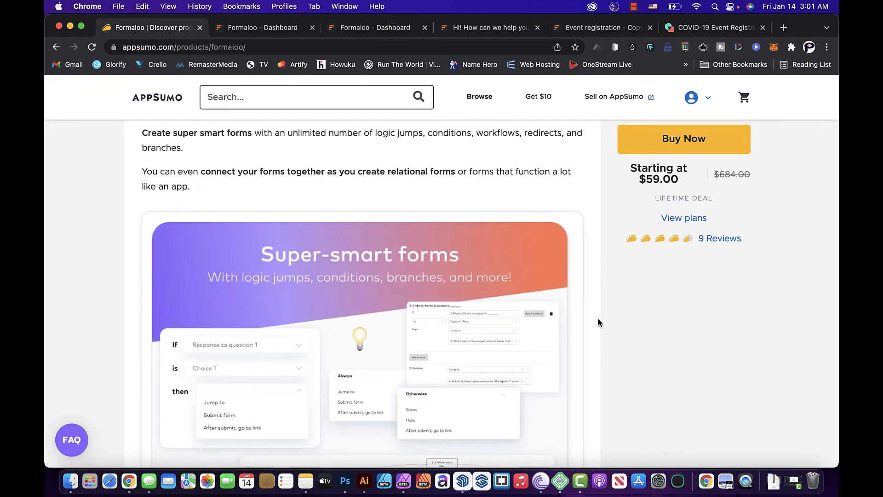
mouse_move(381, 167)
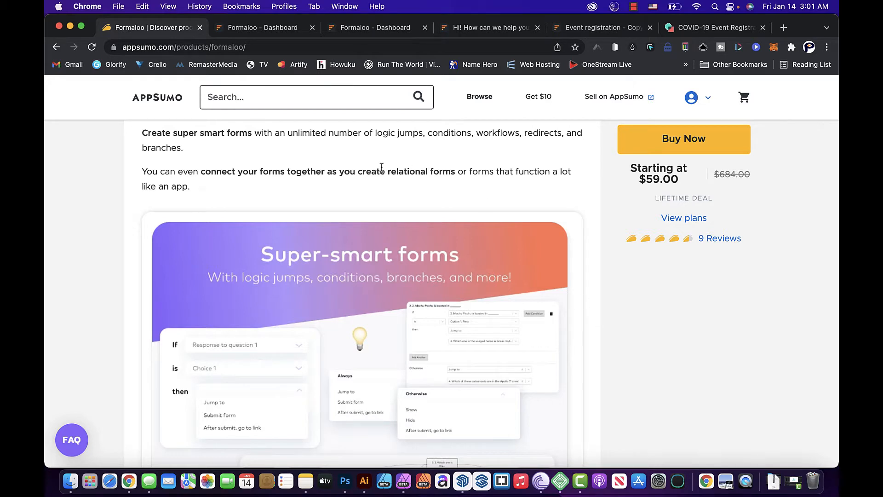
mouse_move(336, 39)
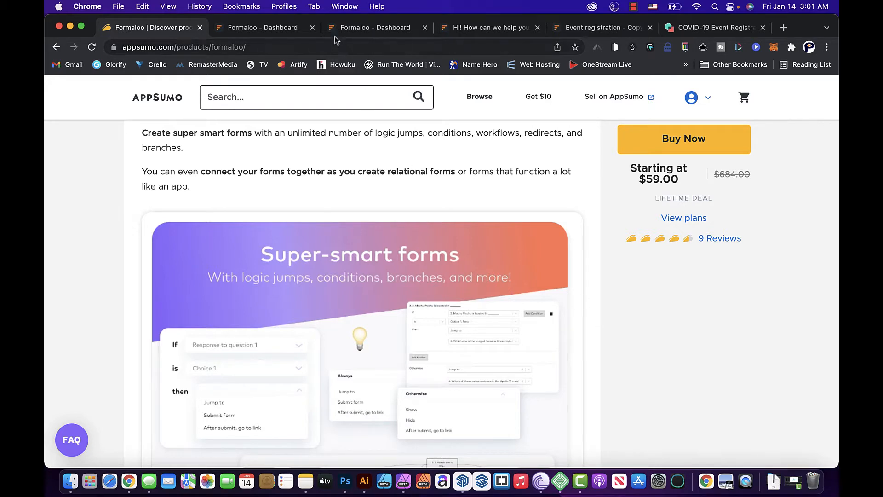
mouse_move(375, 27)
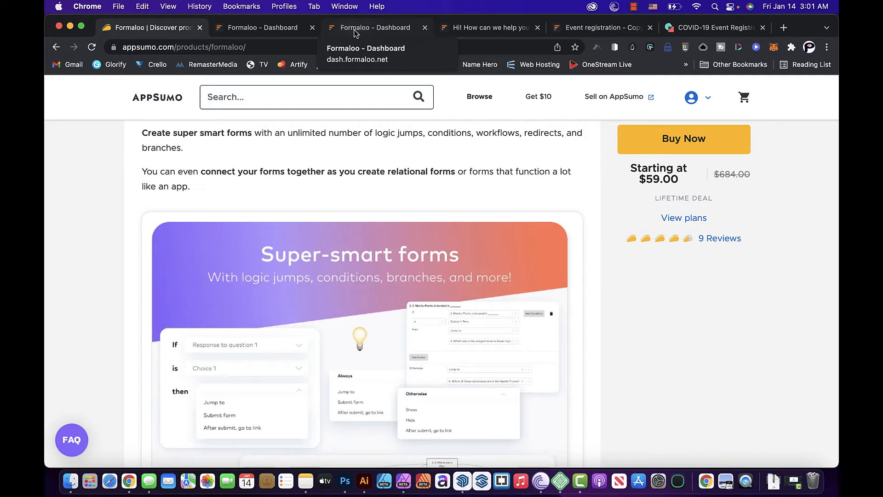
mouse_move(599, 26)
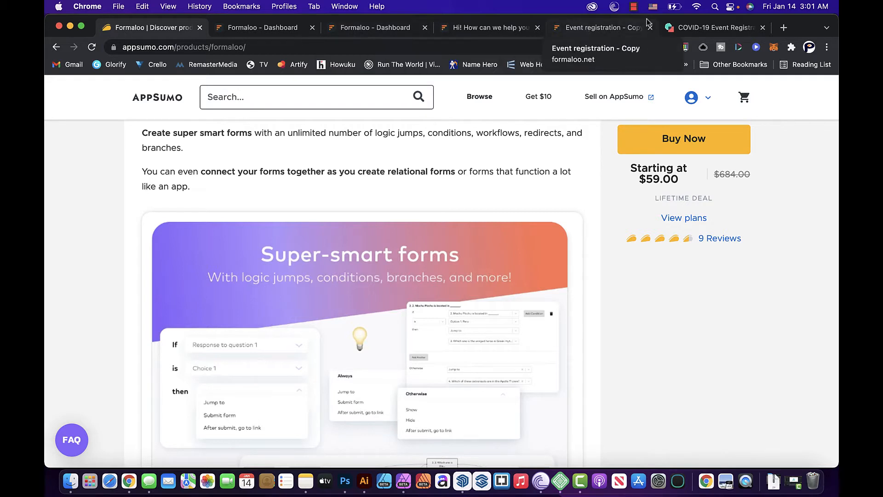
mouse_move(710, 27)
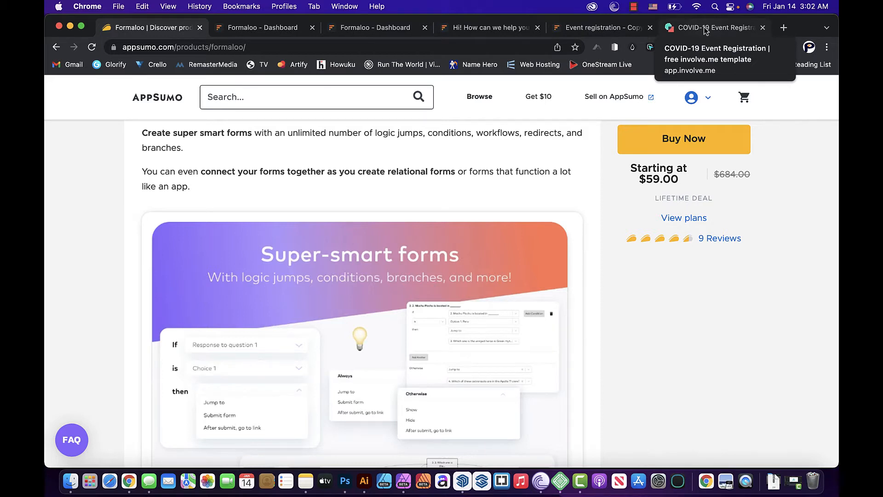
mouse_move(262, 27)
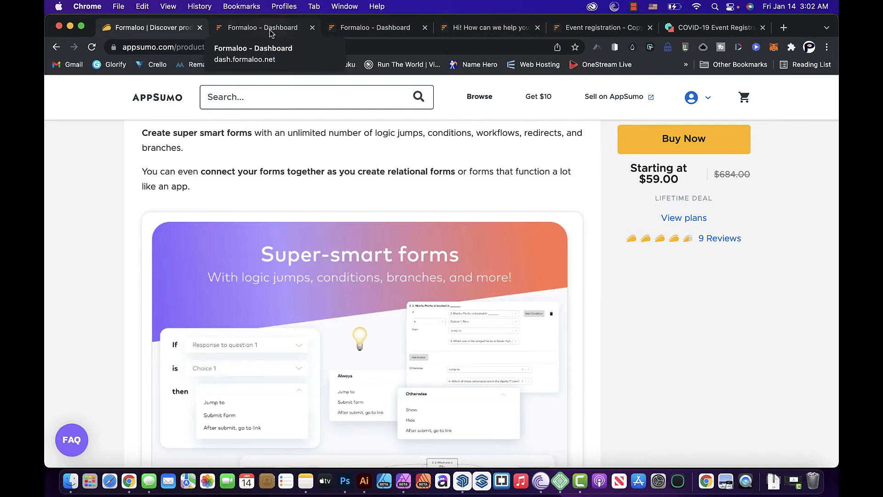
scroll("up", 3)
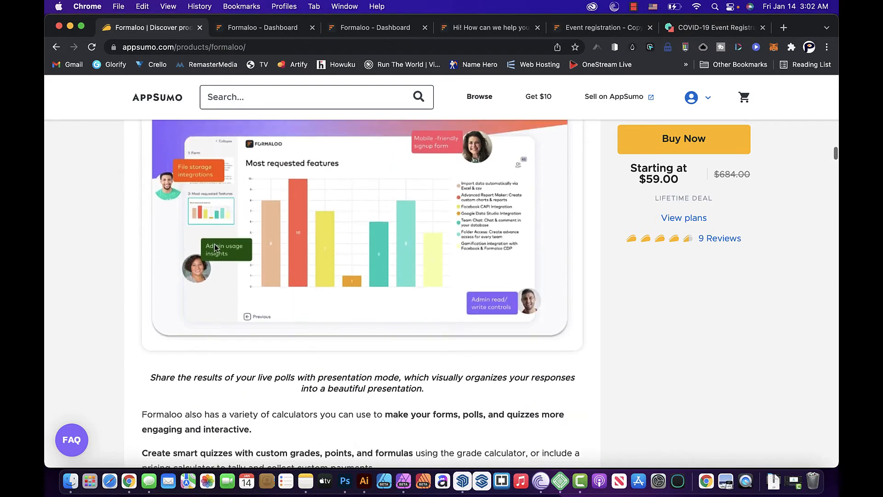
scroll("up", 3)
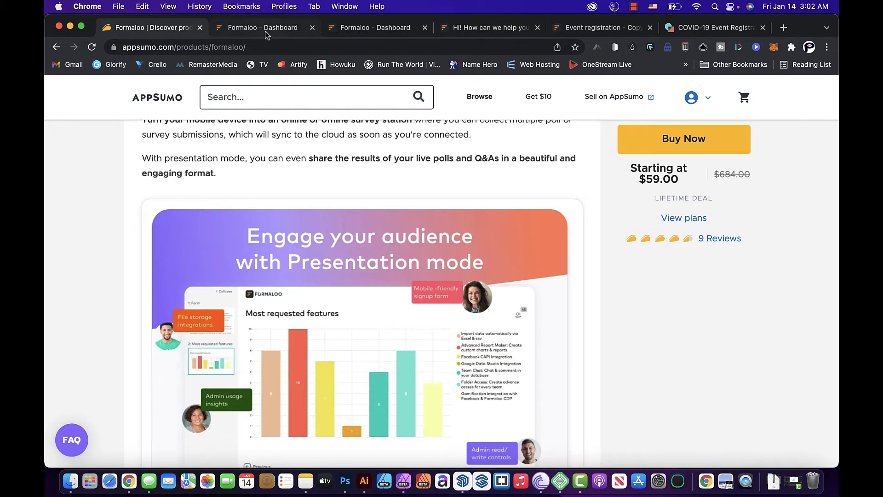
Step: Leave the form editor for the Formaloo dashboard, confirming all work was saved
left_click(262, 27)
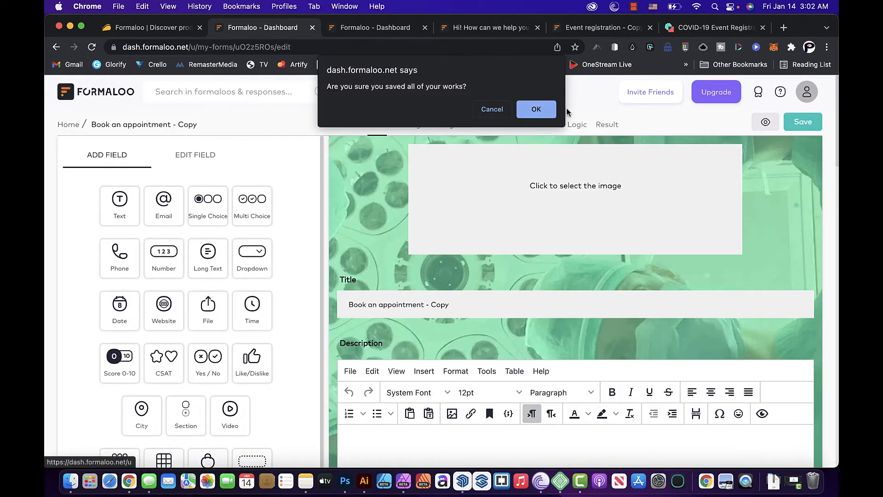
left_click(536, 109)
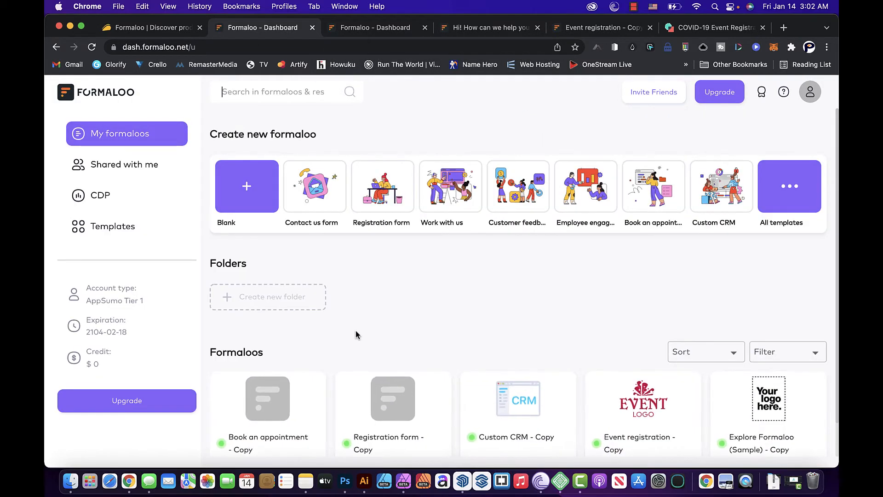
mouse_move(403, 282)
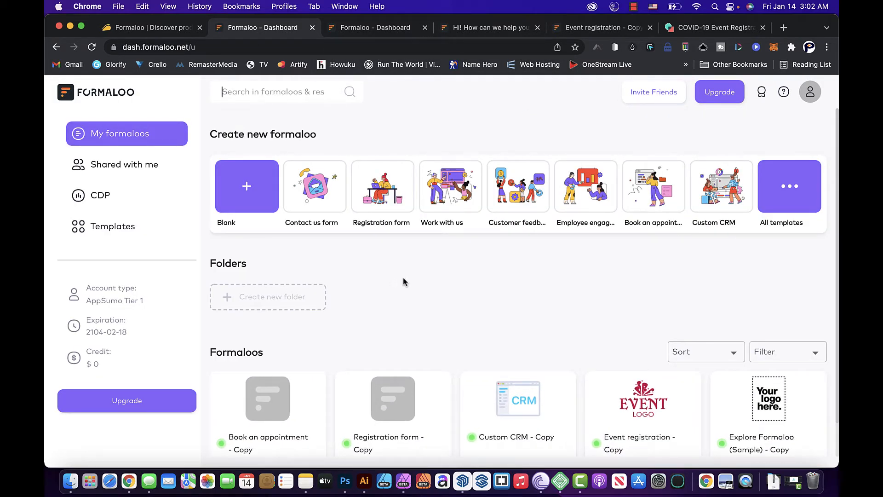
mouse_move(435, 317)
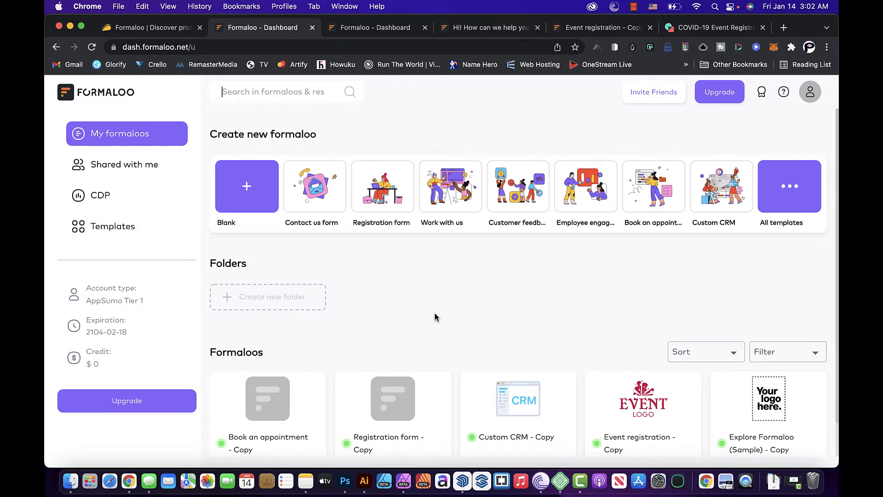
scroll("up", 3)
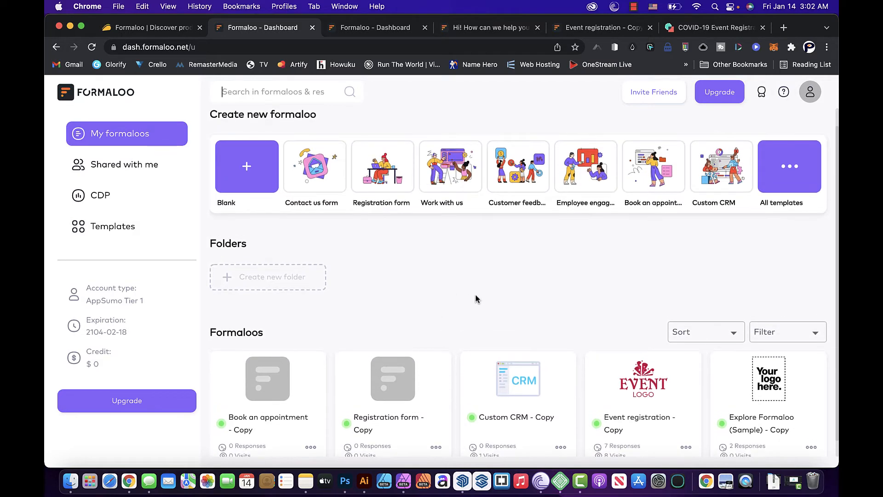
Step: Browse the template gallery categories from Booking & Order down to HR & People
scroll("up", 3)
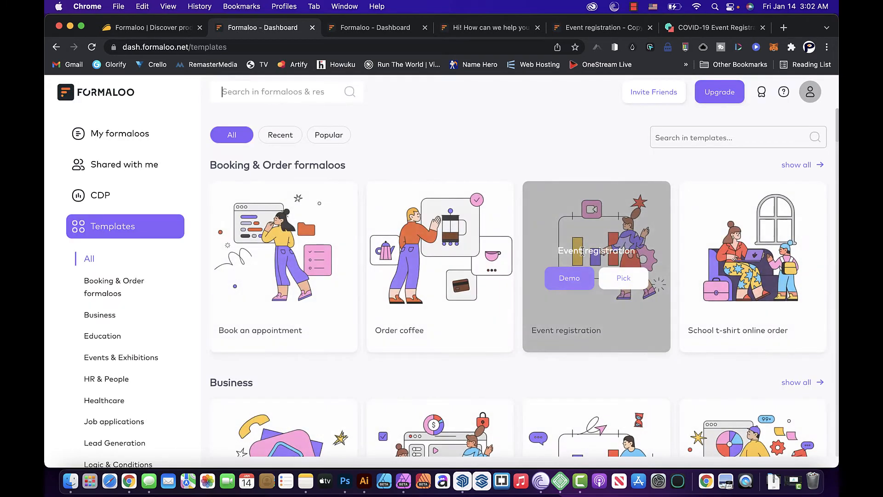
scroll("down", 3)
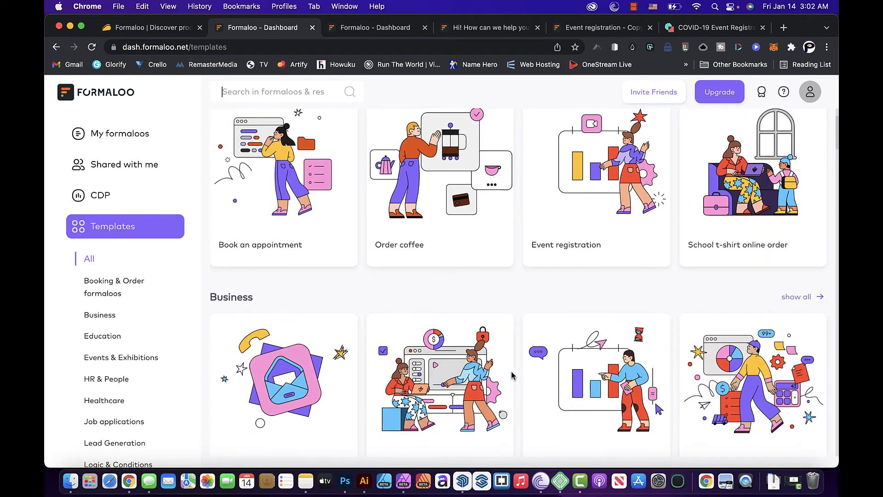
scroll("down", 3)
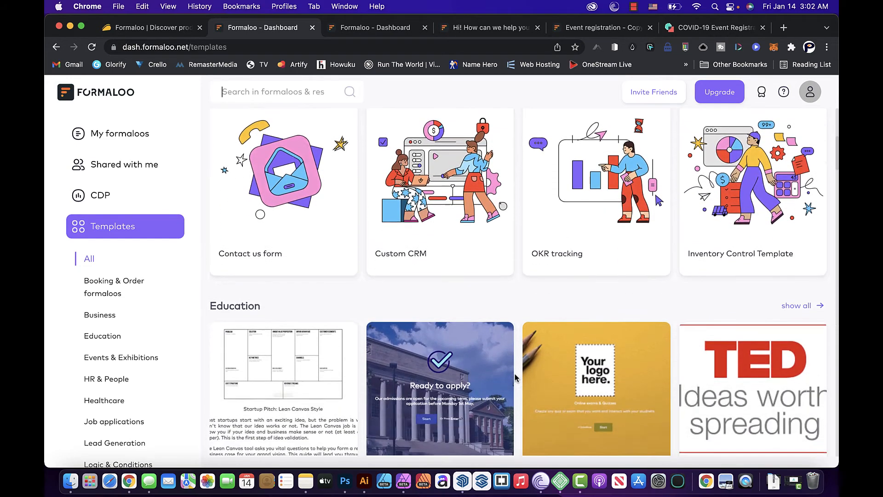
scroll("down", 3)
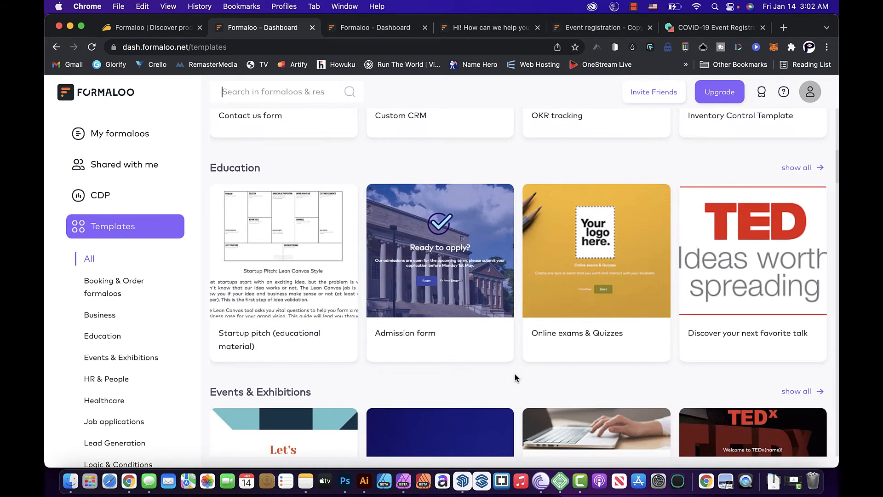
scroll("down", 3)
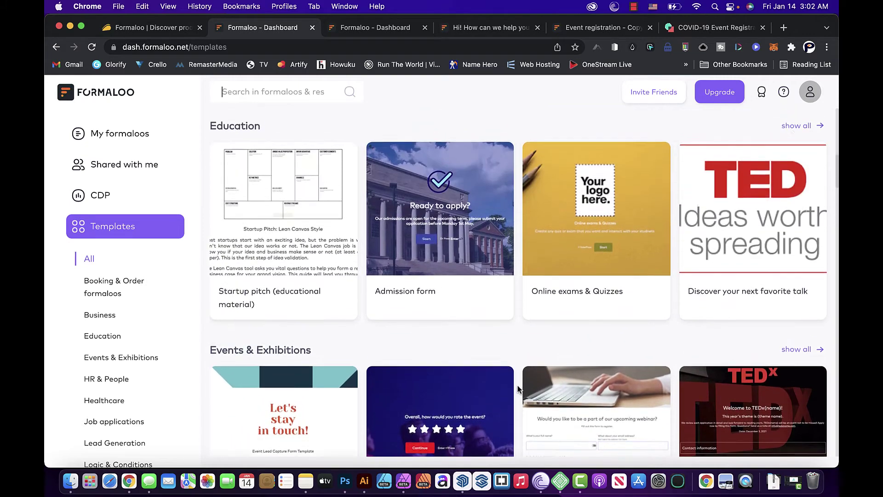
scroll("up", 3)
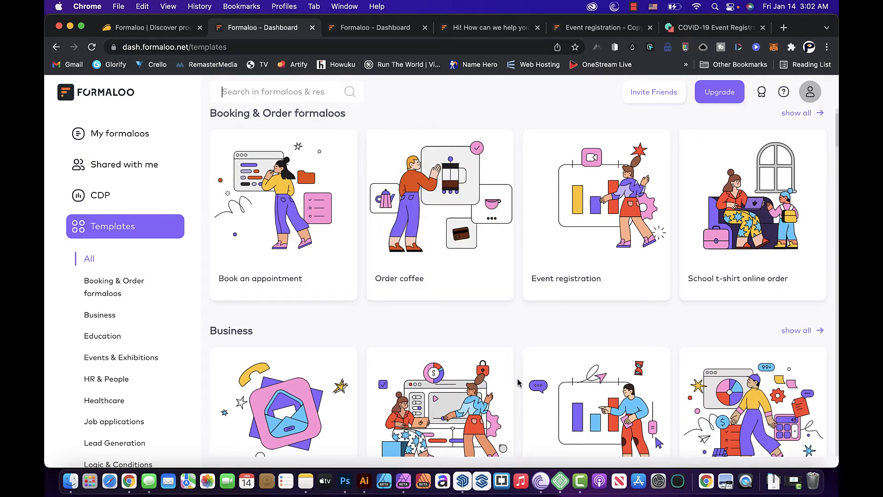
scroll("down", 3)
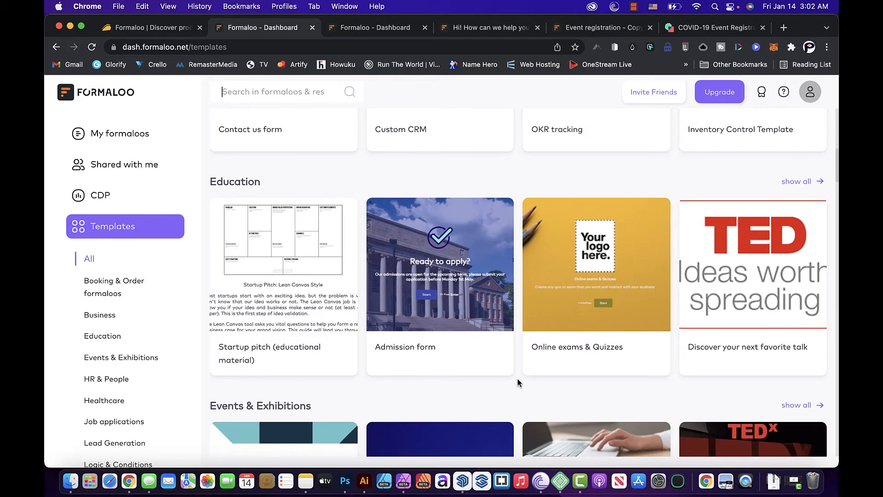
scroll("down", 3)
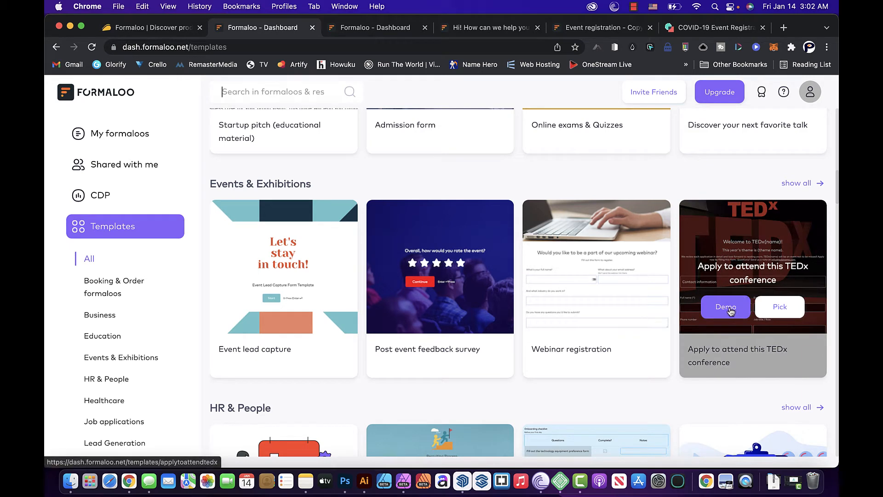
scroll("down", 3)
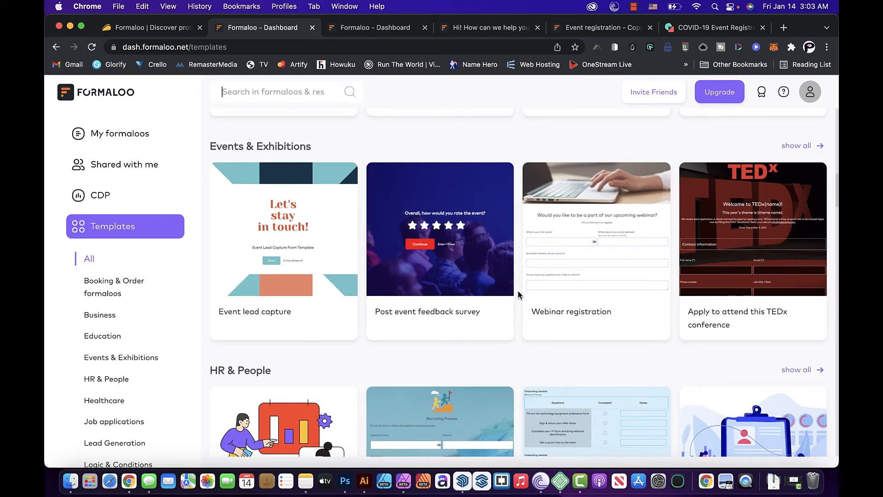
scroll("down", 3)
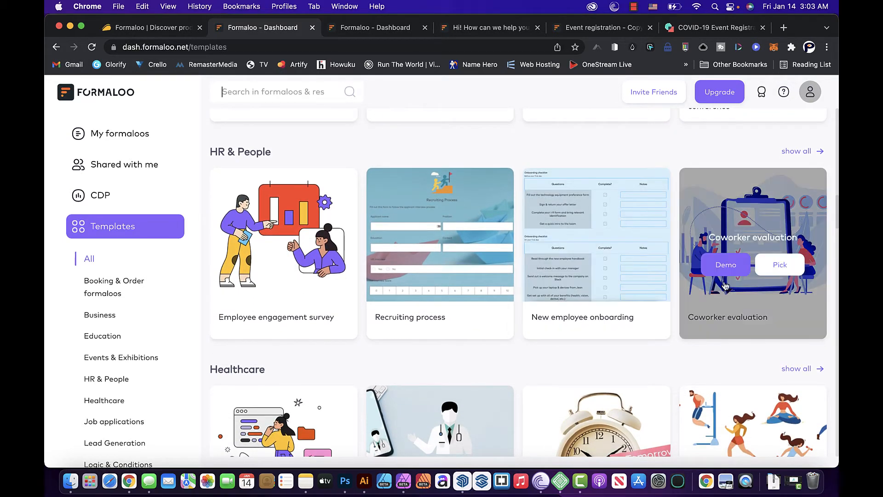
Step: View the Coworker evaluation template demo and skim its rating questions
left_click(726, 264)
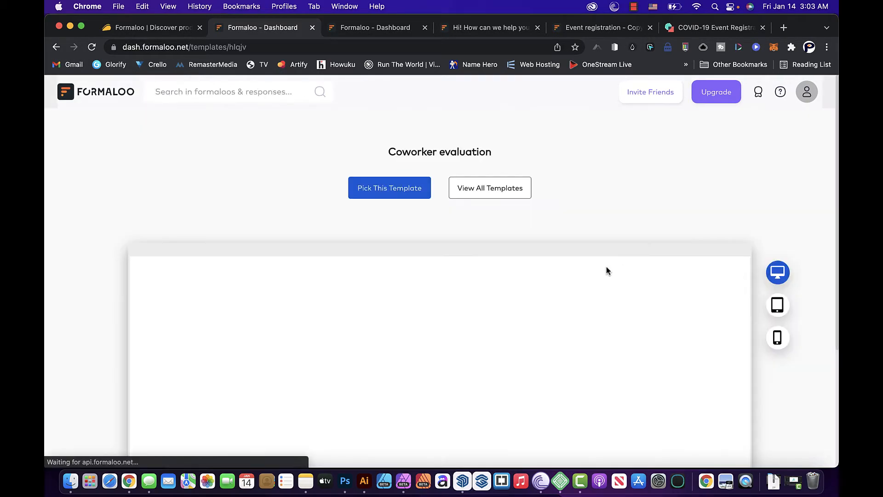
scroll("down", 3)
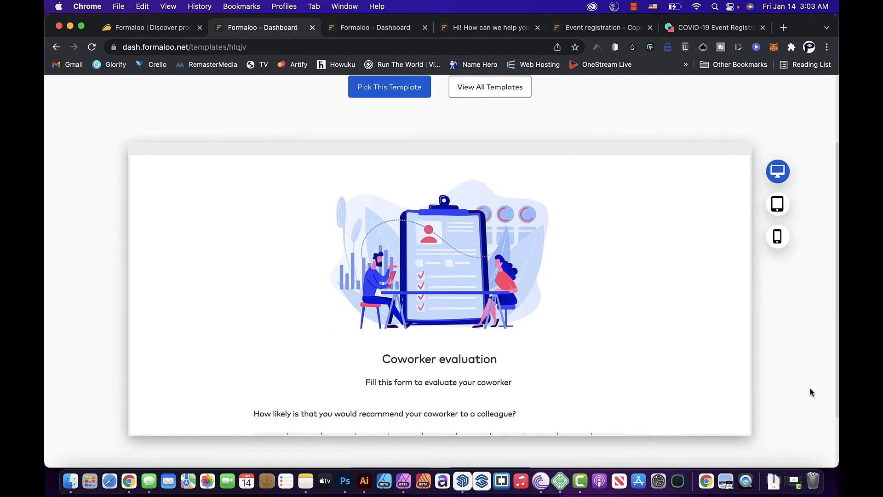
scroll("down", 3)
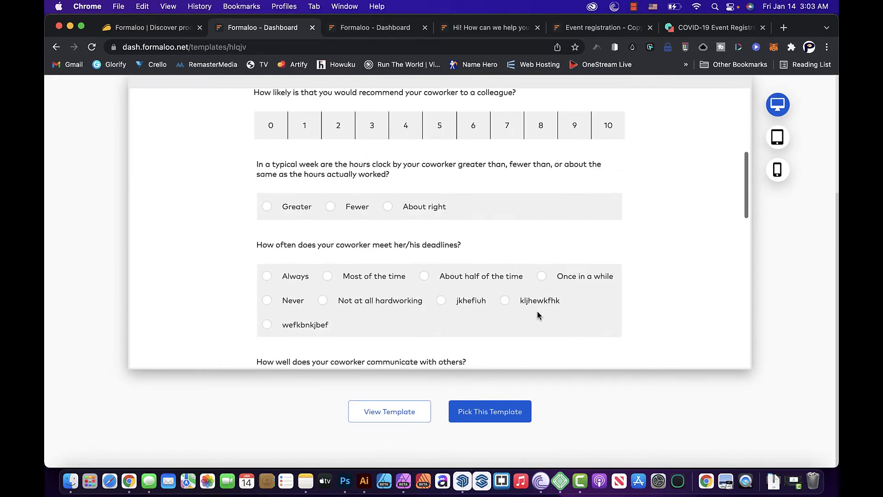
scroll("down", 3)
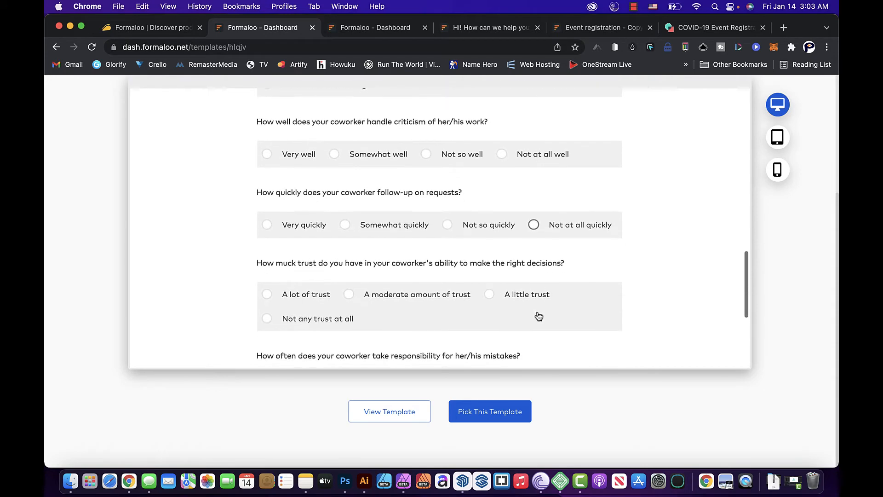
scroll("up", 3)
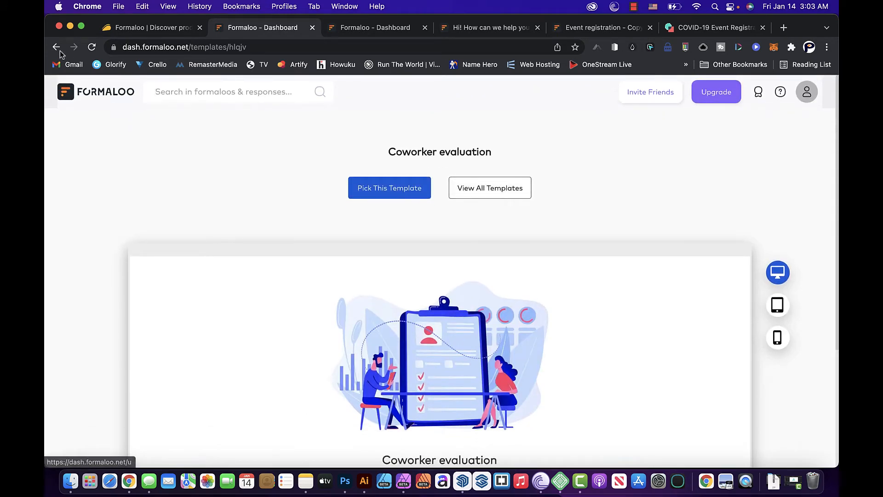
Step: Go back from the preview to the full template gallery
left_click(56, 47)
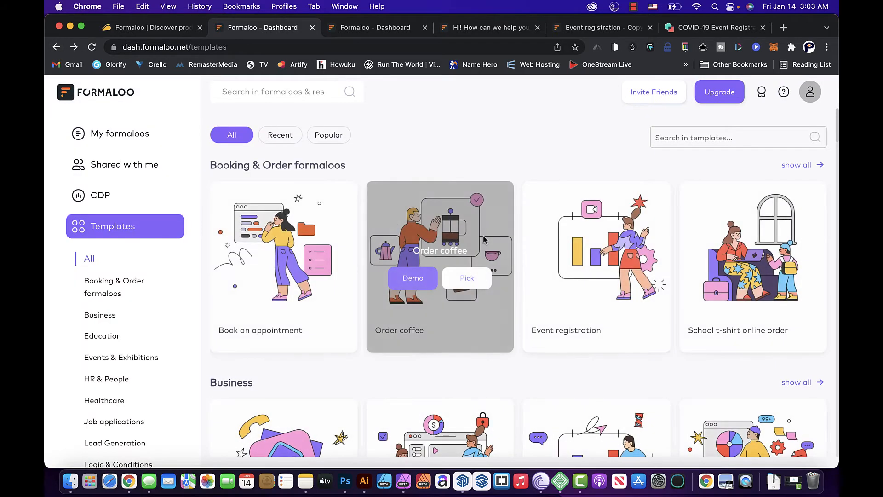
mouse_move(476, 317)
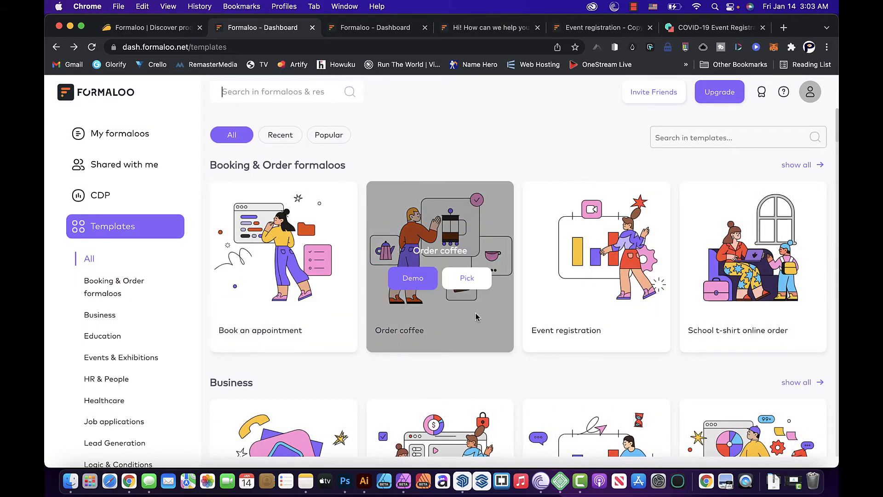
mouse_move(519, 380)
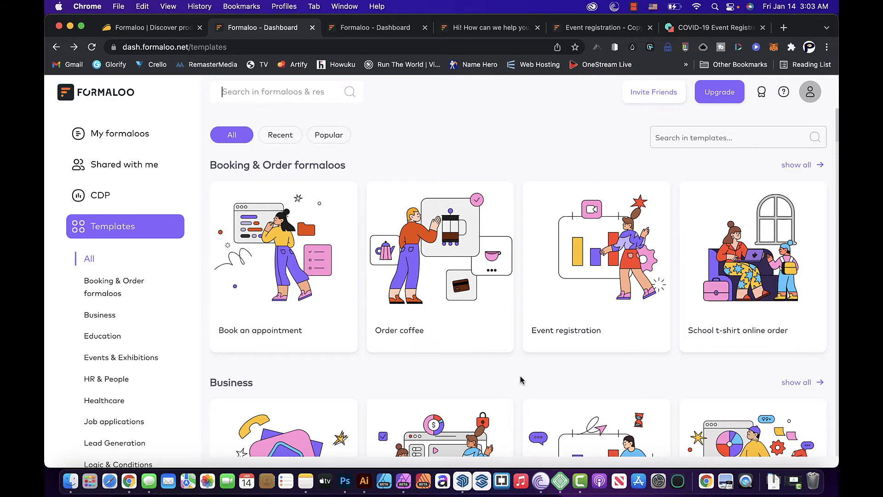
mouse_move(734, 121)
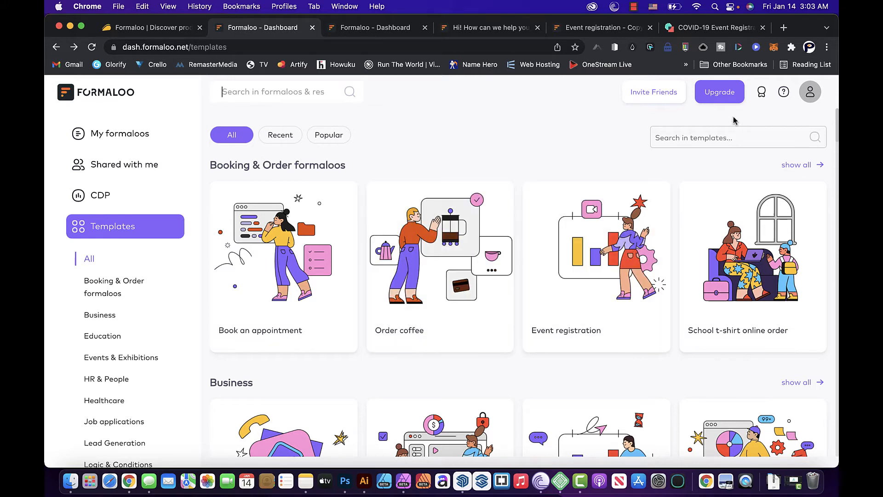
mouse_move(759, 119)
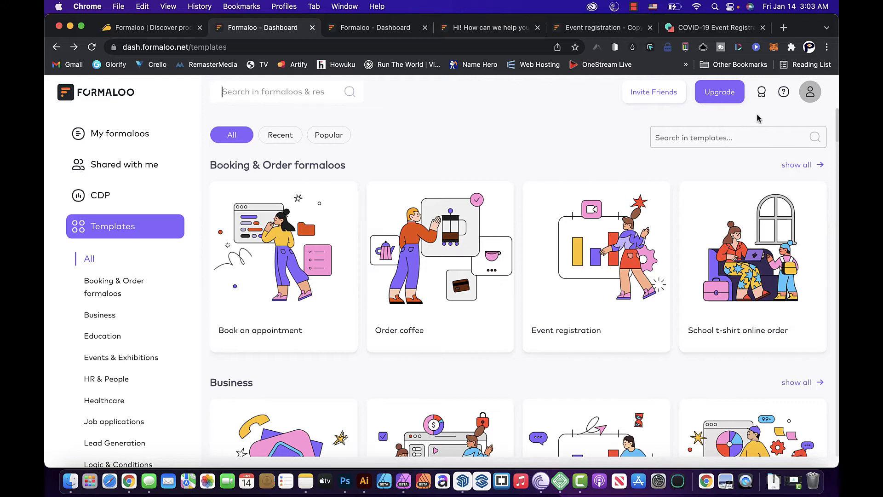
Step: From the account menu, reach Payment methods and start a new Stripe payment gateway
left_click(810, 91)
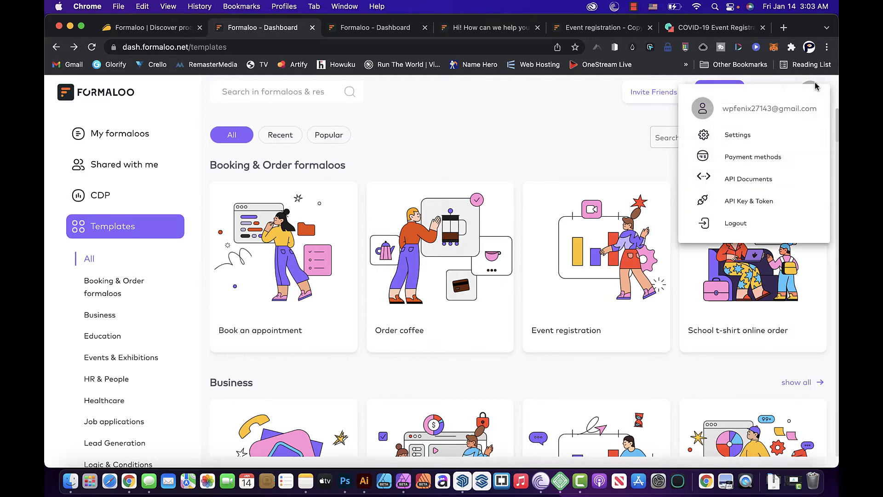
mouse_move(794, 118)
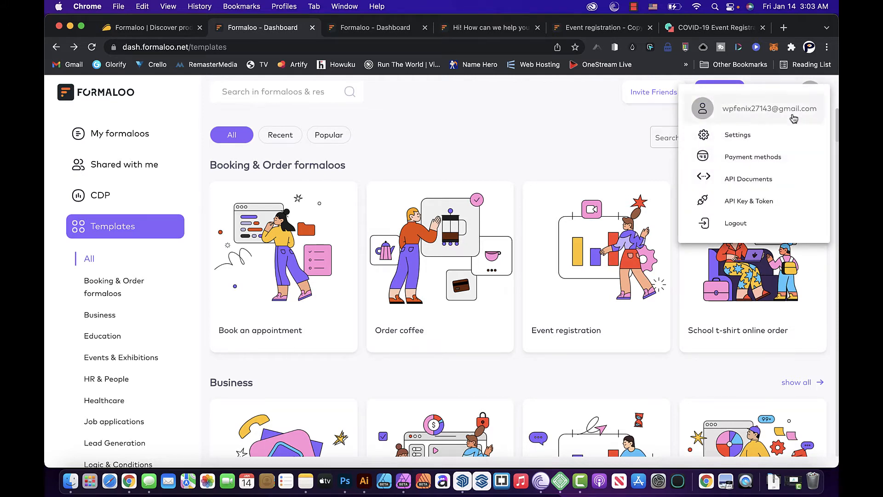
left_click(752, 157)
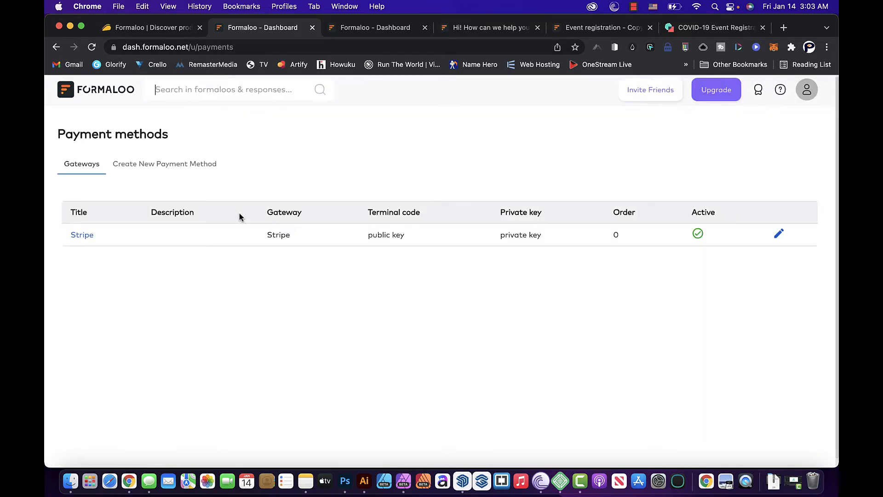
left_click(165, 164)
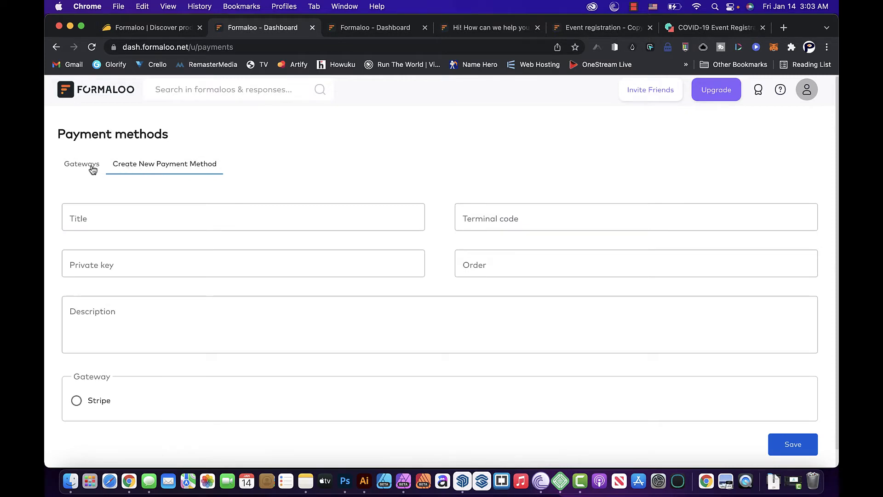
Step: Review the Stripe gateway's title, public key and private key without changes, then return to the gateways list
left_click(81, 164)
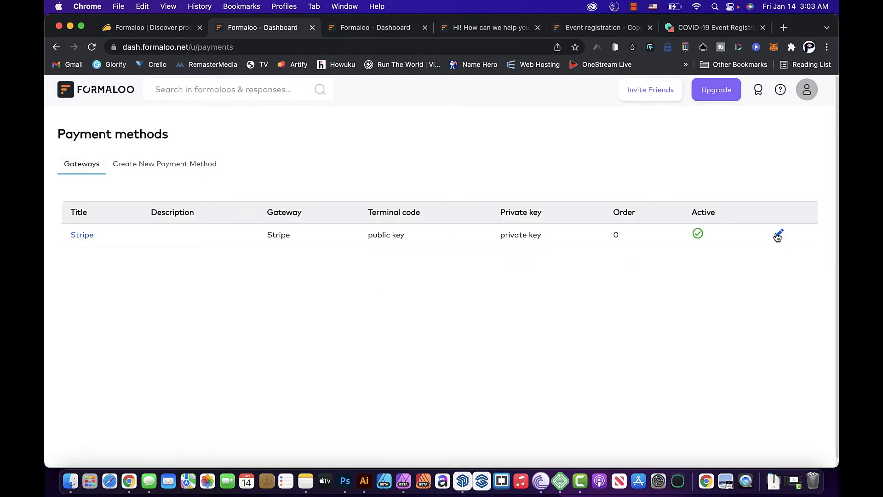
left_click(779, 235)
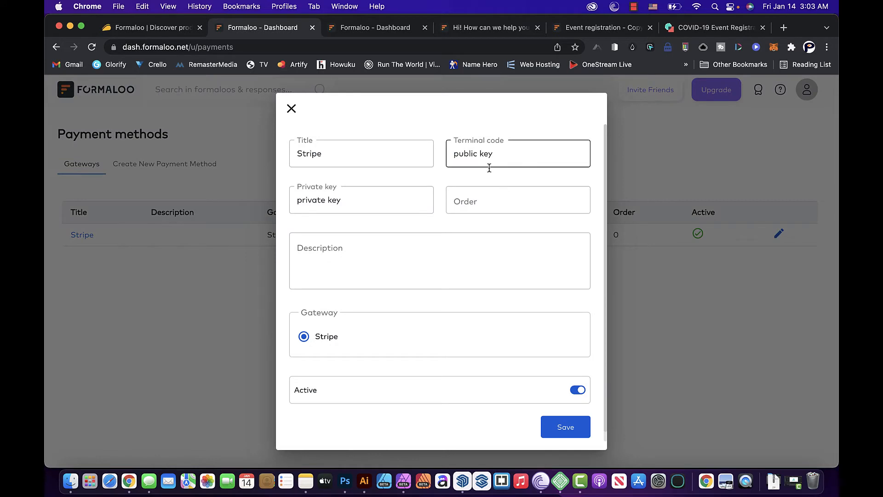
left_click(361, 154)
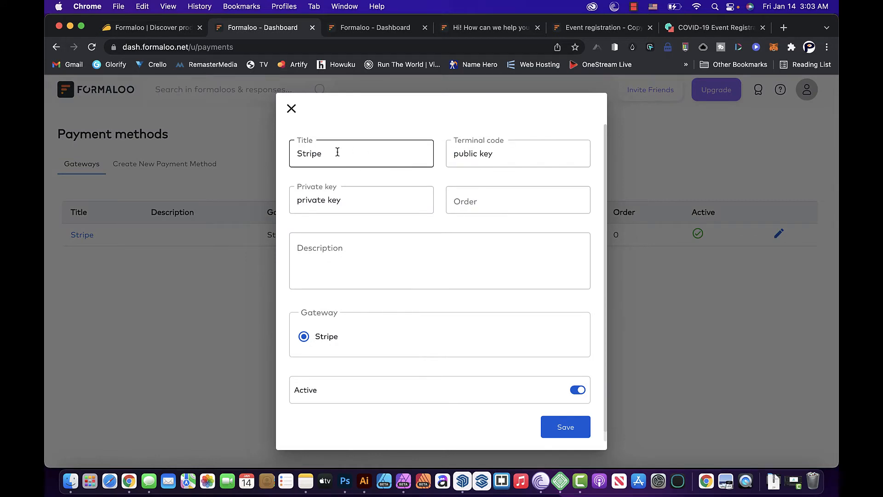
left_click(517, 154)
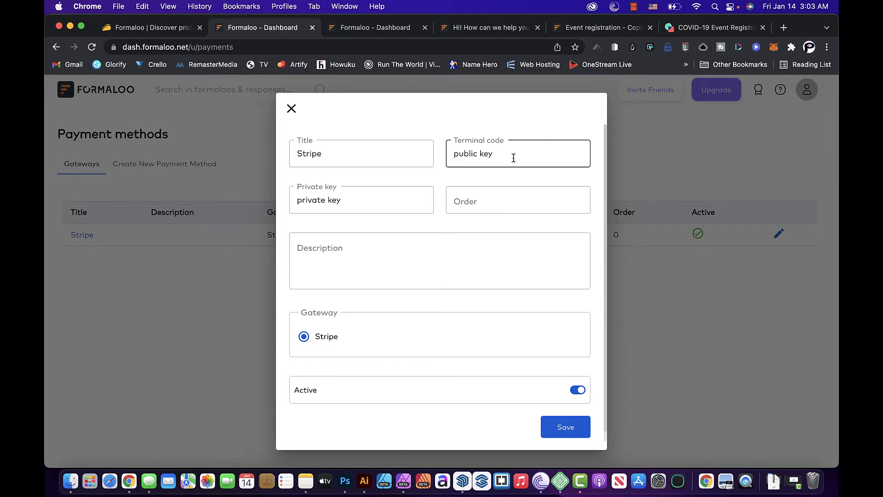
mouse_move(467, 169)
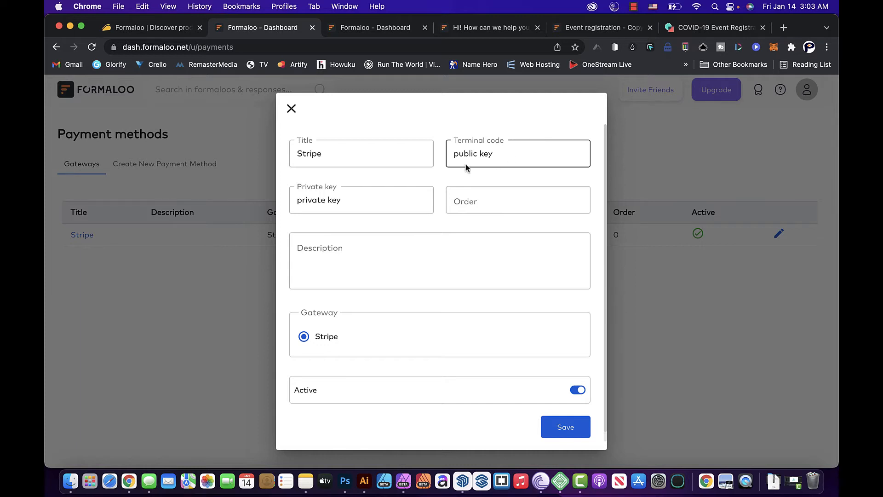
left_click(361, 200)
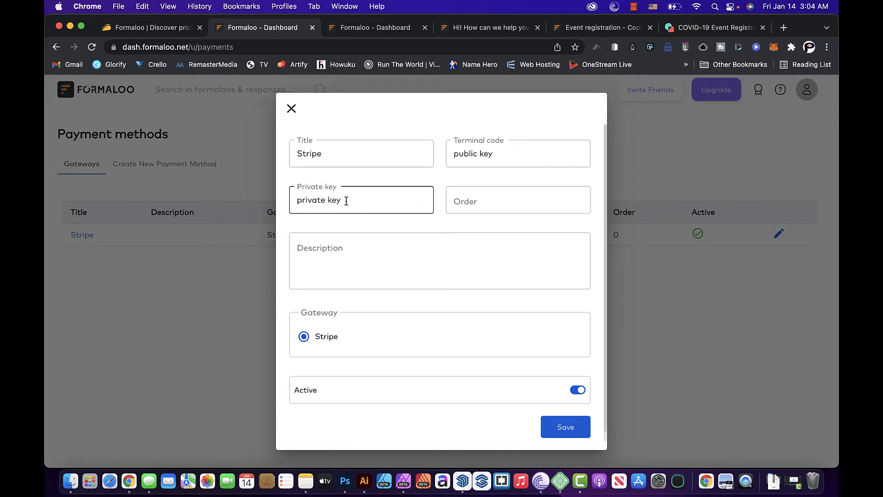
left_click(565, 427)
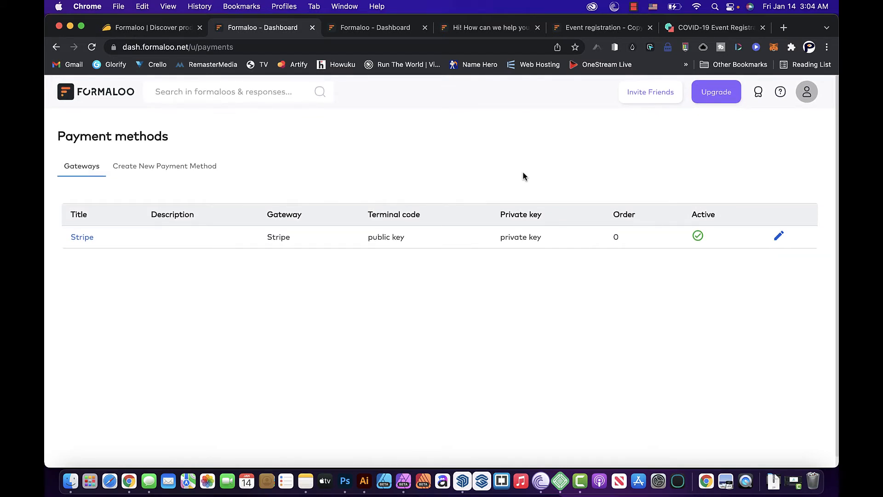
mouse_move(793, 139)
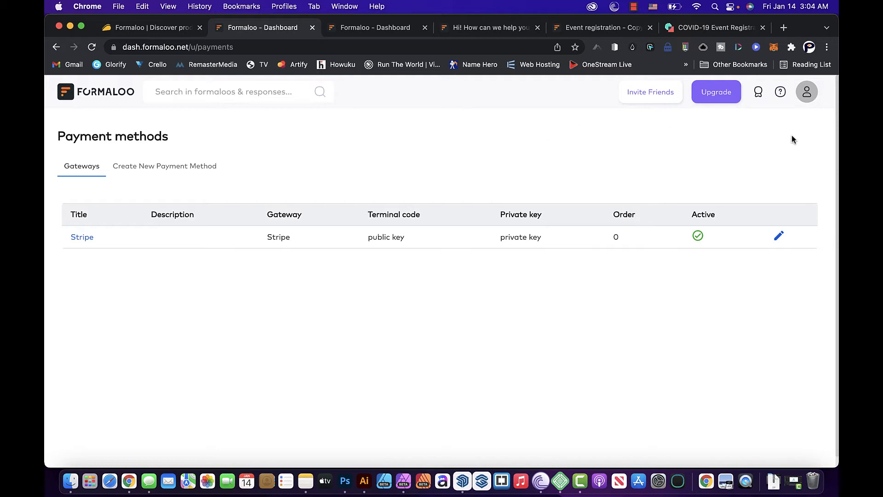
Step: From the forms home page, start a new form from the Contact us template with Full name, Email and Contact Number fields
left_click(807, 92)
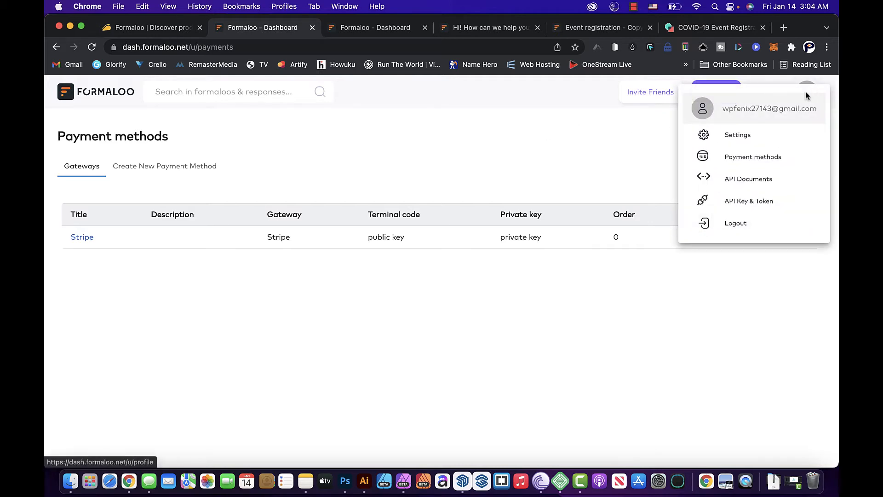
left_click(290, 134)
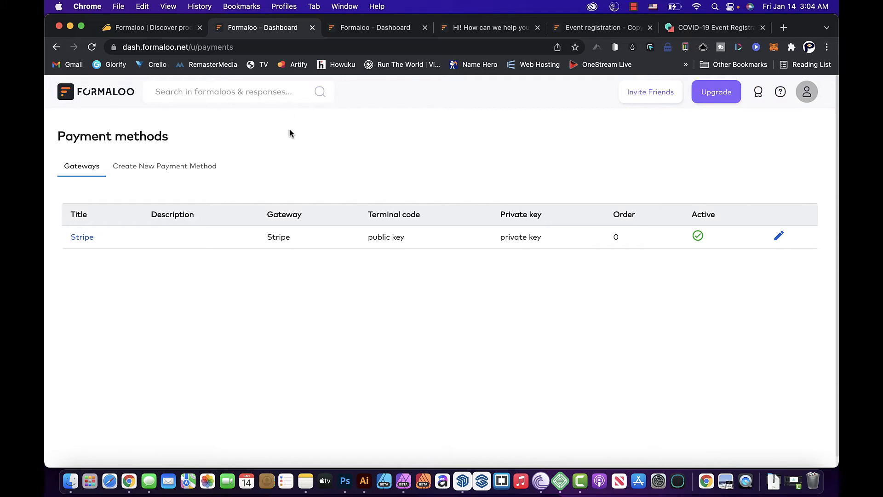
mouse_move(131, 107)
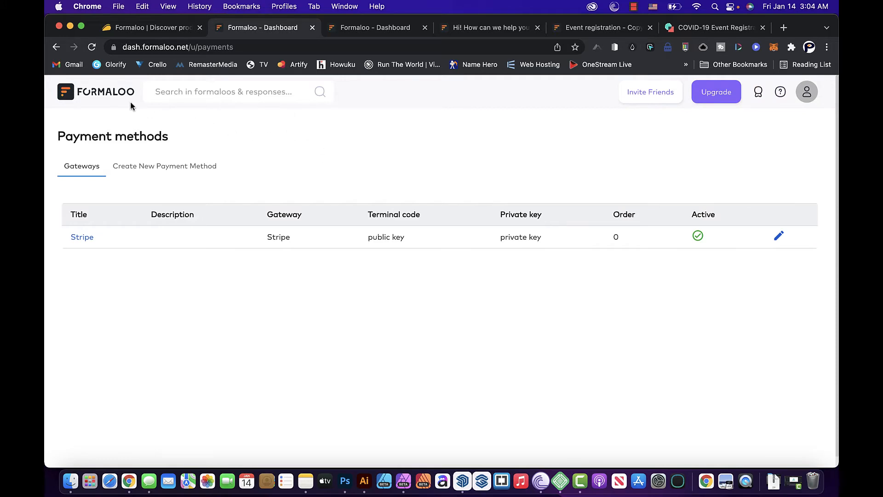
mouse_move(118, 101)
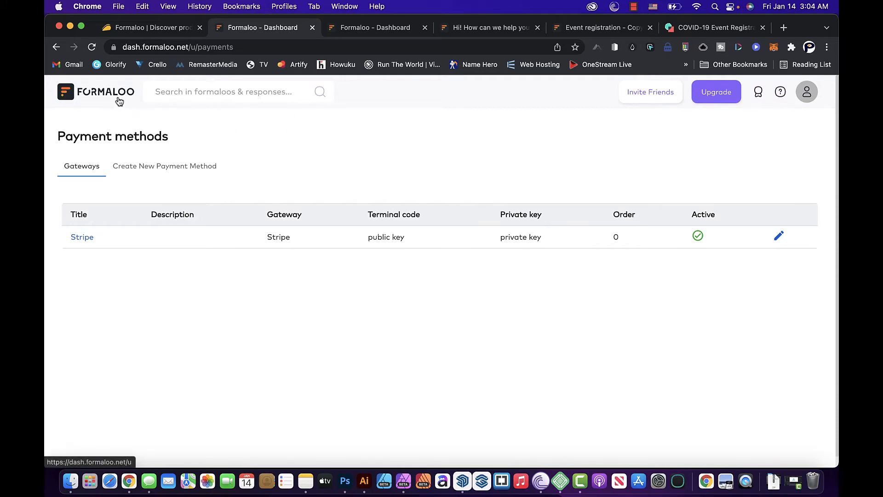
left_click(96, 92)
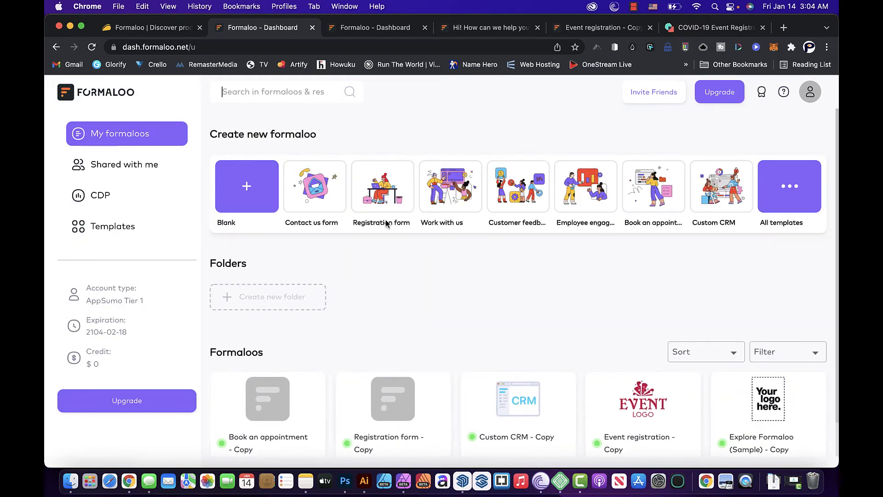
mouse_move(382, 142)
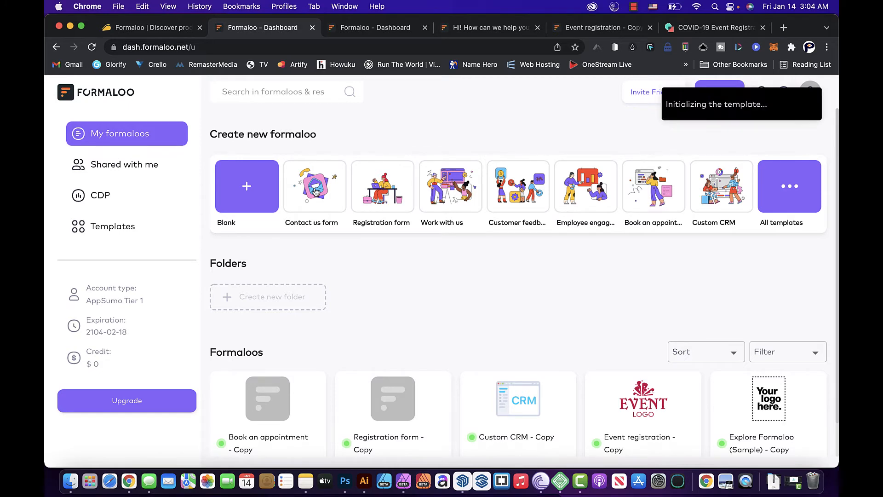
left_click(315, 186)
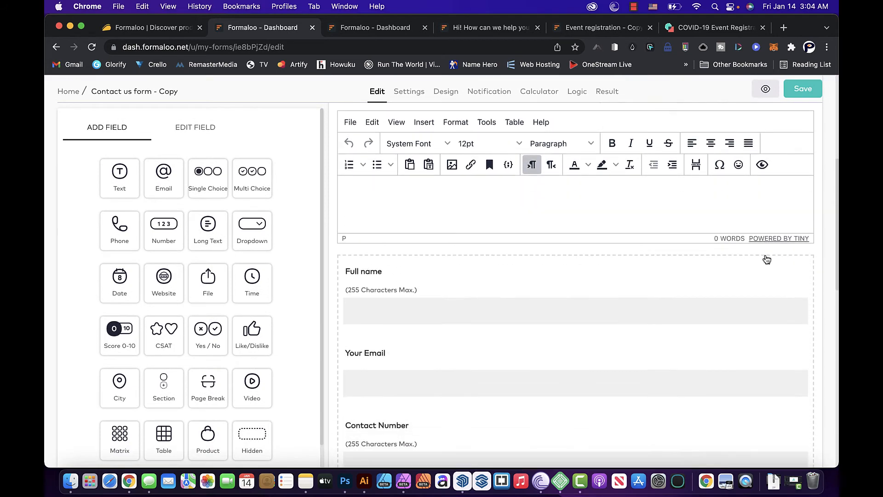
scroll("up", 3)
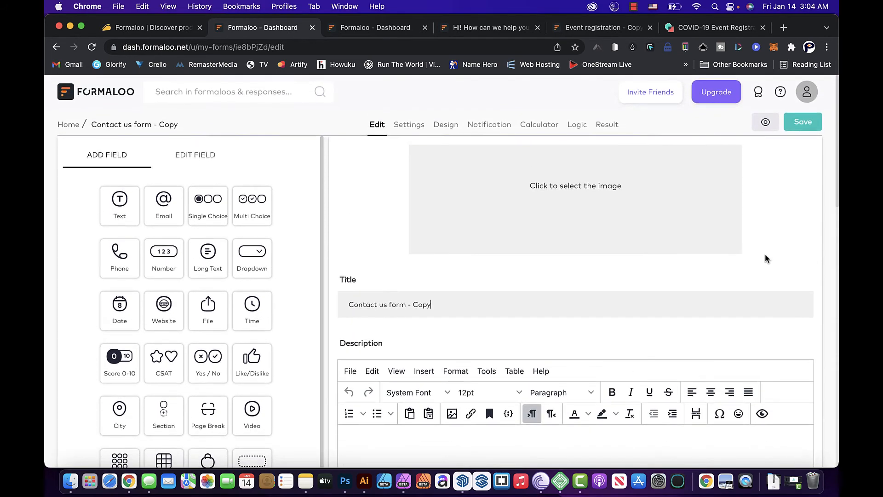
Step: Glance through the new form's Design, Notification and Calculator sections, dismissing the calculator tip
left_click(445, 124)
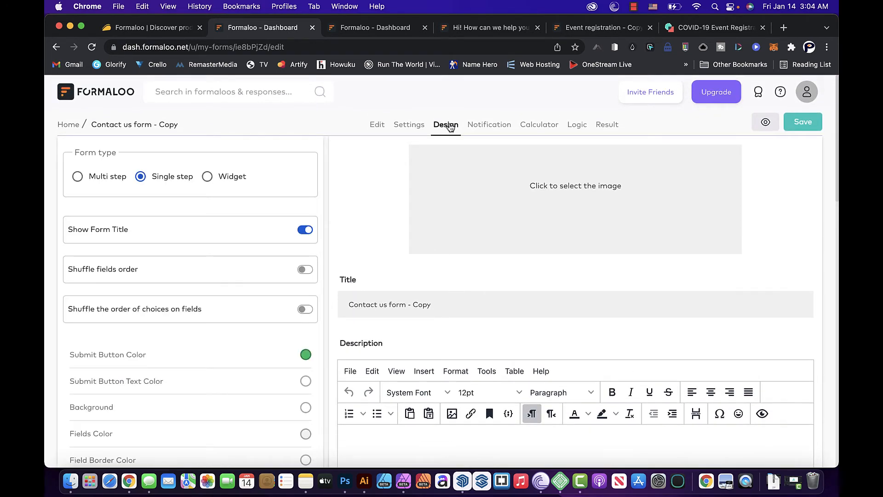
scroll("down", 3)
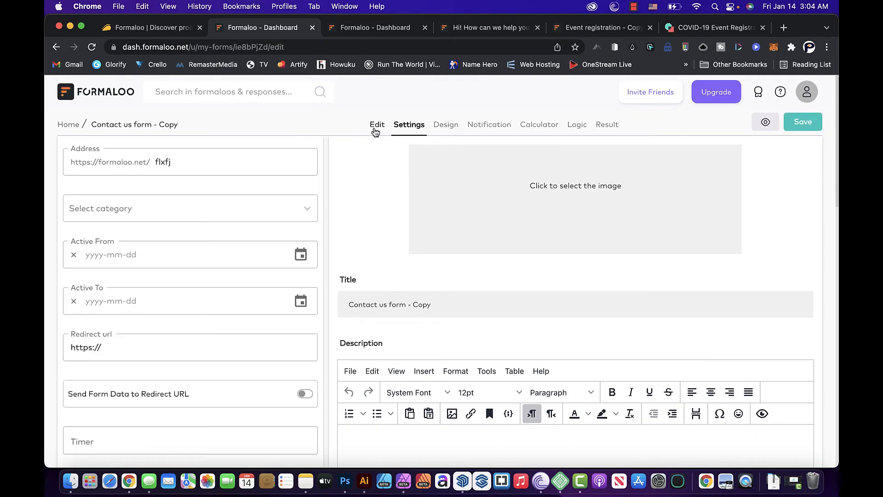
left_click(489, 124)
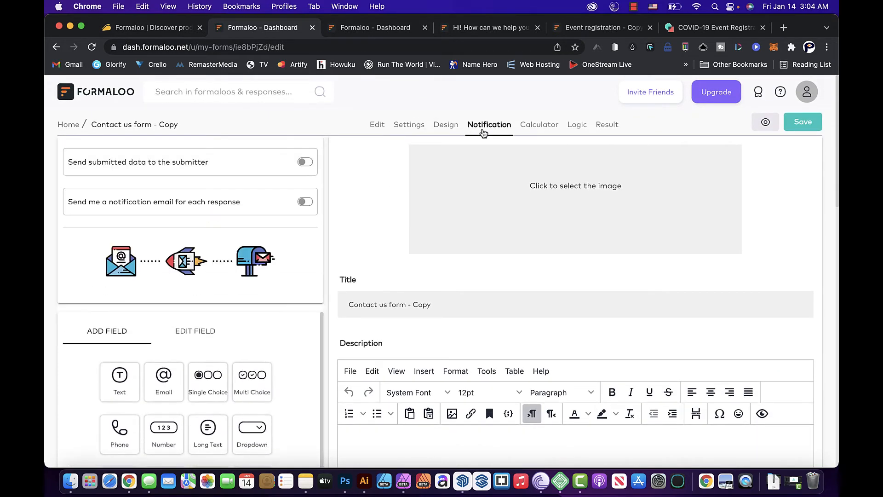
mouse_move(539, 127)
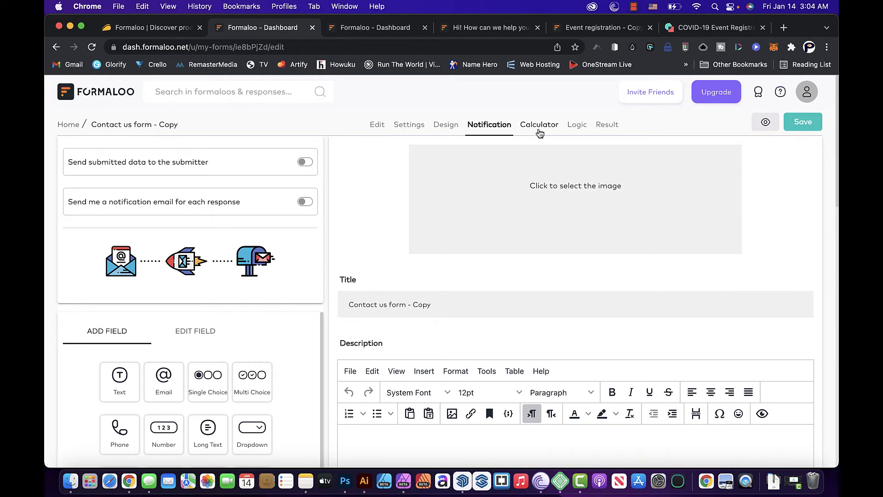
left_click(538, 124)
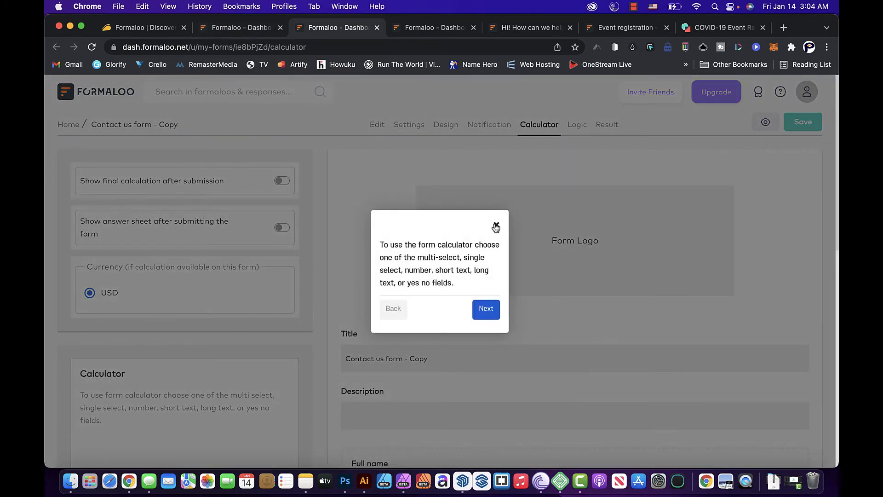
left_click(496, 227)
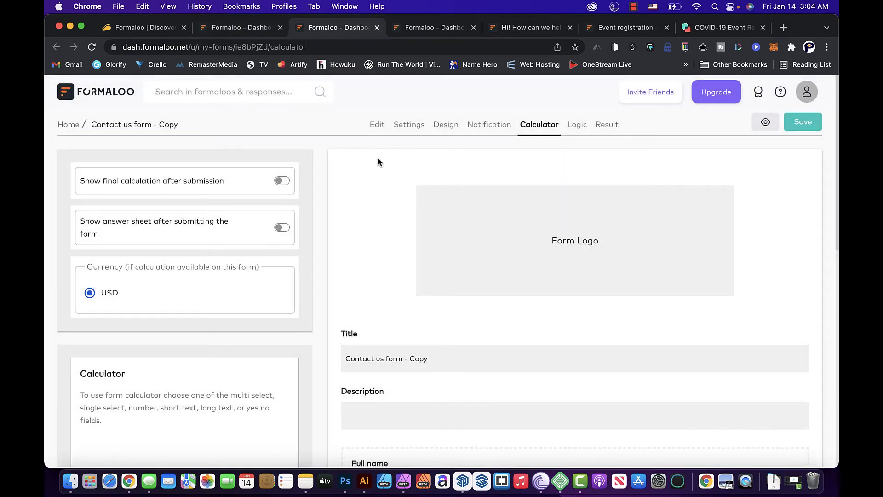
left_click(378, 124)
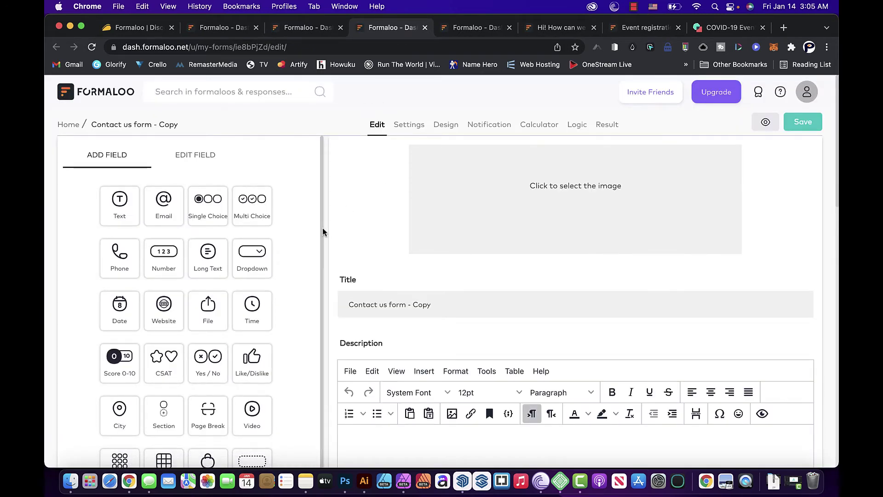
mouse_move(180, 219)
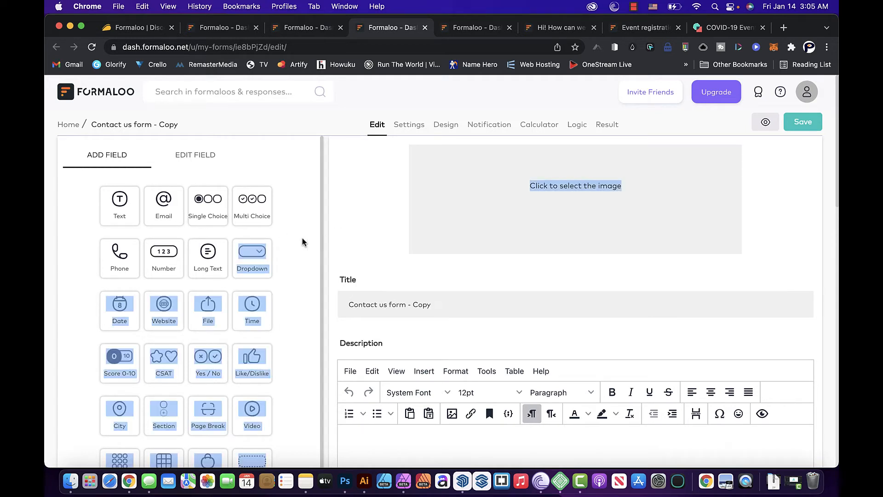
mouse_move(346, 230)
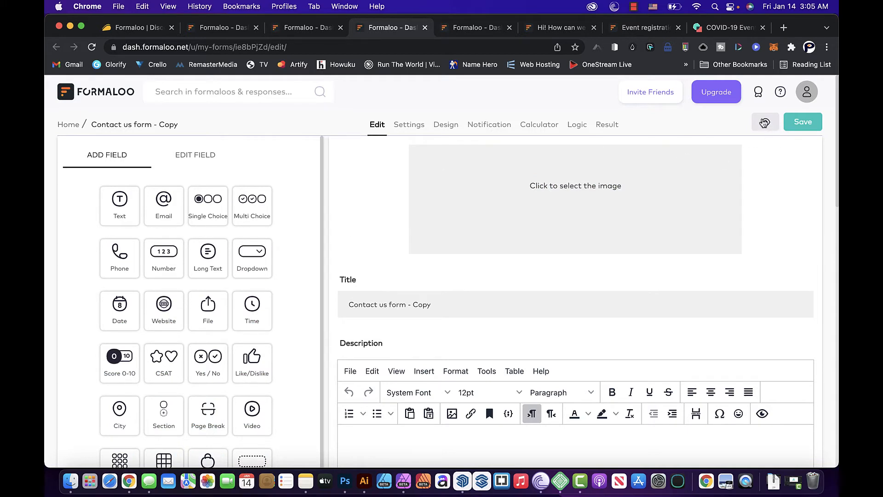
mouse_move(495, 290)
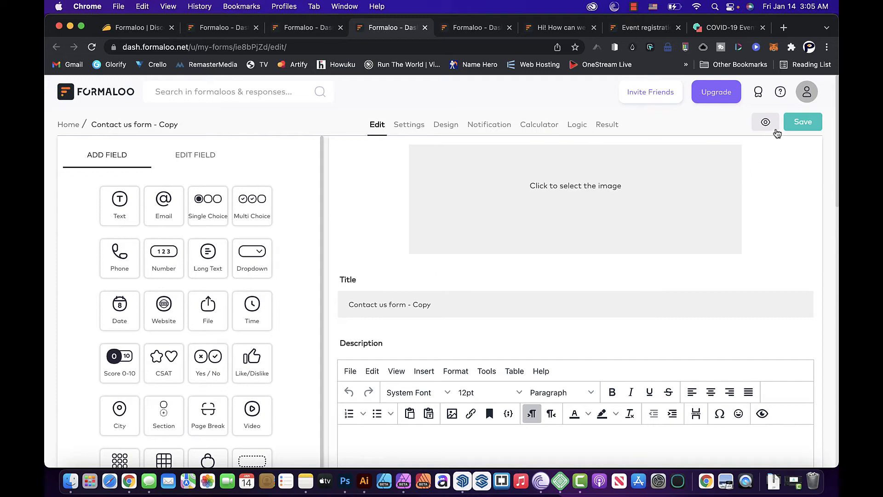
mouse_move(296, 242)
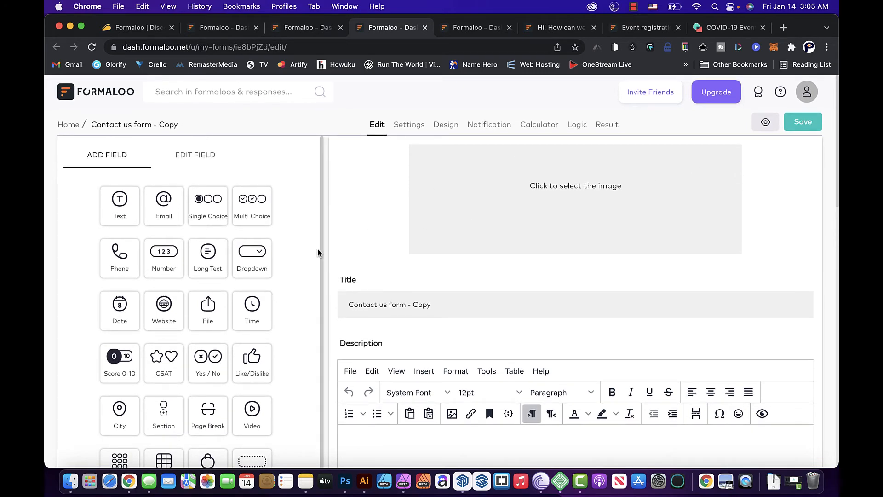
mouse_move(266, 192)
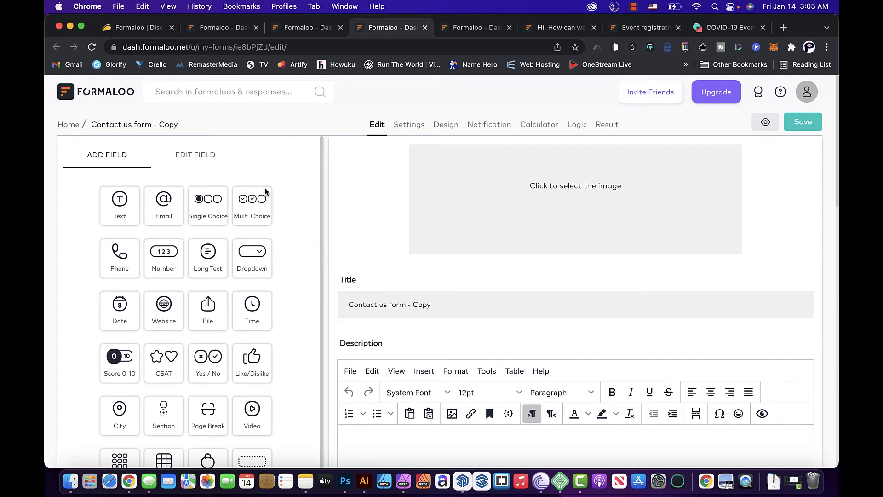
mouse_move(314, 182)
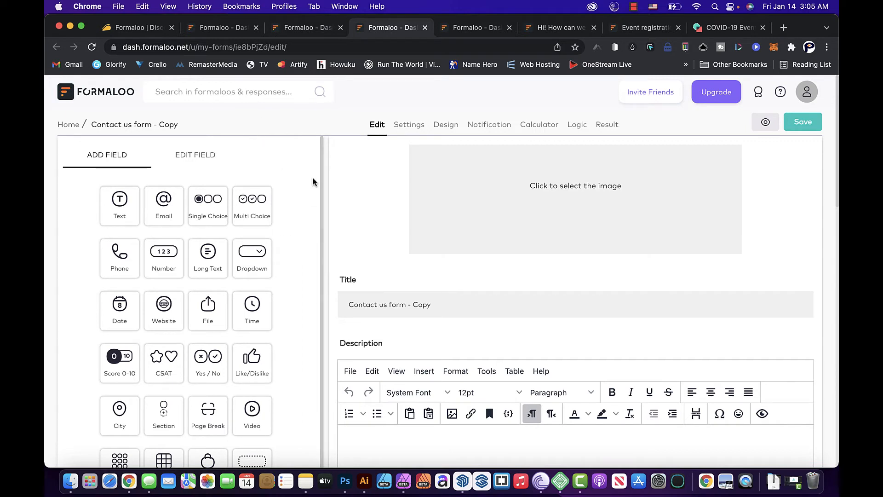
mouse_move(349, 202)
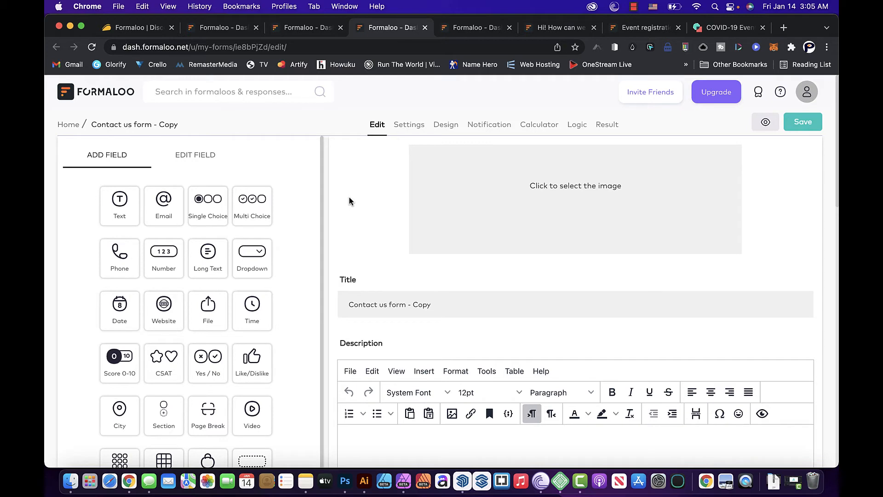
scroll("down", 3)
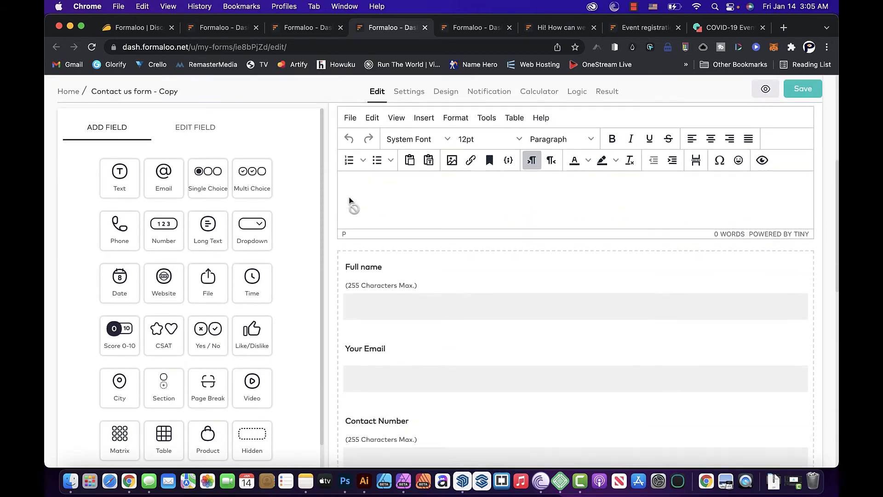
scroll("down", 3)
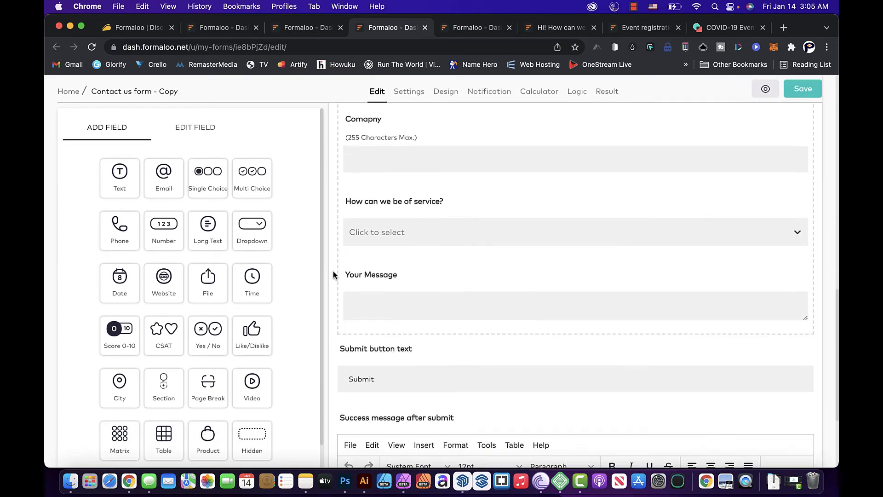
scroll("down", 3)
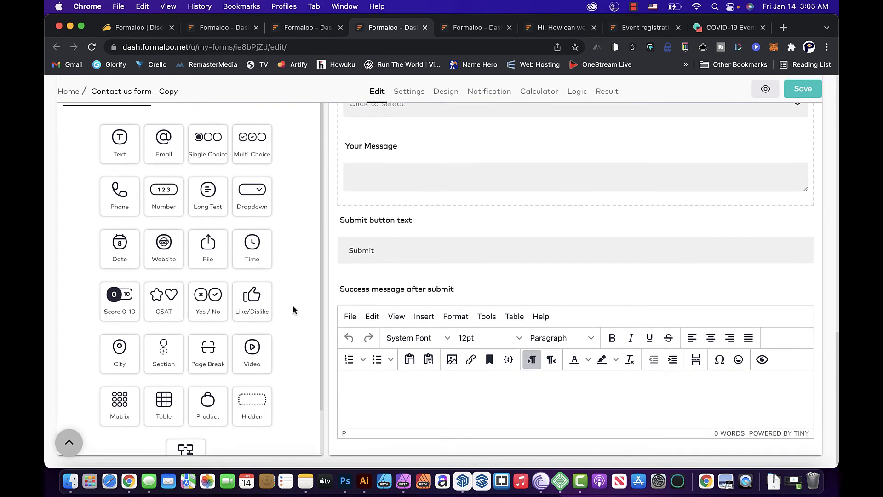
mouse_move(322, 271)
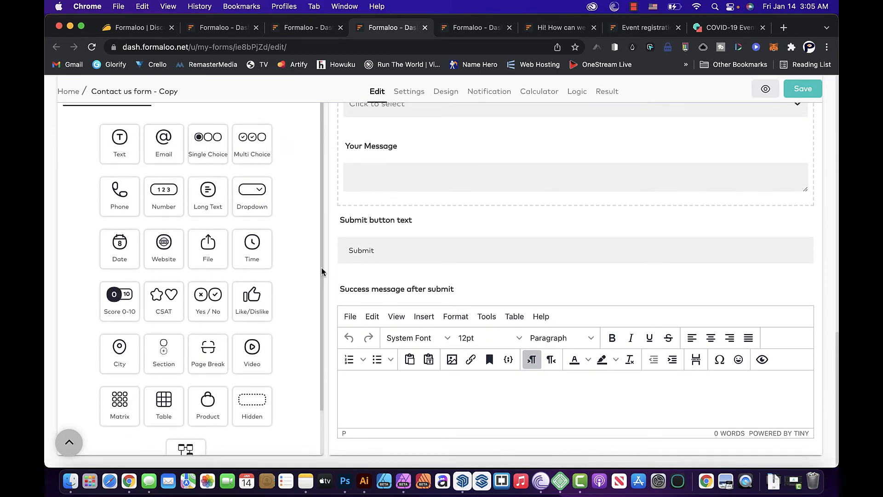
scroll("up", 3)
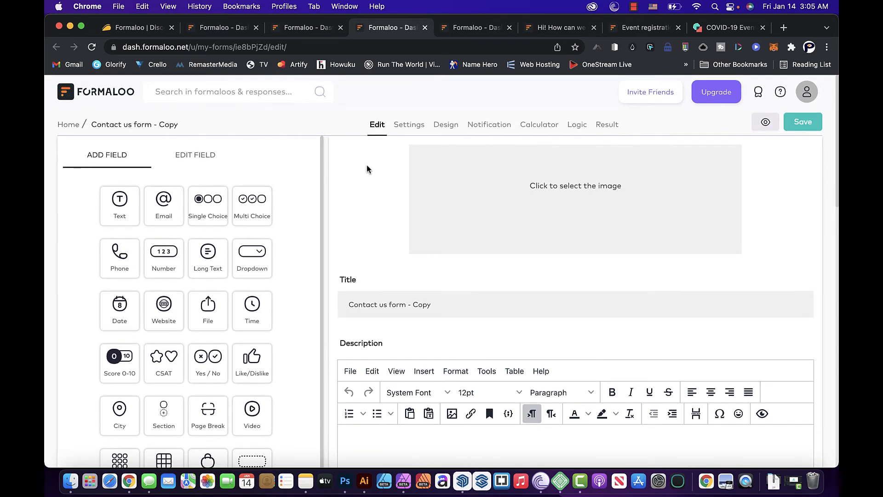
mouse_move(333, 233)
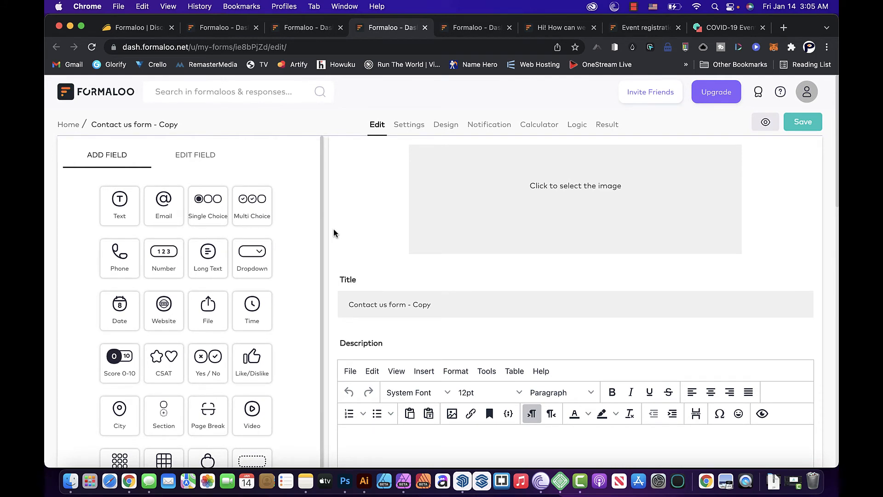
mouse_move(357, 184)
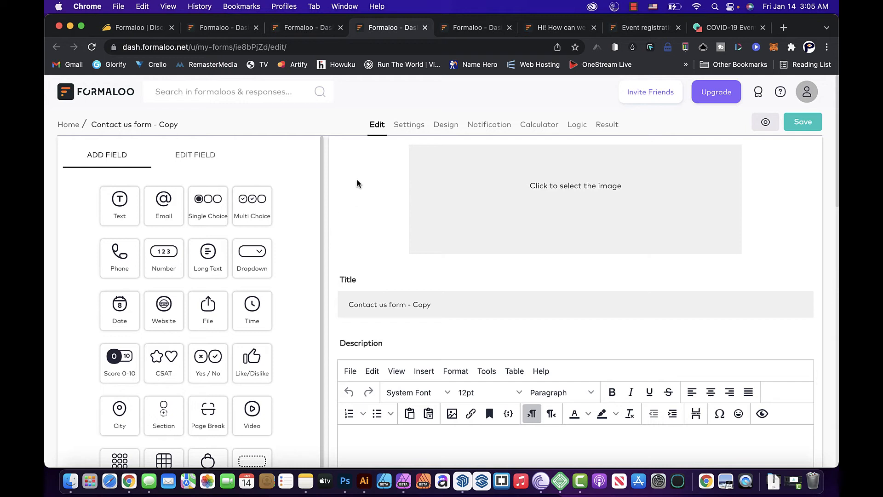
Step: Look over the form's public address, active date and after-submission redirect settings
left_click(408, 125)
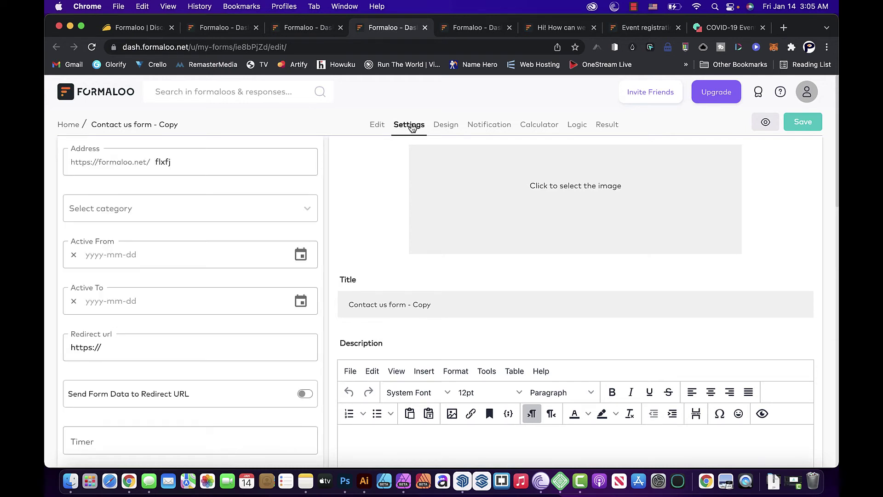
left_click(190, 162)
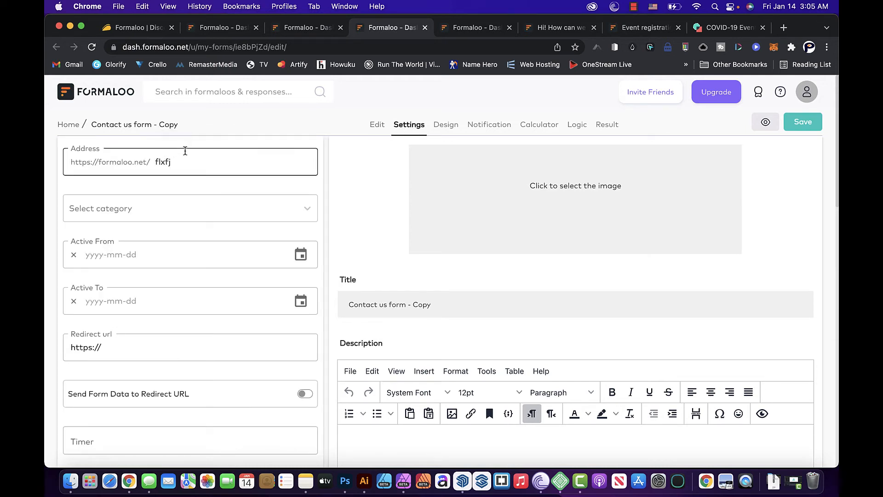
mouse_move(204, 214)
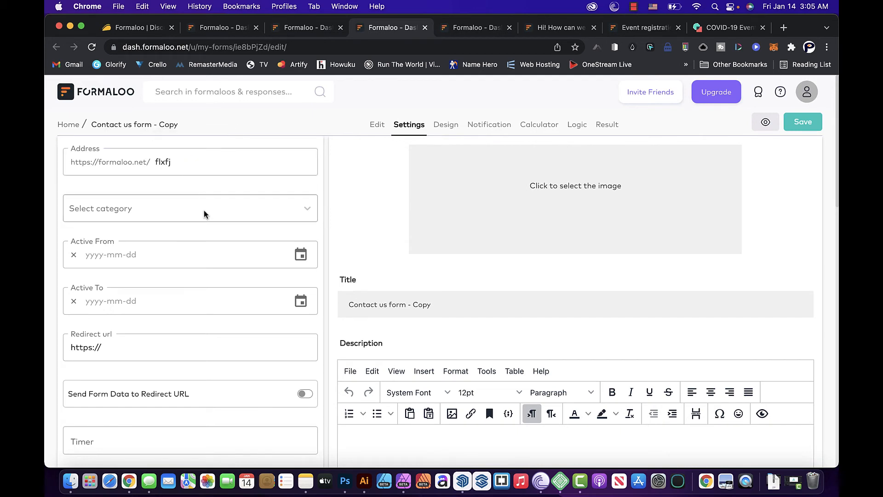
left_click(190, 208)
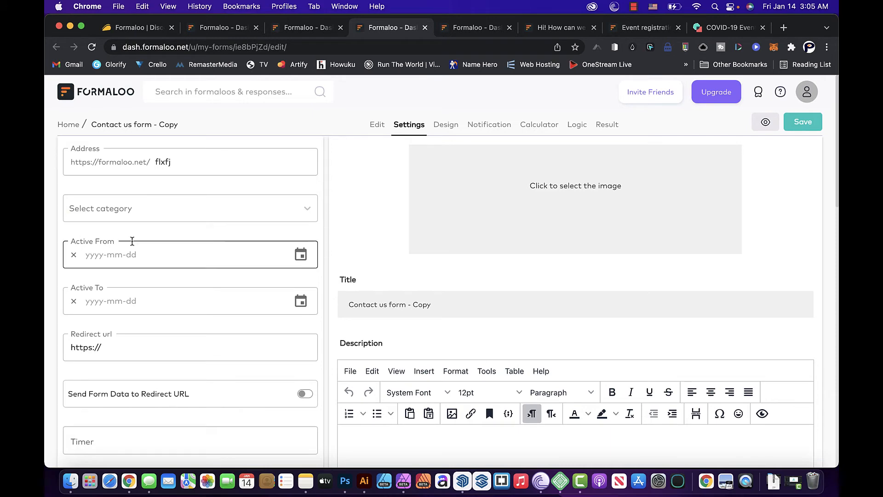
scroll("down", 3)
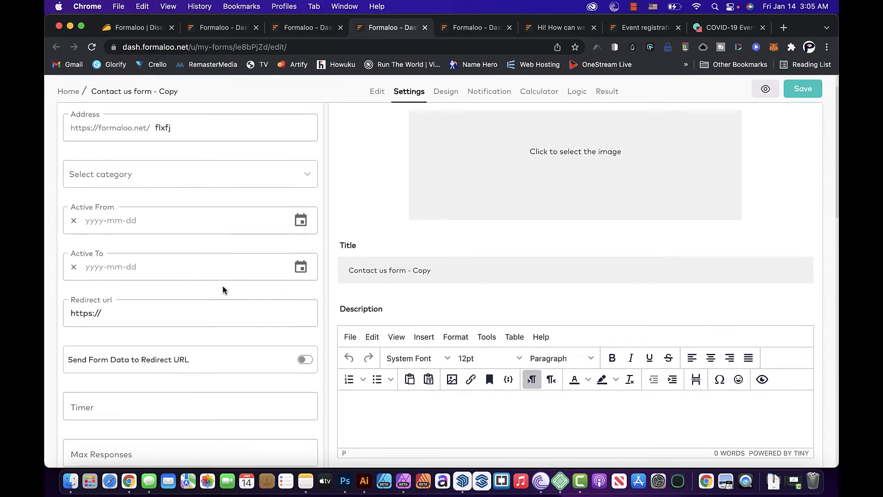
scroll("down", 3)
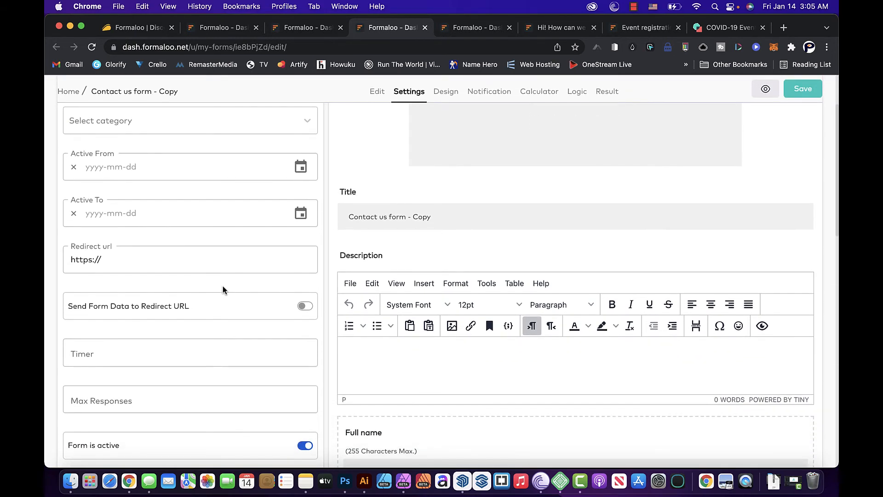
left_click(177, 259)
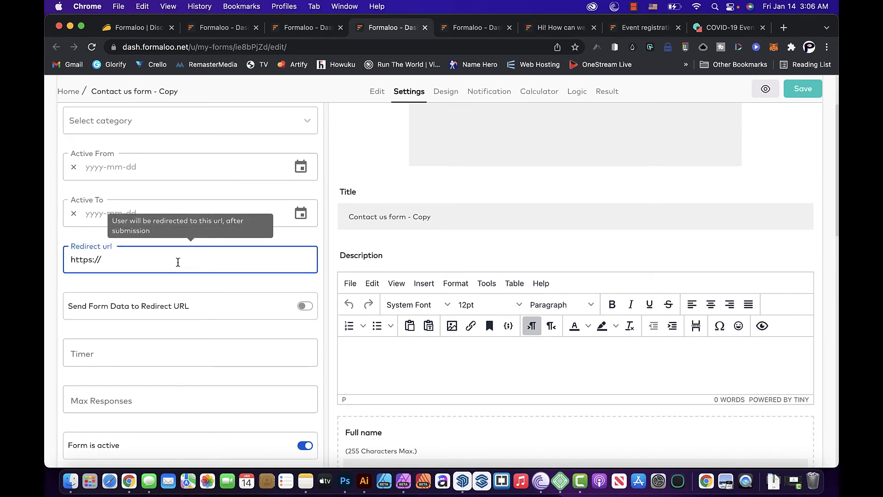
scroll("down", 3)
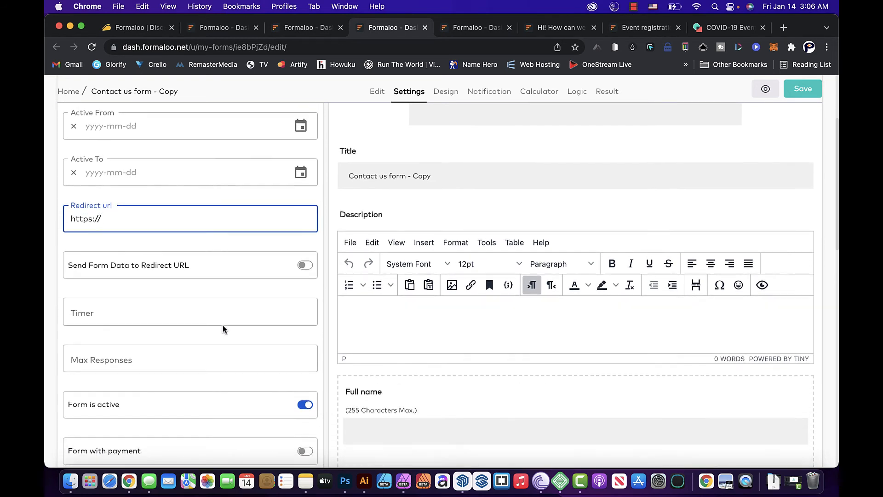
scroll("down", 3)
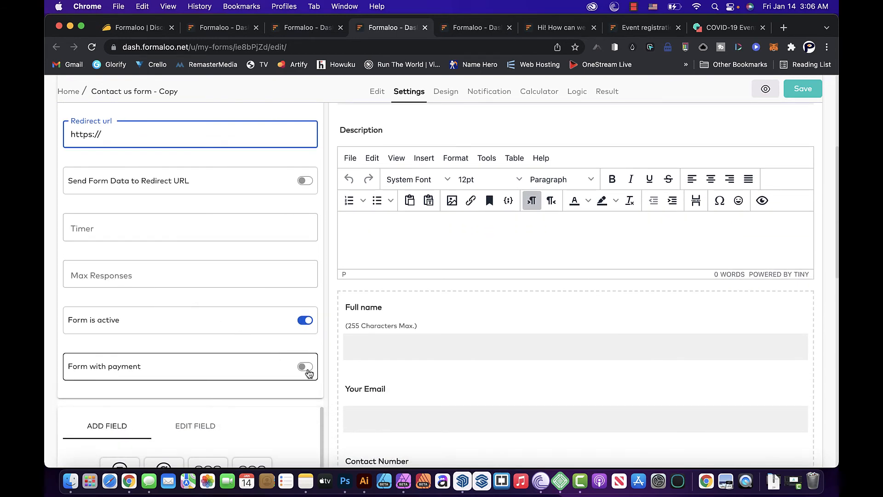
Step: Turn on Form with payment and choose Stripe as the payment method
left_click(305, 367)
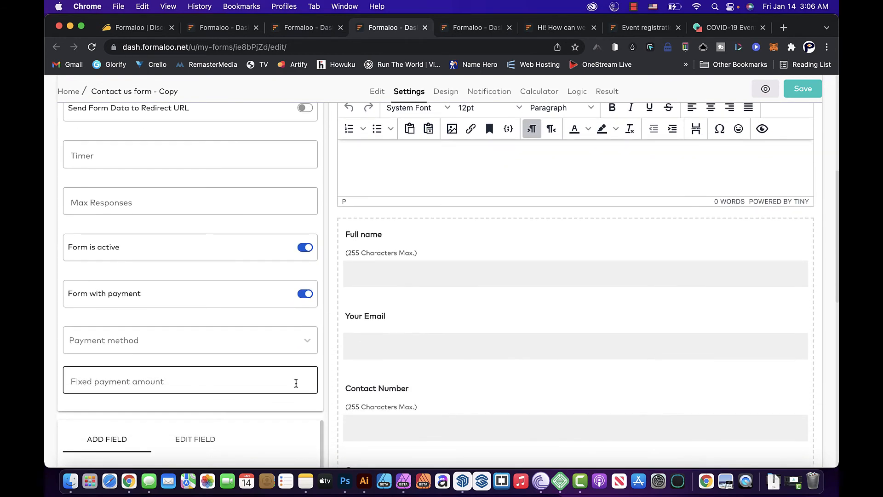
left_click(189, 340)
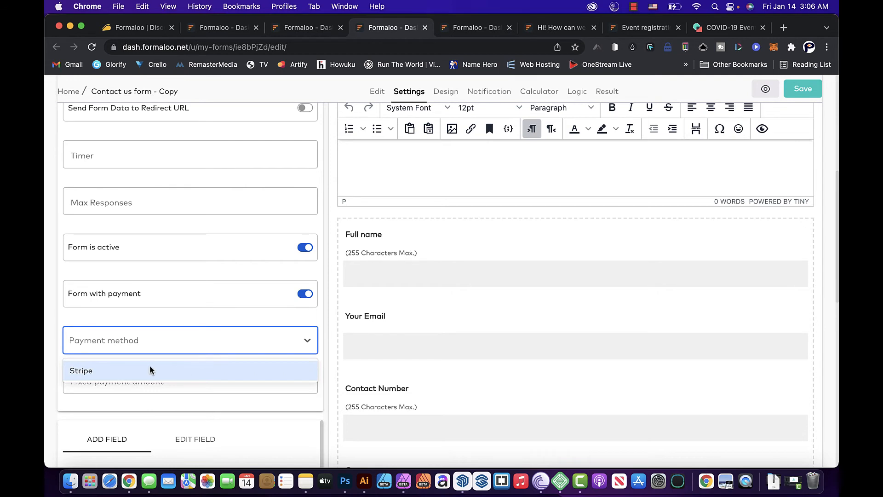
left_click(81, 370)
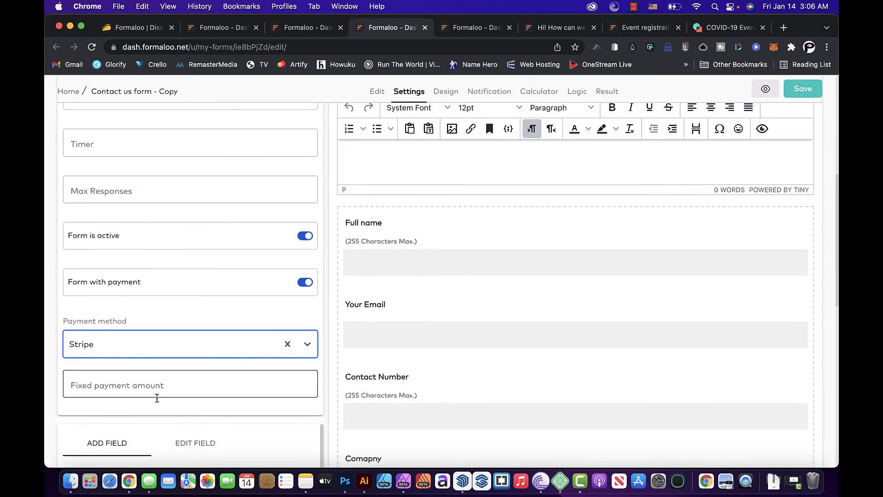
scroll("down", 3)
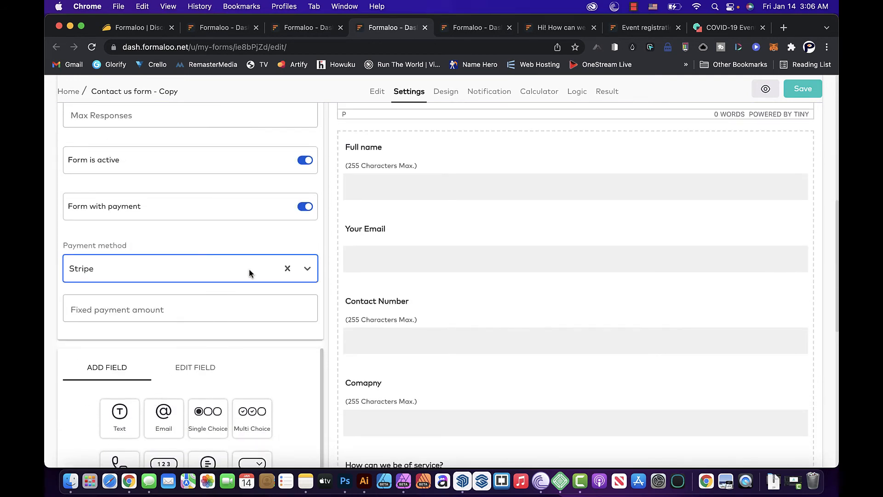
Step: Review the form's design and notification options, leaving both notification emails switched off
left_click(287, 268)
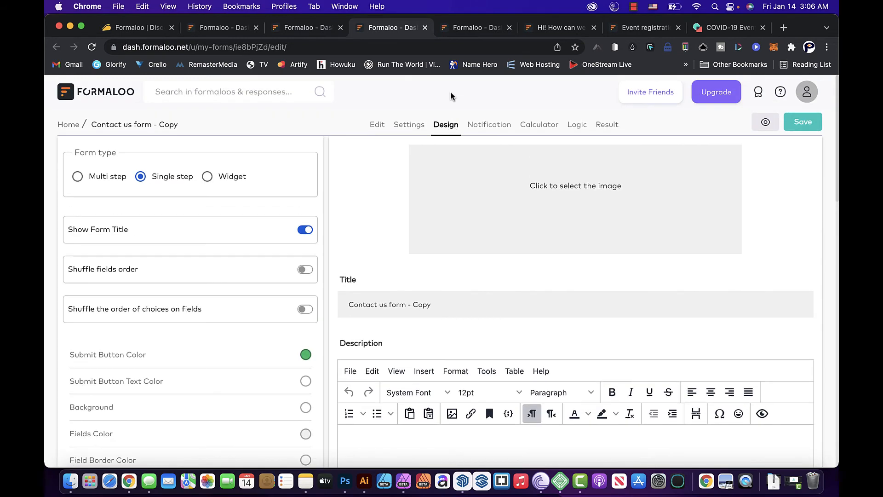
scroll("down", 3)
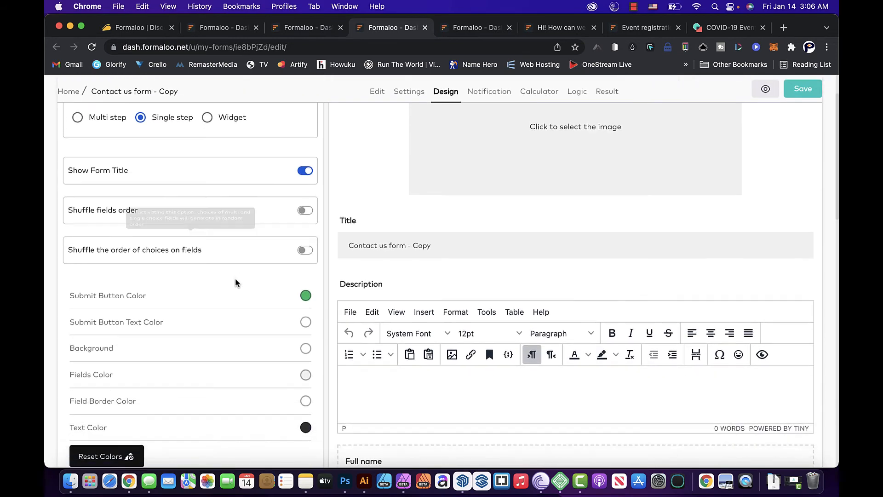
scroll("down", 3)
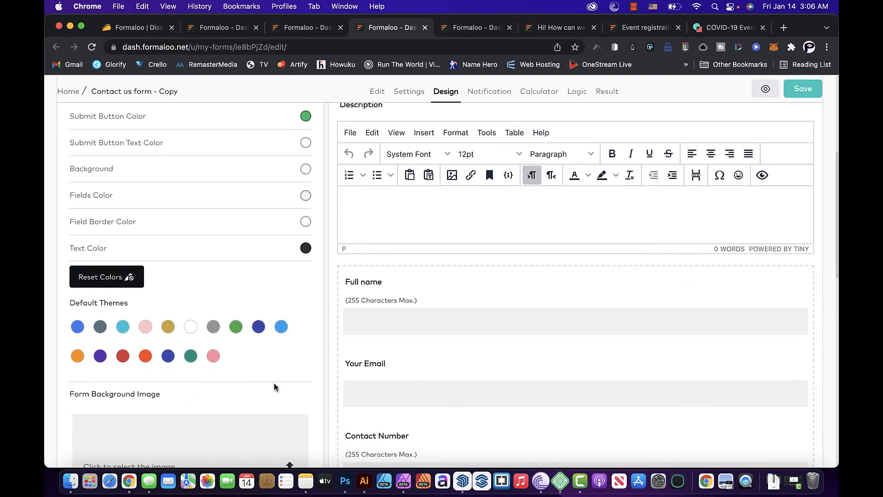
scroll("up", 3)
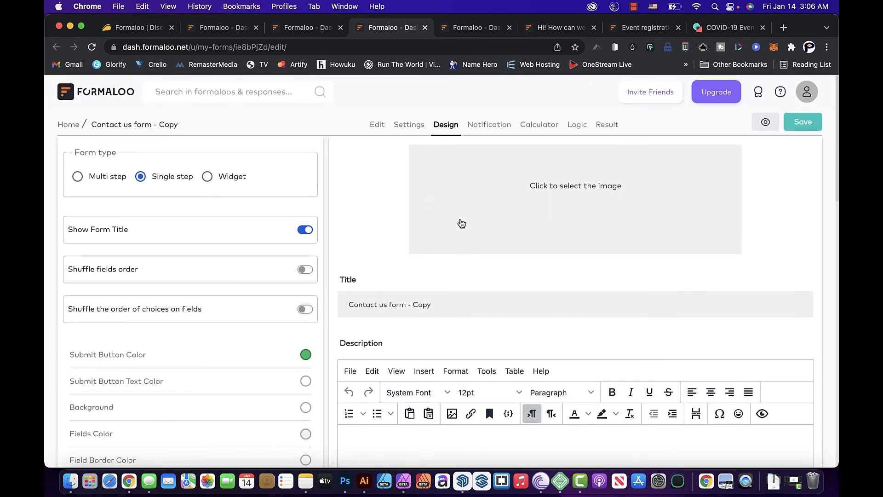
left_click(489, 124)
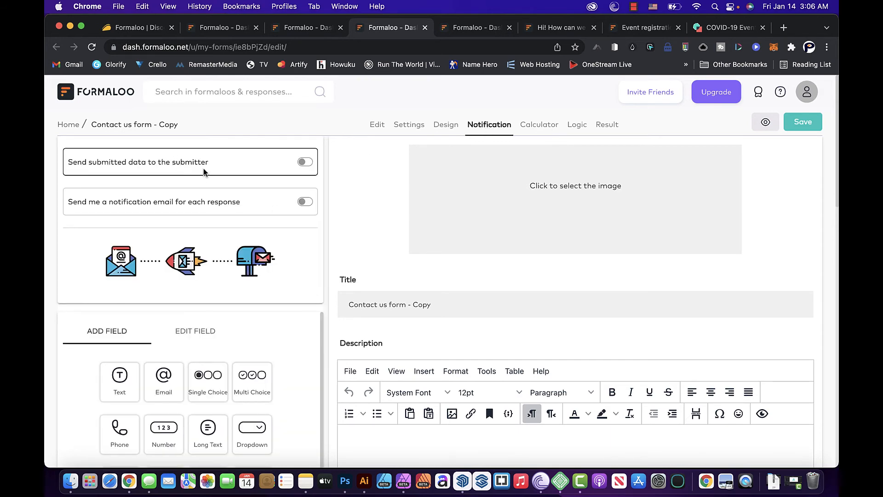
scroll("down", 3)
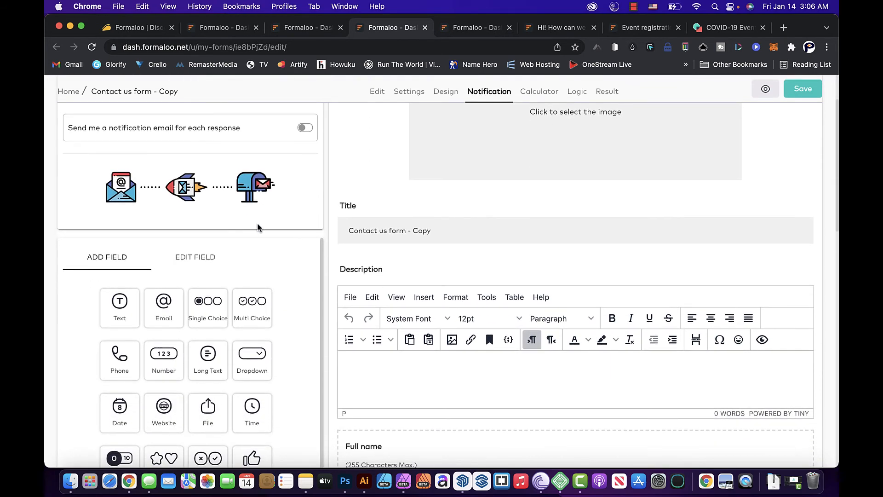
scroll("up", 3)
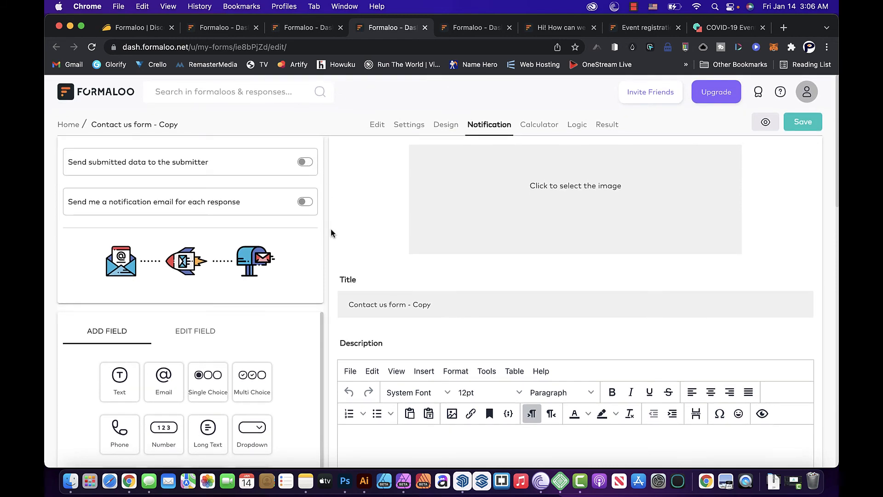
mouse_move(329, 243)
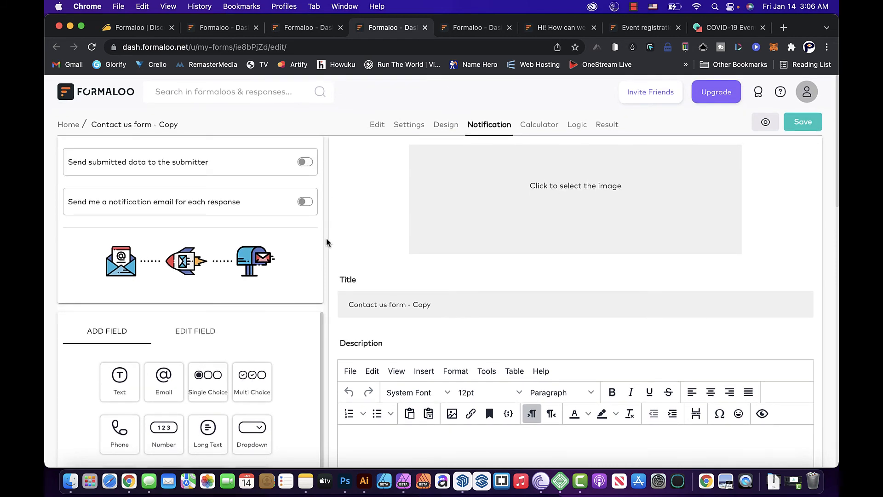
Step: Reopen the Calculator section, dismiss its tip and scroll through the USD calculator options
left_click(538, 125)
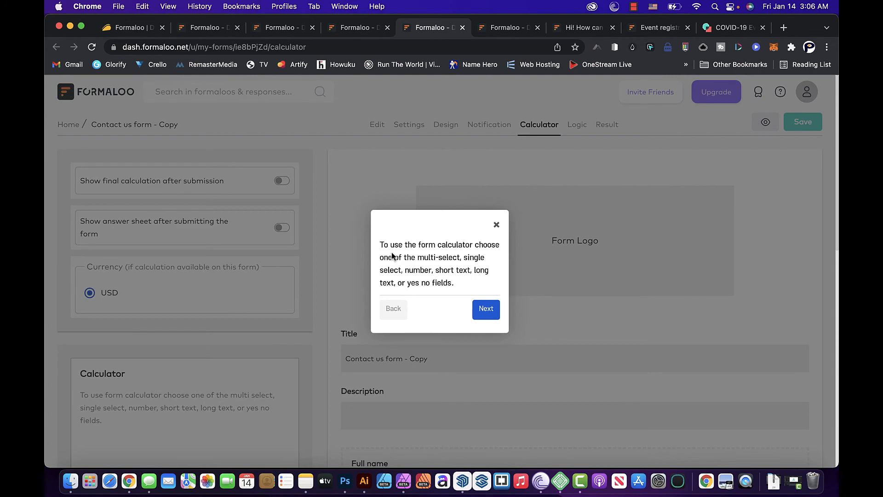
left_click(496, 224)
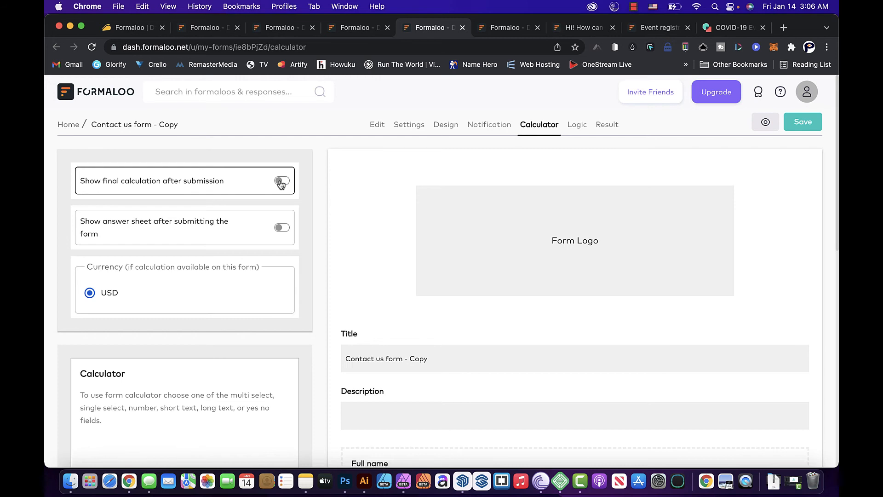
scroll("down", 3)
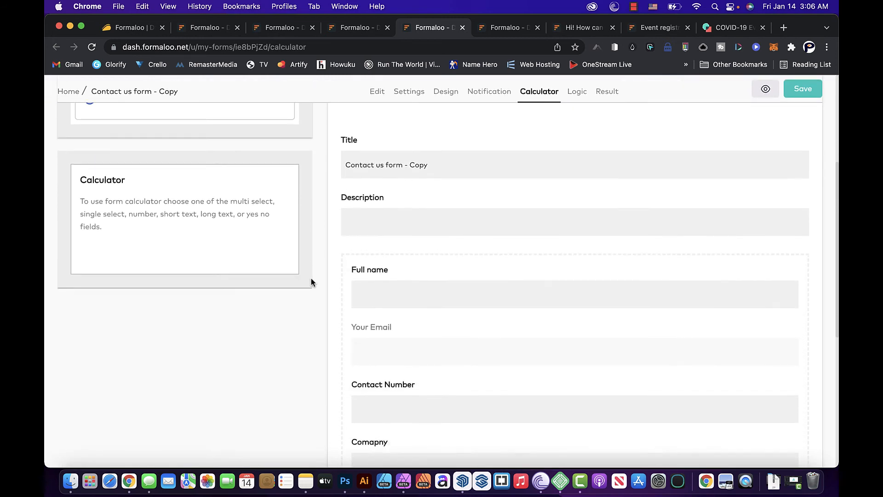
Step: Show the Logic flowchart and start a rule for the Full name field without choosing an action
left_click(576, 91)
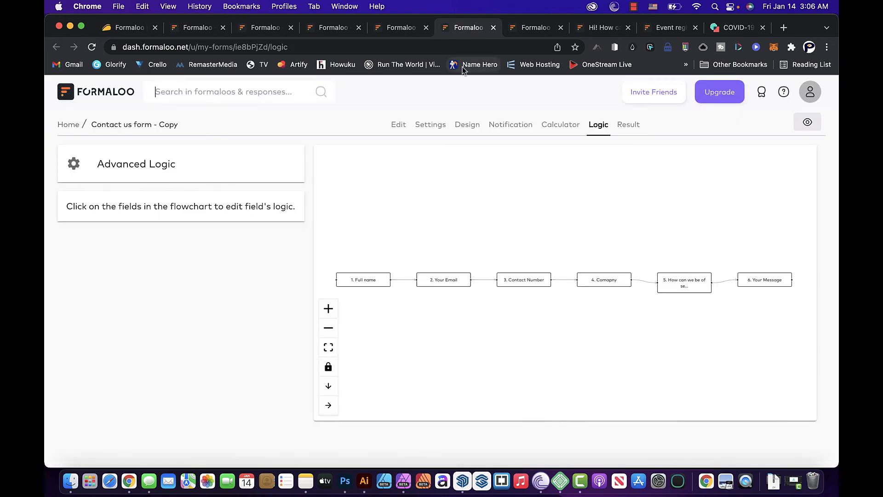
mouse_move(387, 267)
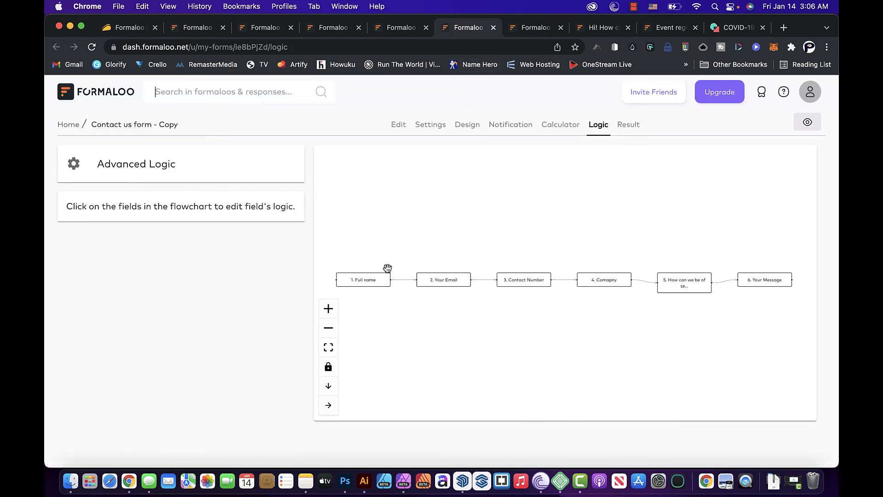
mouse_move(367, 279)
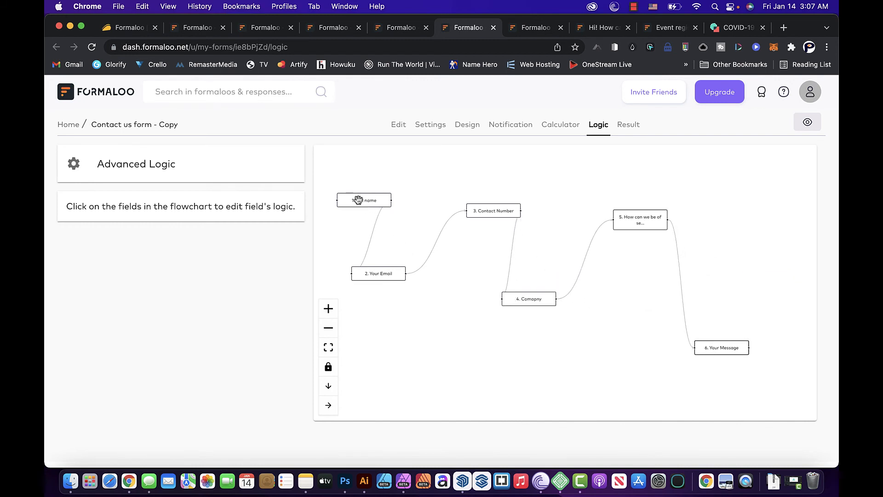
left_click(365, 200)
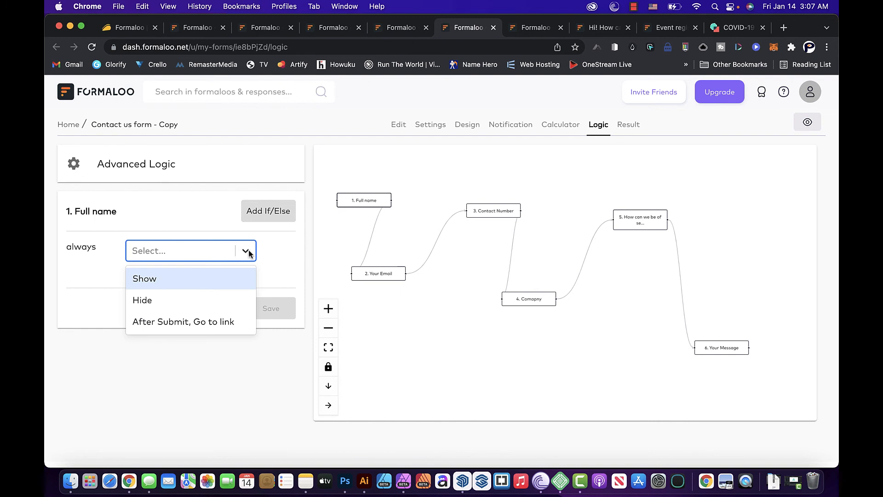
left_click(246, 251)
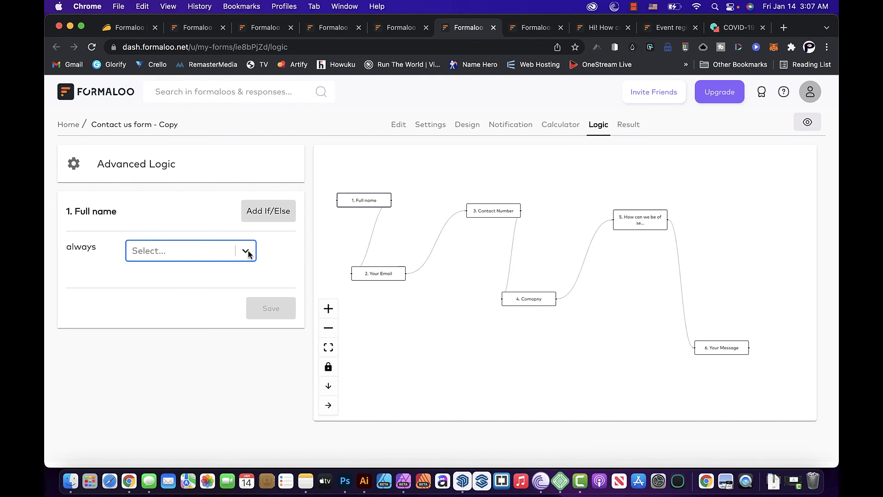
mouse_move(421, 225)
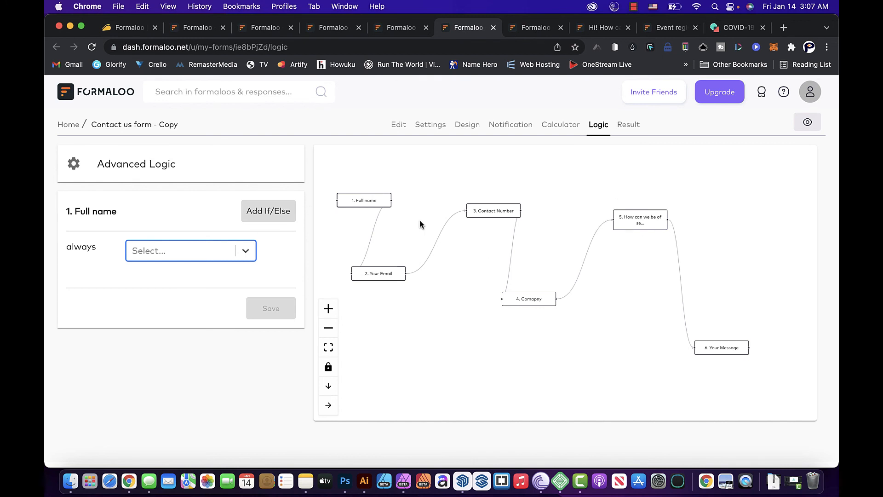
mouse_move(243, 255)
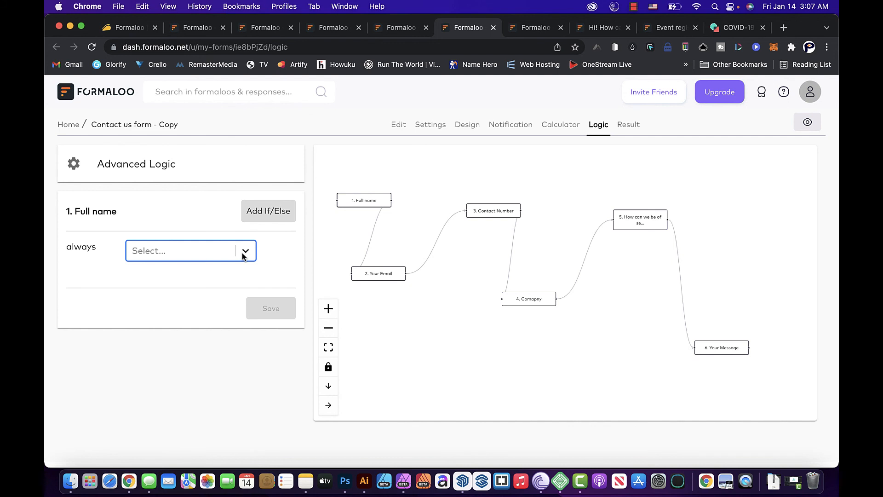
Step: Visit the results Summary, Charts, Responses and Integrations & Webhooks with Google Sheets, Slack and Gmail zaps
left_click(628, 124)
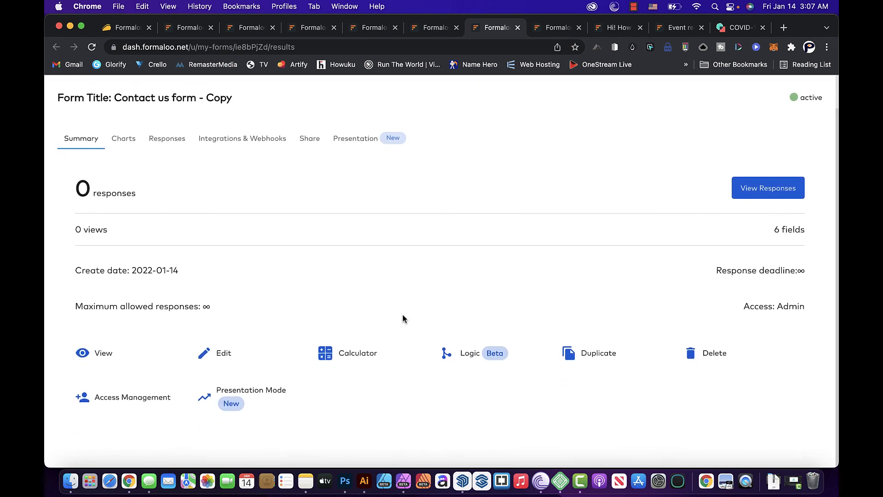
mouse_move(192, 152)
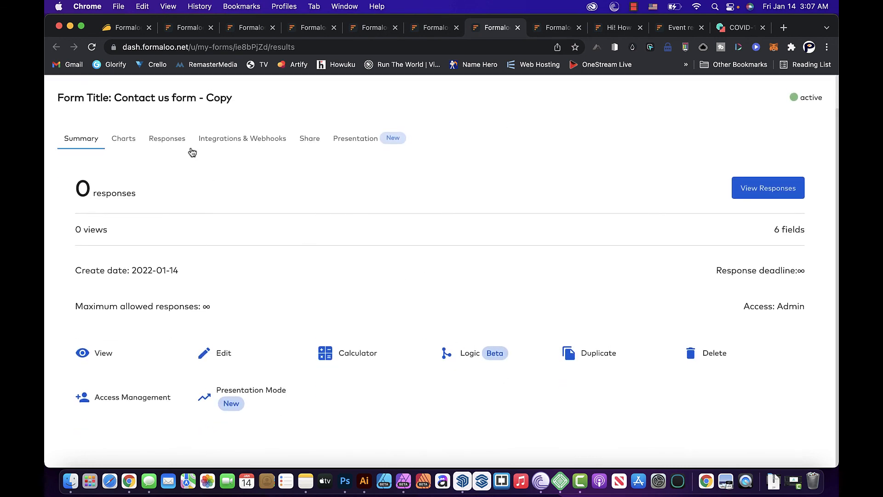
left_click(123, 138)
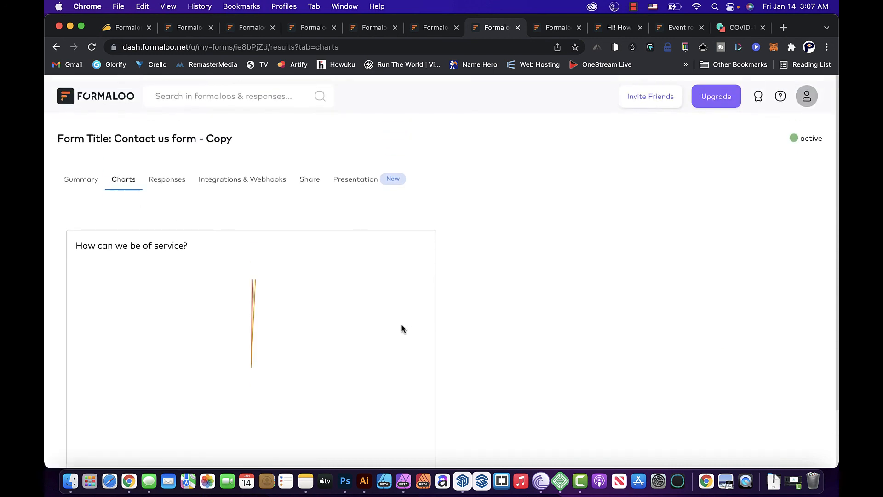
left_click(166, 180)
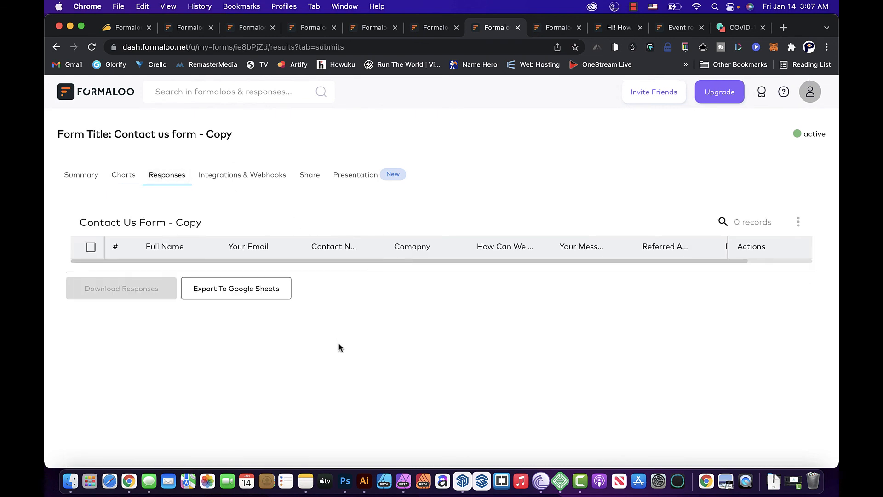
mouse_move(264, 195)
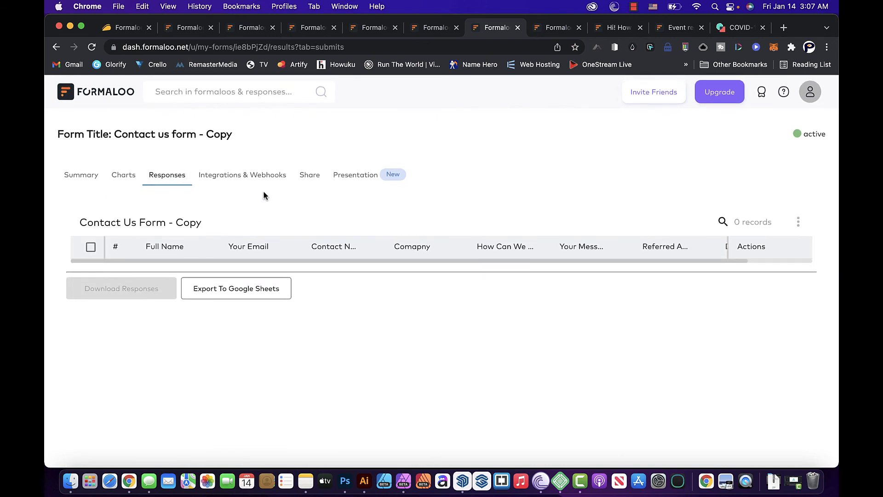
mouse_move(241, 182)
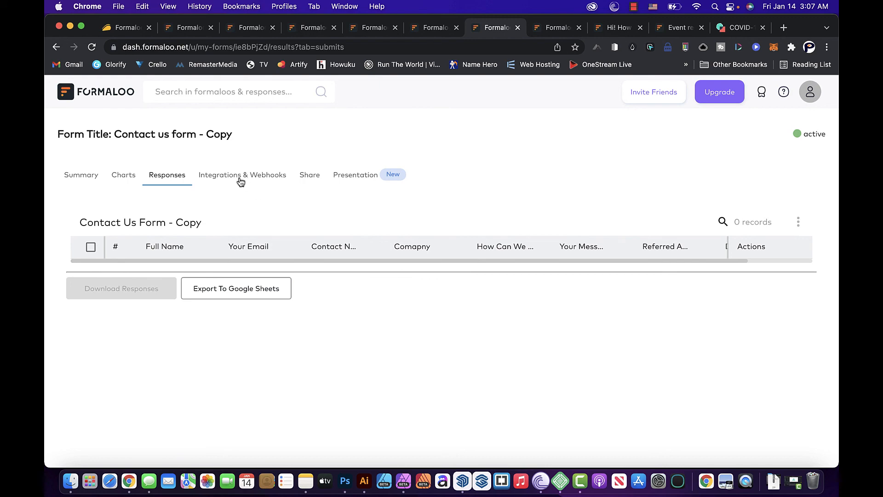
left_click(242, 175)
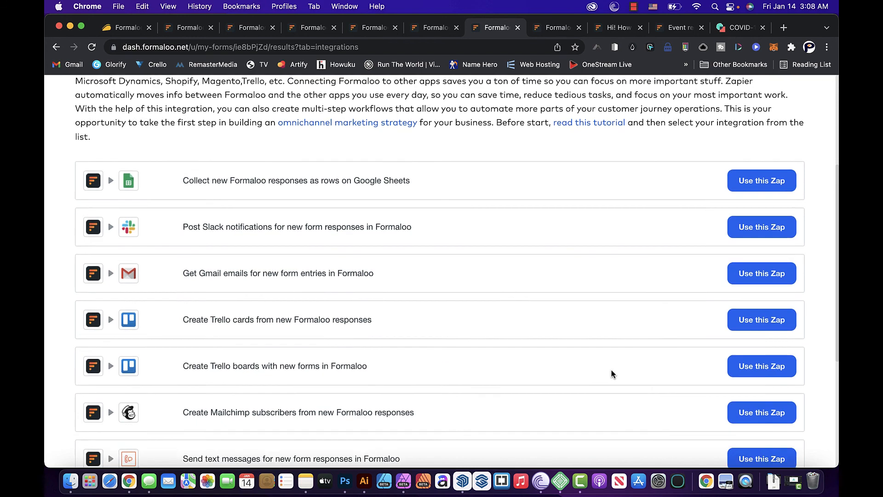
scroll("up", 3)
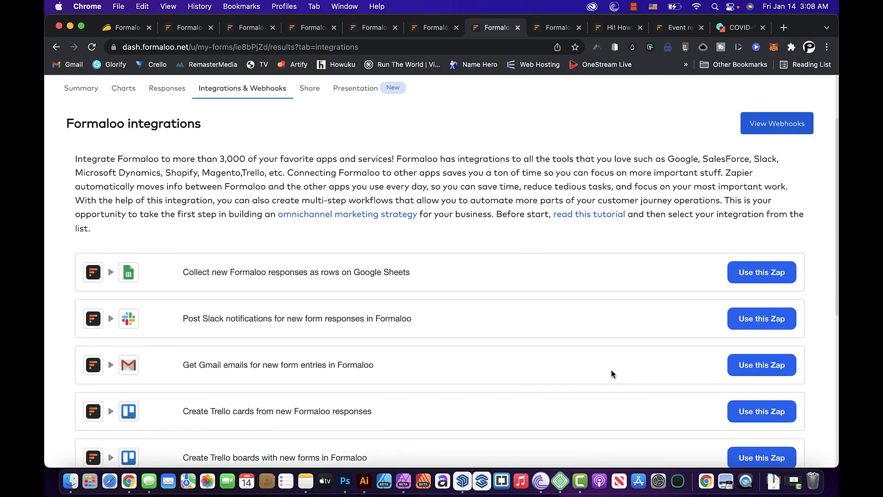
mouse_move(821, 340)
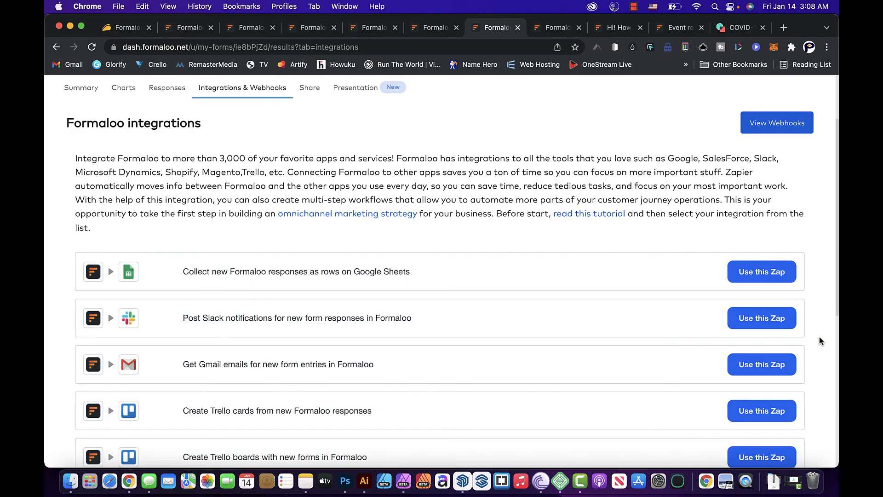